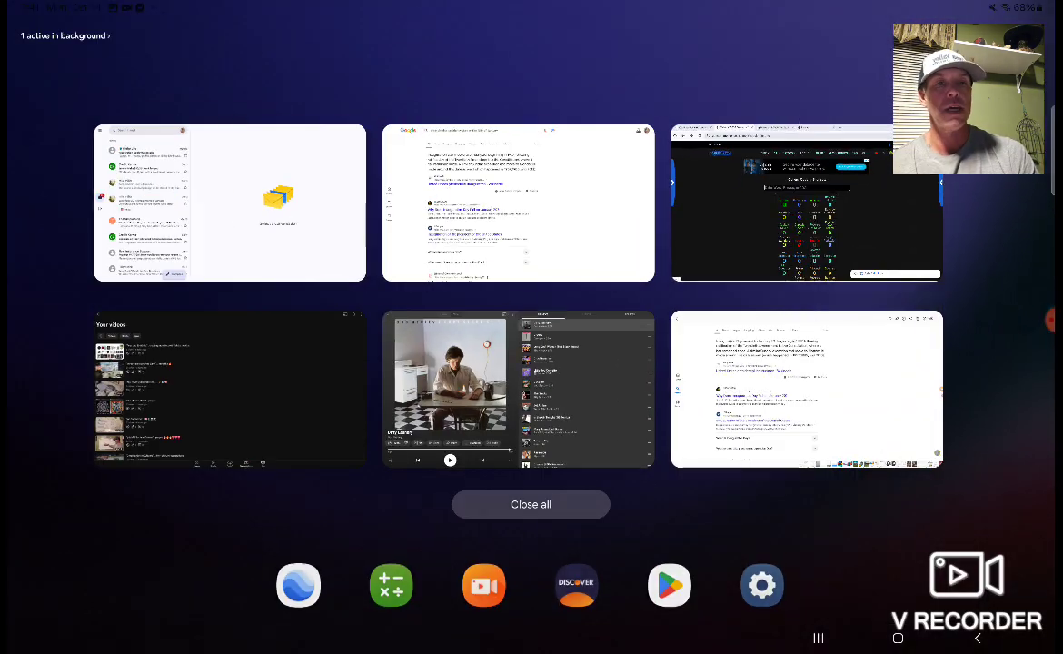
- Reopen Chrome from Recent apps on the 32,142-day result for Jan 20, 1937 to Jan 20, 2025
{"action": "left_click", "coordinate": [518, 202]}
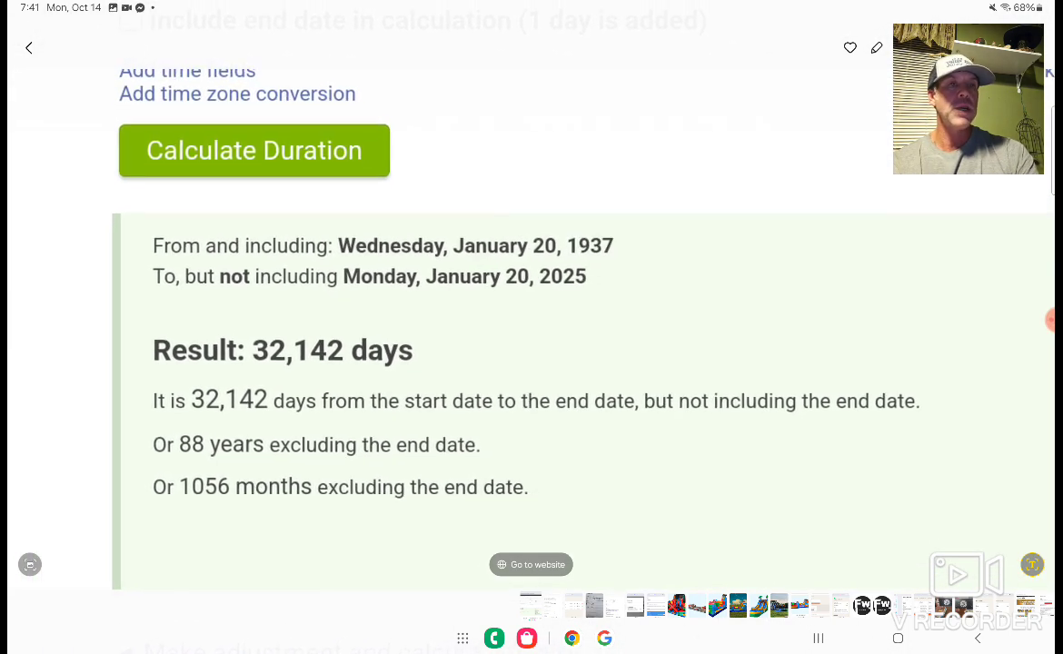
{"action": "scroll", "scroll_direction": "down", "scroll_amount": 3}
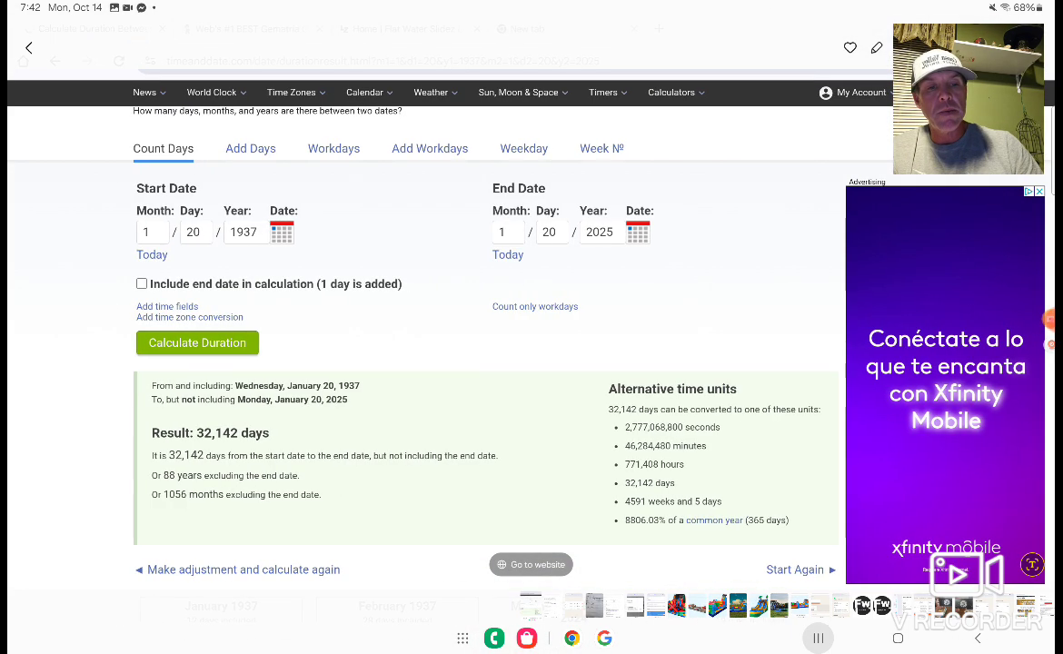
- Show Gematrinator's number properties for 911, the 156th prime
{"action": "left_click", "coordinate": [250, 29]}
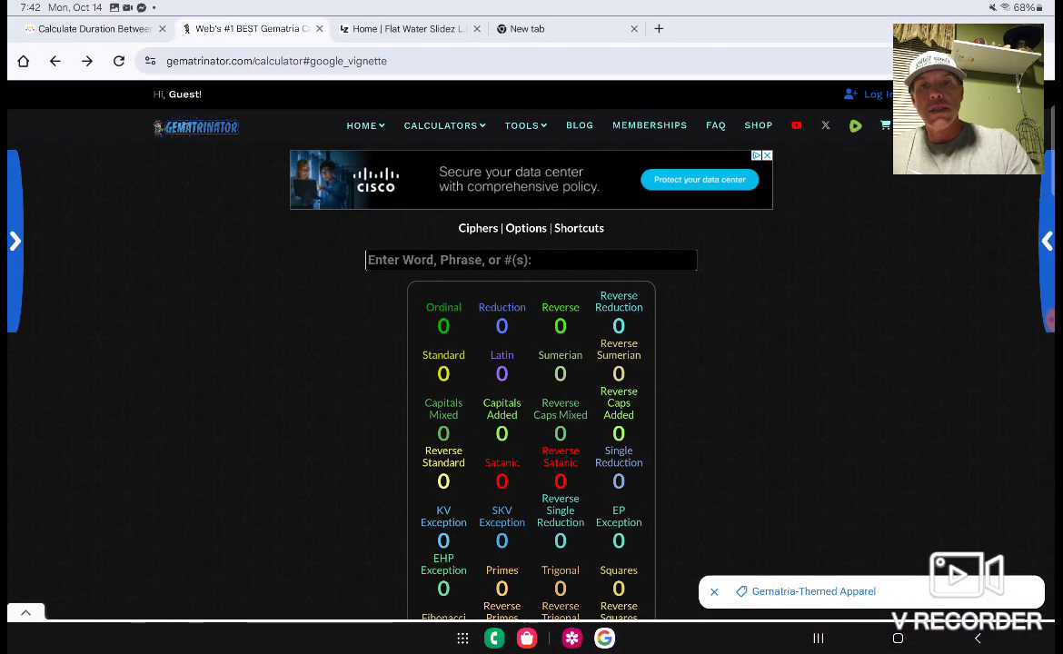
{"action": "type", "text": "G"}
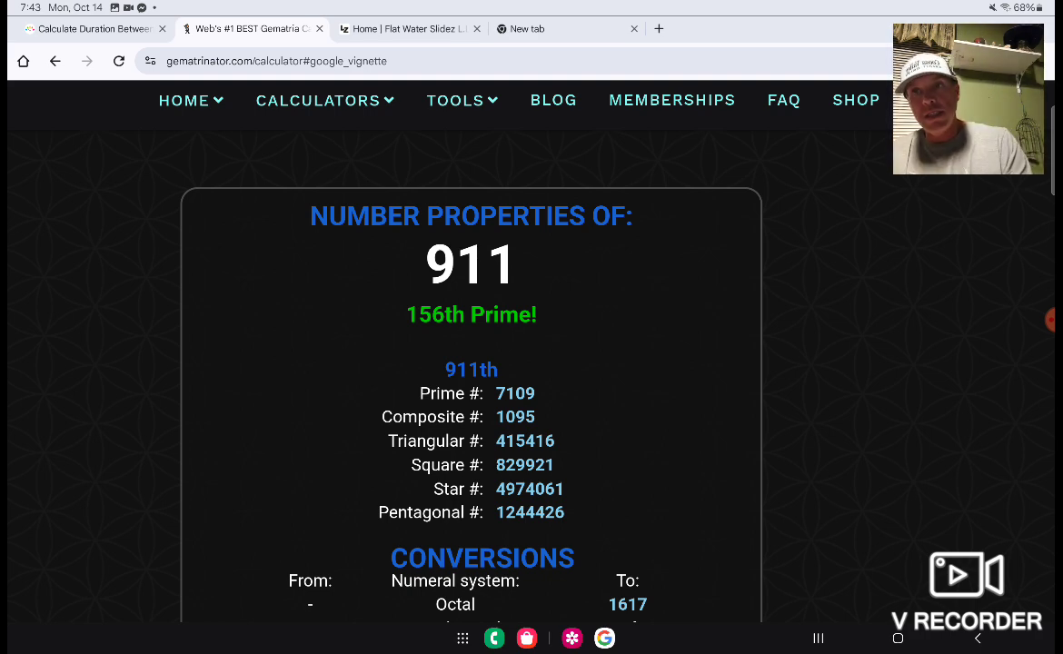
- Revisit the timeanddate 32,142-day result, then return to the tablet home screen
{"action": "left_click", "coordinate": [91, 29]}
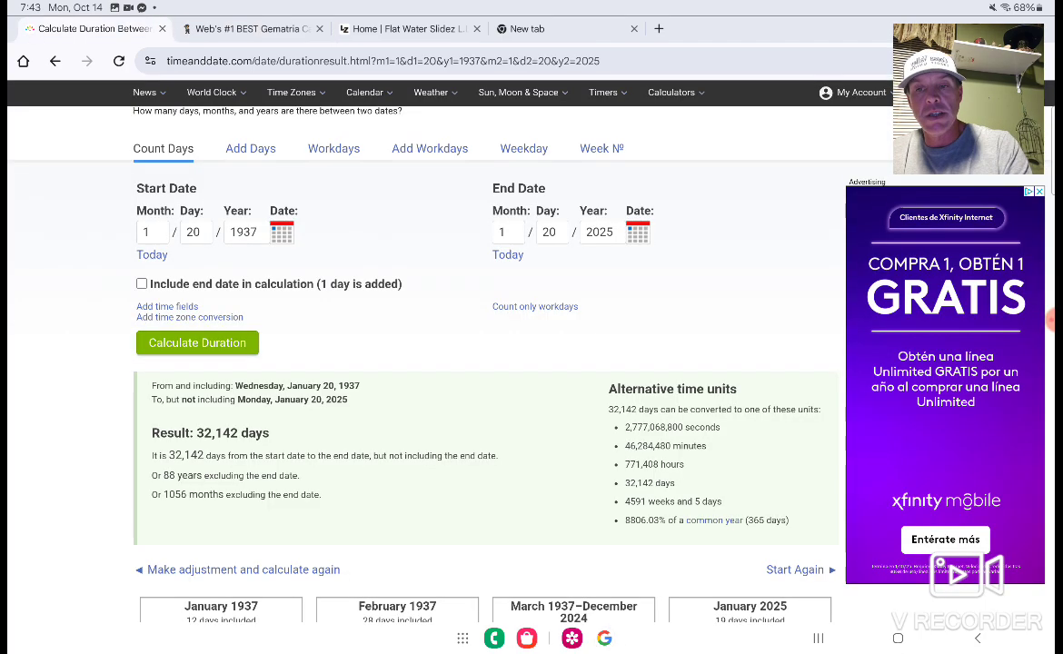
{"action": "scroll", "scroll_direction": "down", "scroll_amount": 3}
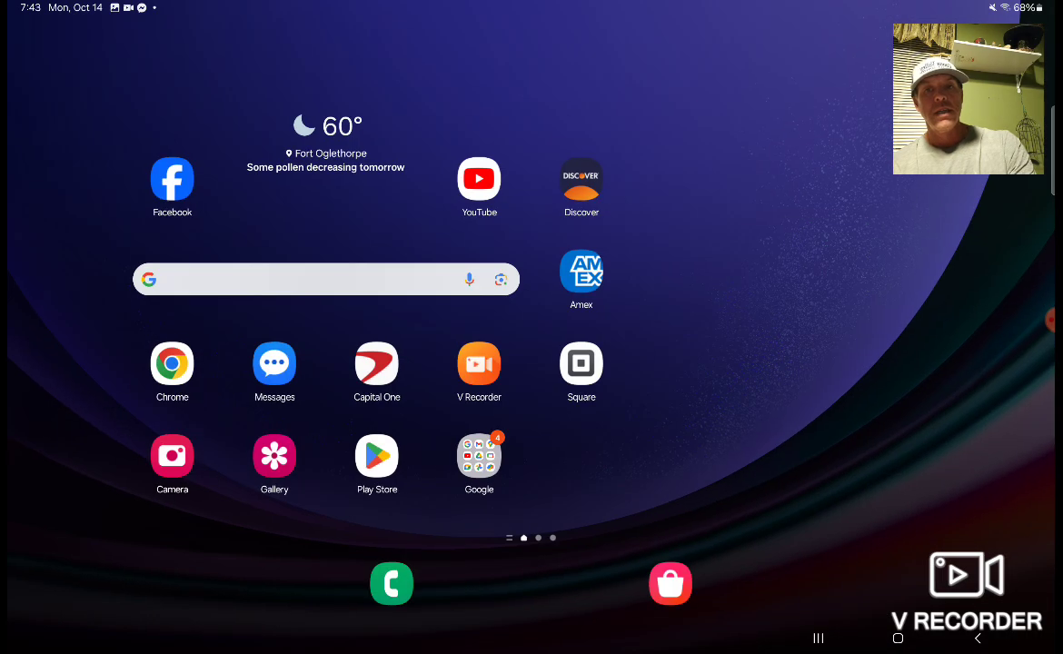
- Search Google for 'batman dark knight' from the home screen search bar
{"action": "type", "text": "batman dark knight"}
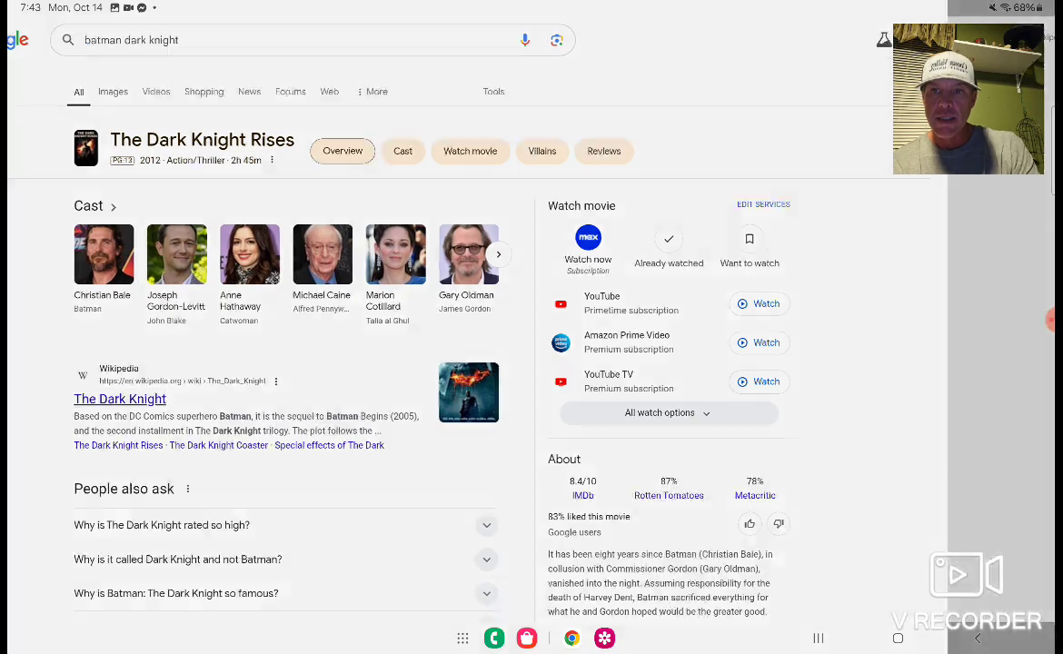
- Read Wikipedia's The Dark Knight article down to its production section
{"action": "left_click", "coordinate": [120, 400]}
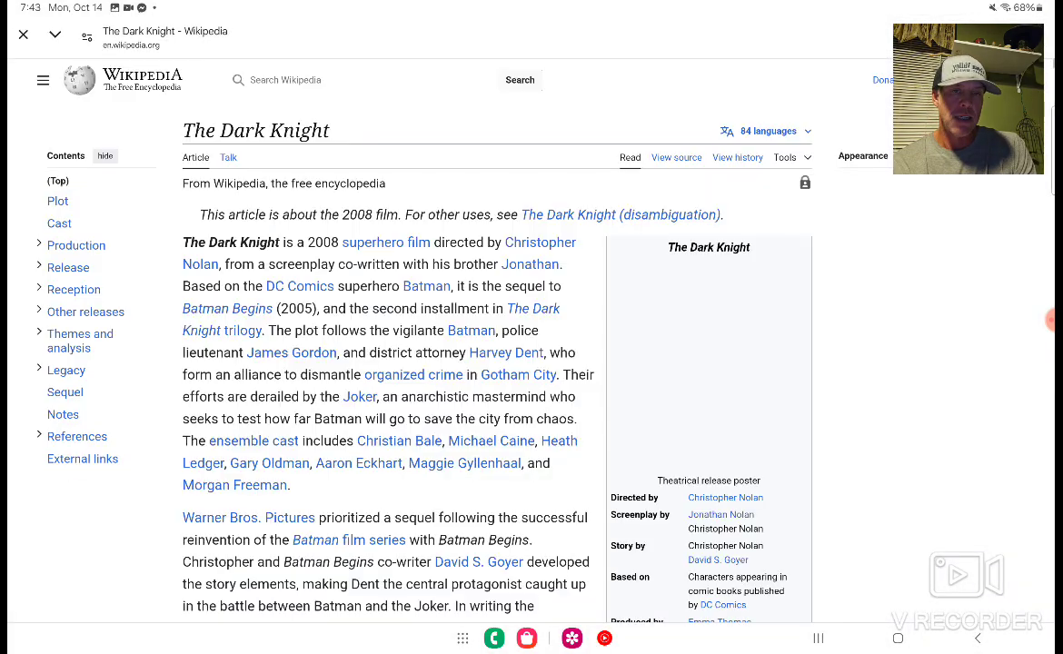
{"action": "scroll", "scroll_direction": "down", "scroll_amount": 3}
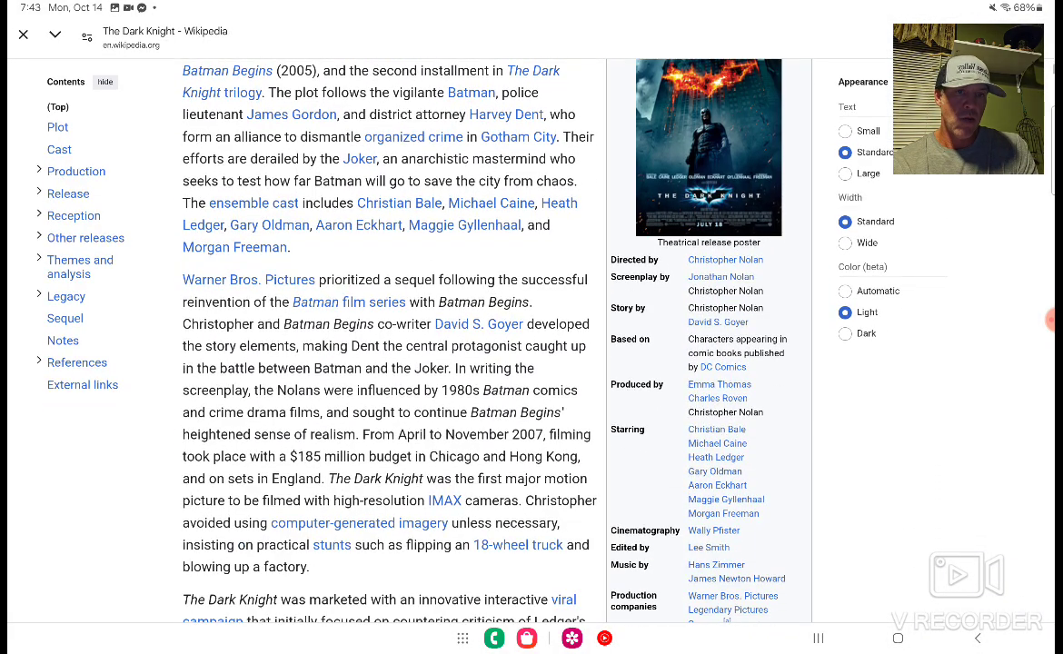
{"action": "scroll", "scroll_direction": "down", "scroll_amount": 3}
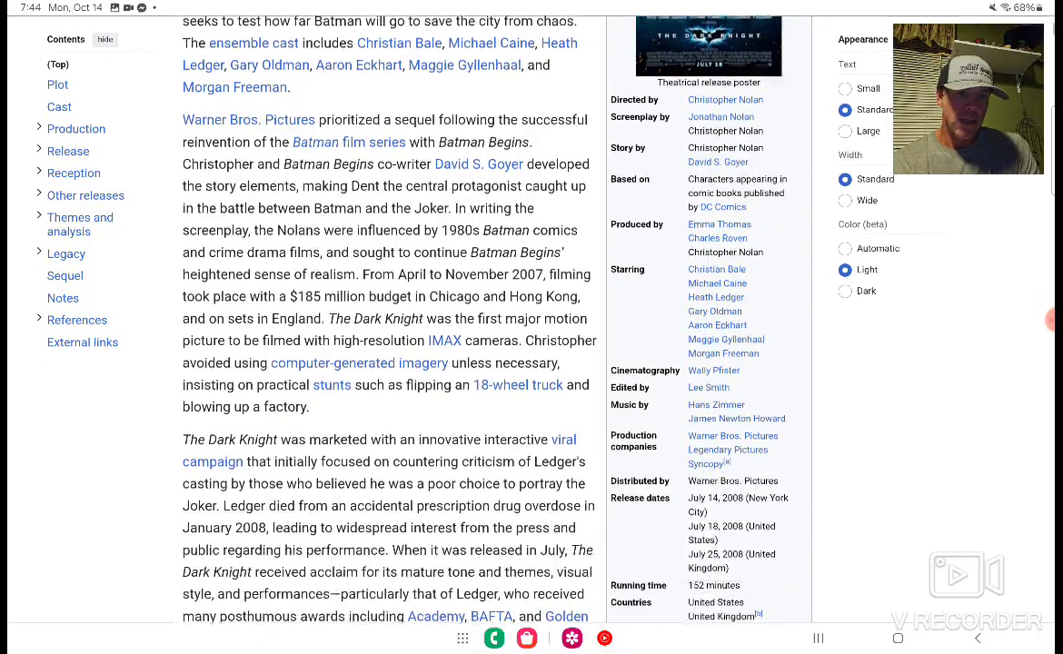
{"action": "scroll", "scroll_direction": "down", "scroll_amount": 3}
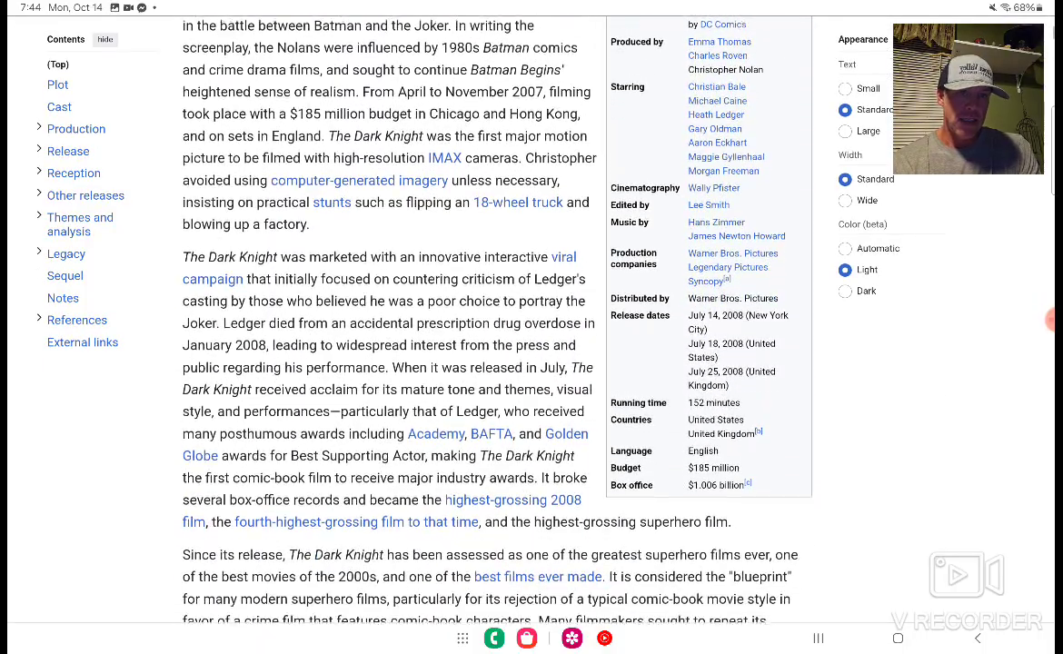
{"action": "scroll", "scroll_direction": "down", "scroll_amount": 3}
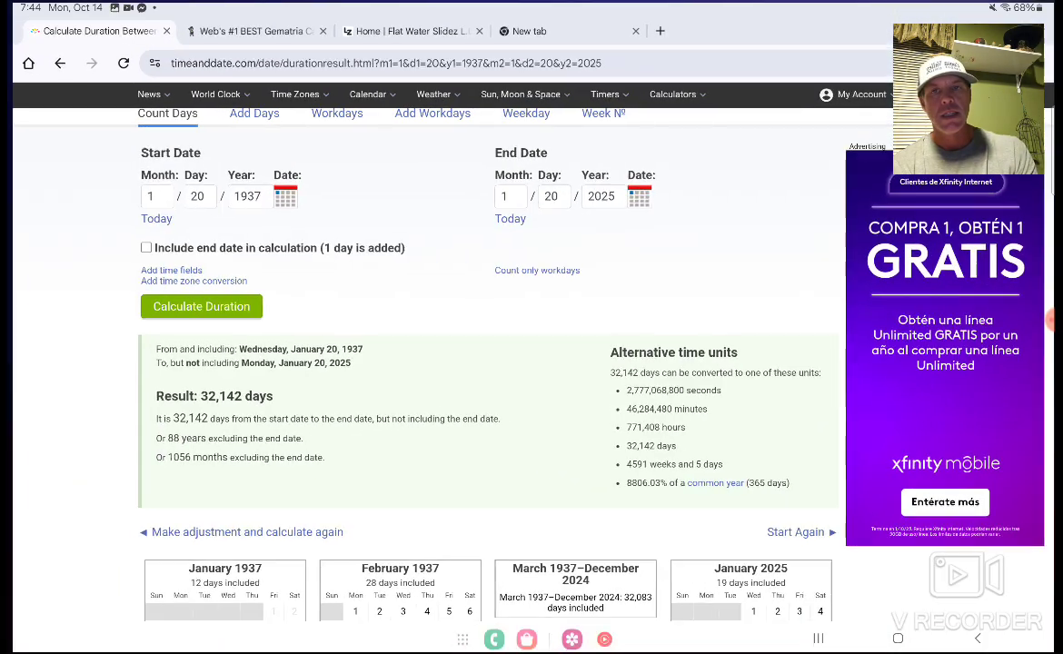
- Inspect the start-date month field, leaving it at January 20, 1937
{"action": "left_click", "coordinate": [151, 195]}
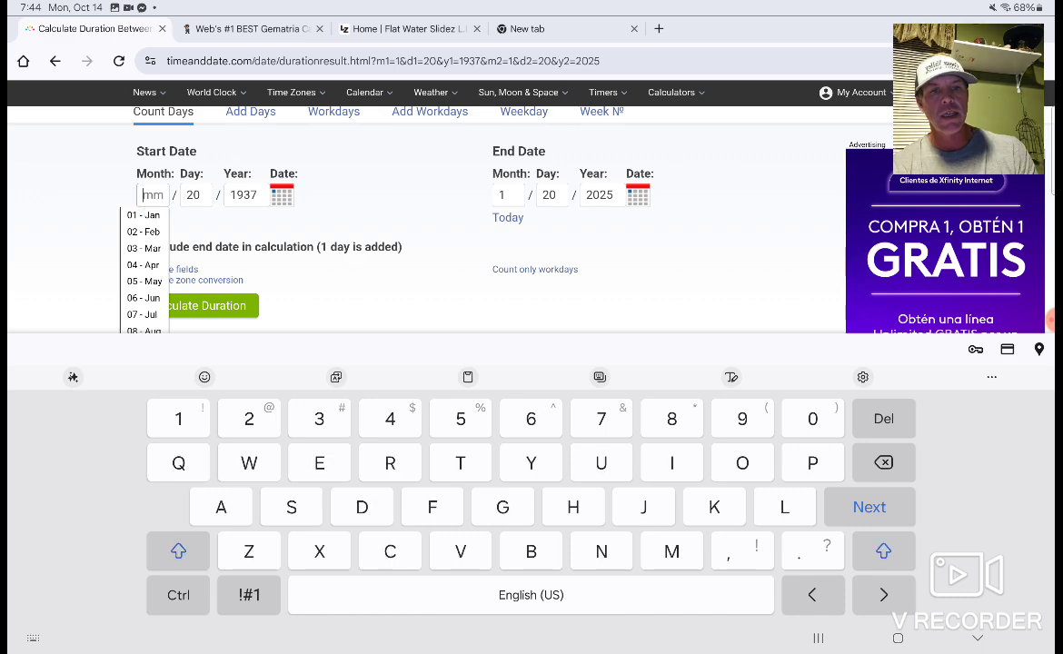
{"action": "left_click", "coordinate": [196, 306]}
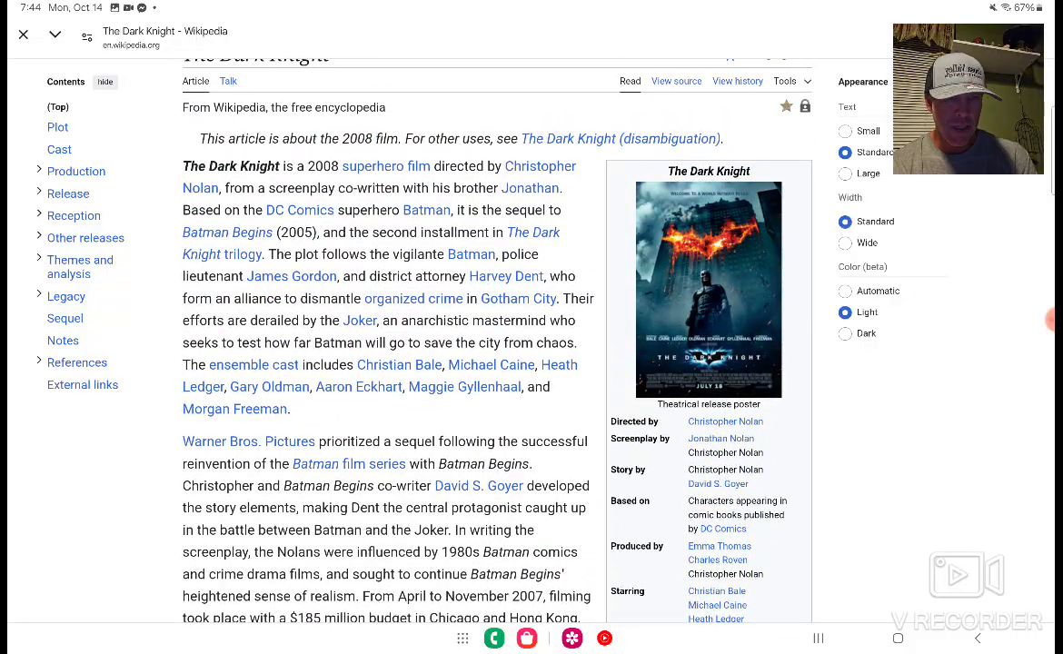
- Search Google for 'batman dark knight rises' and read its Wikipedia article
{"action": "scroll", "scroll_direction": "down", "scroll_amount": 3}
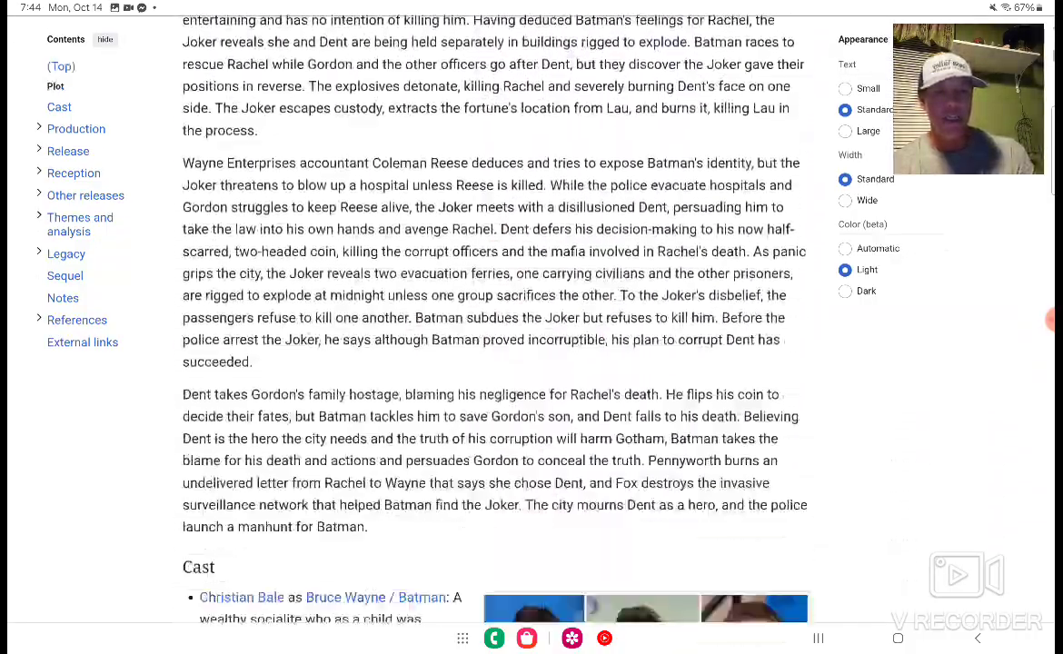
{"action": "scroll", "scroll_direction": "down", "scroll_amount": 3}
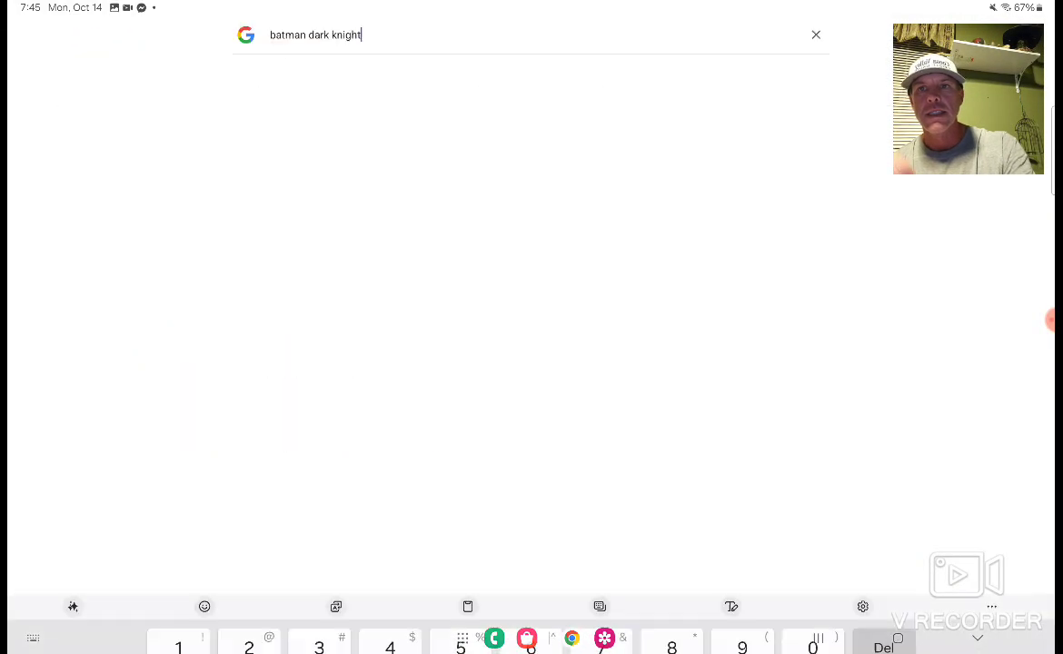
{"action": "type", "text": "rises"}
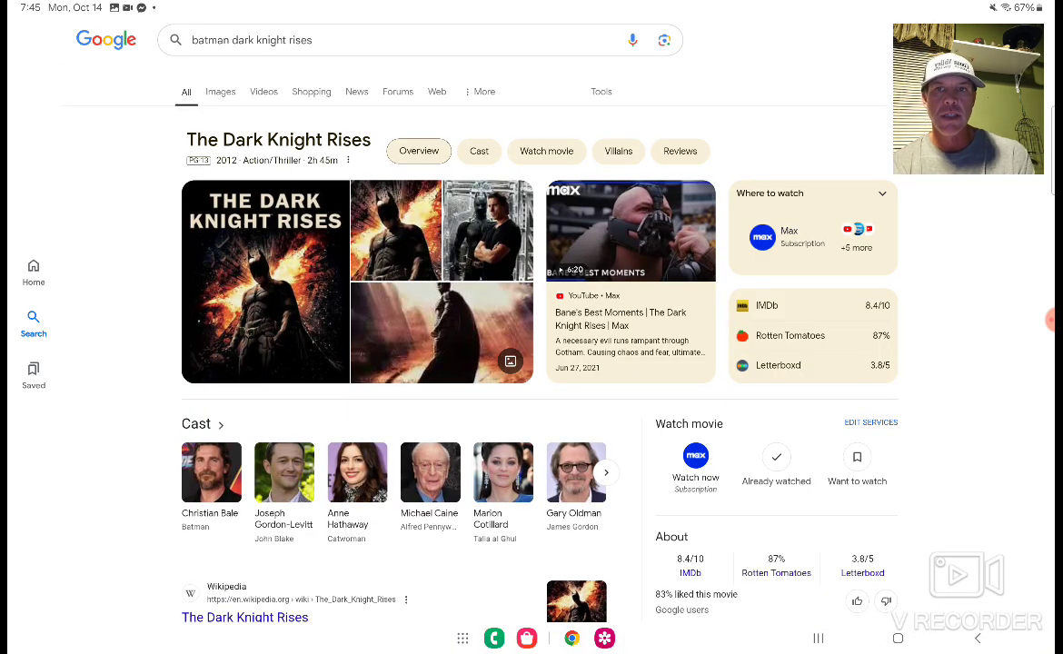
{"action": "scroll", "scroll_direction": "down", "scroll_amount": 3}
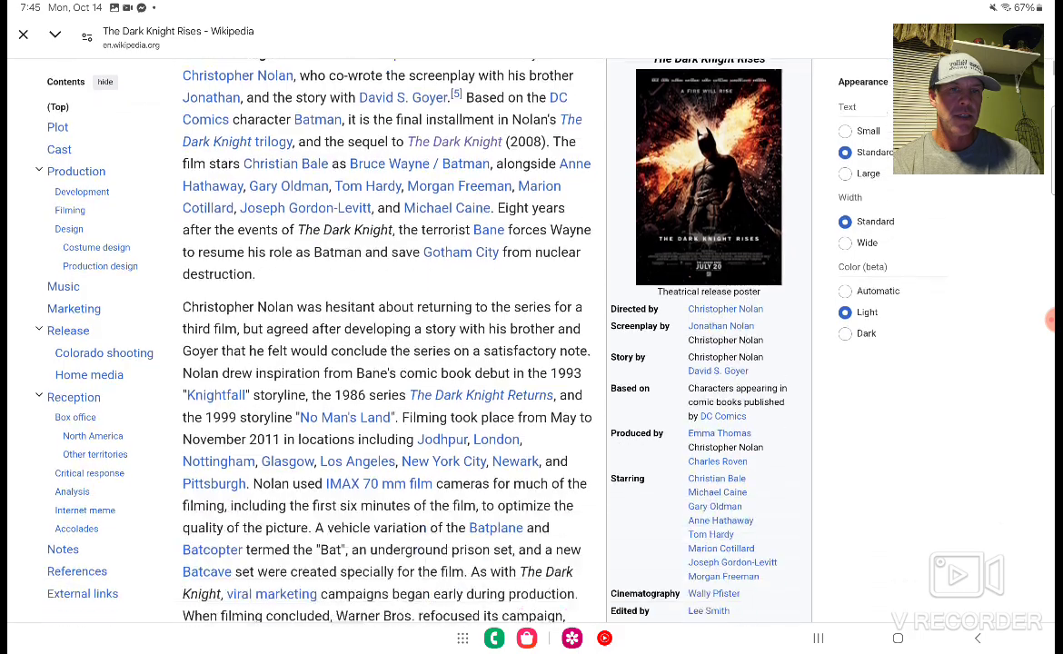
{"action": "scroll", "scroll_direction": "down", "scroll_amount": 3}
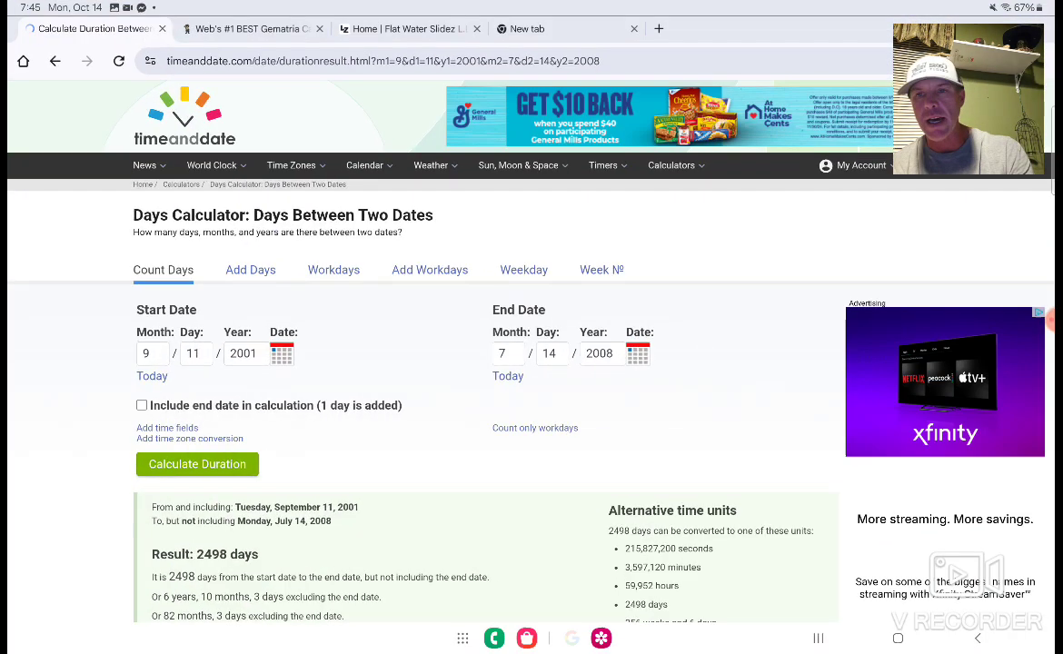
- Change the end date to July 20, 2012, giving 3,965 days from September 11, 2001
{"action": "left_click", "coordinate": [548, 207]}
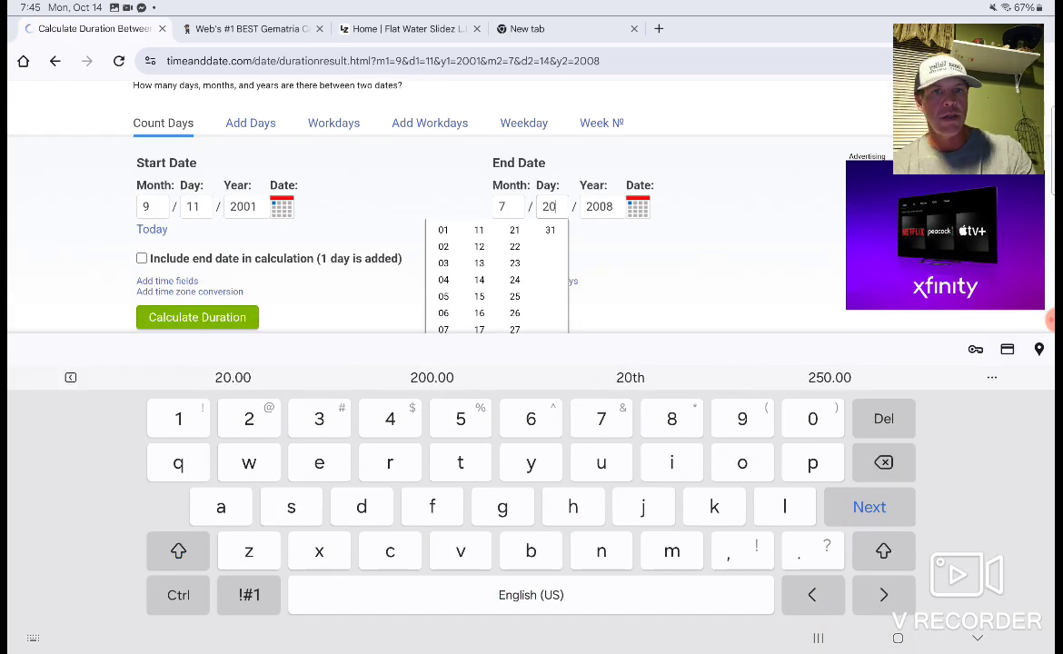
{"action": "left_click", "coordinate": [197, 317]}
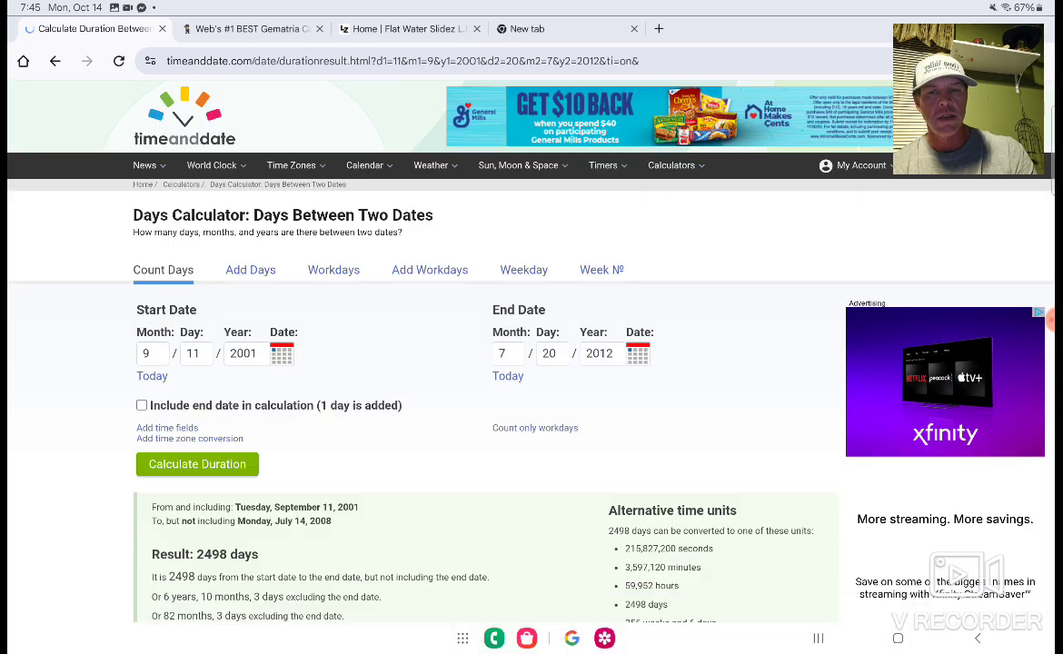
{"action": "left_click", "coordinate": [196, 465]}
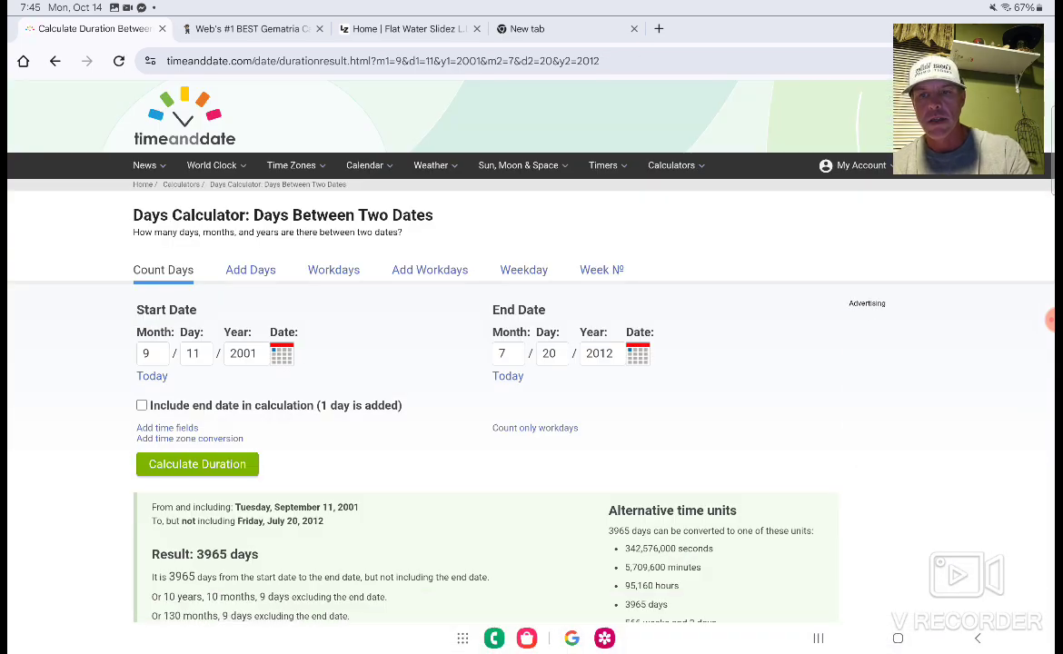
{"action": "scroll", "scroll_direction": "down", "scroll_amount": 3}
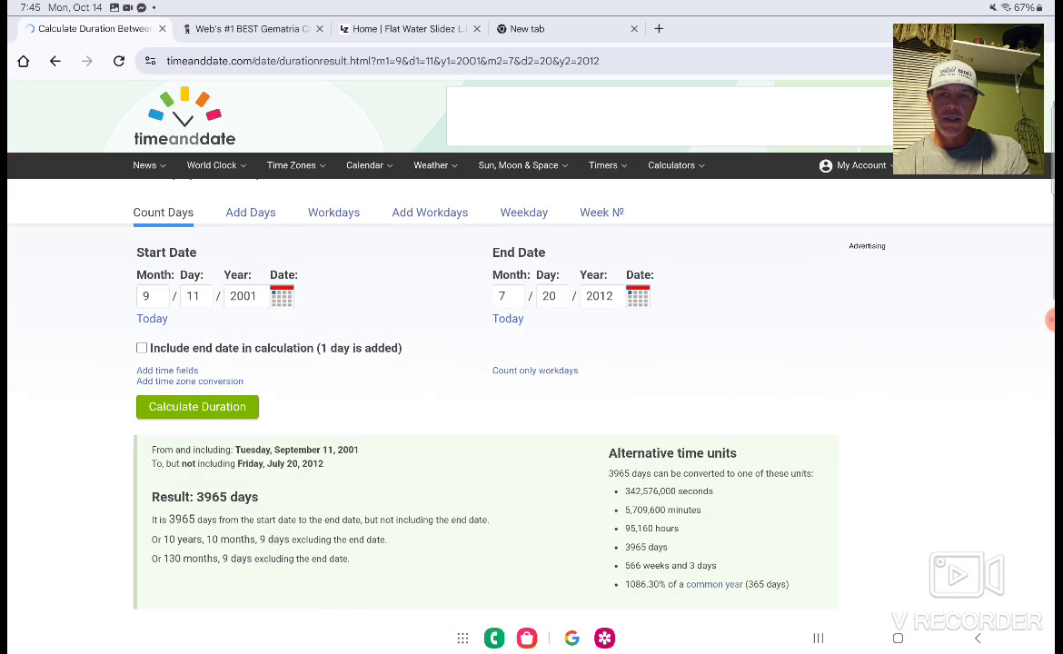
{"action": "scroll", "scroll_direction": "down", "scroll_amount": 3}
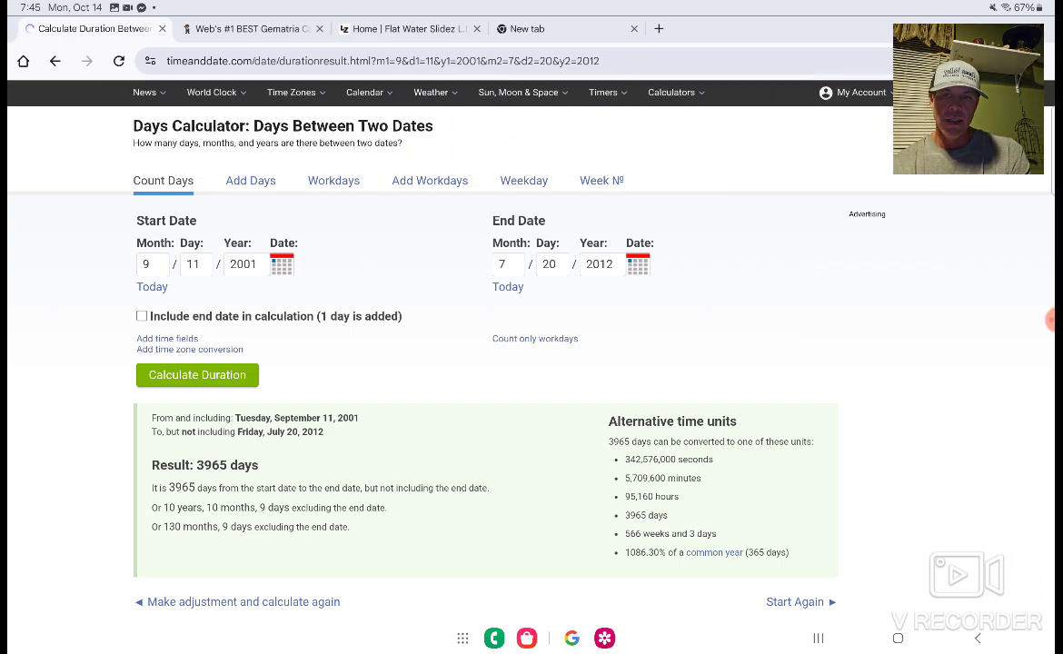
{"action": "scroll", "scroll_direction": "down", "scroll_amount": 3}
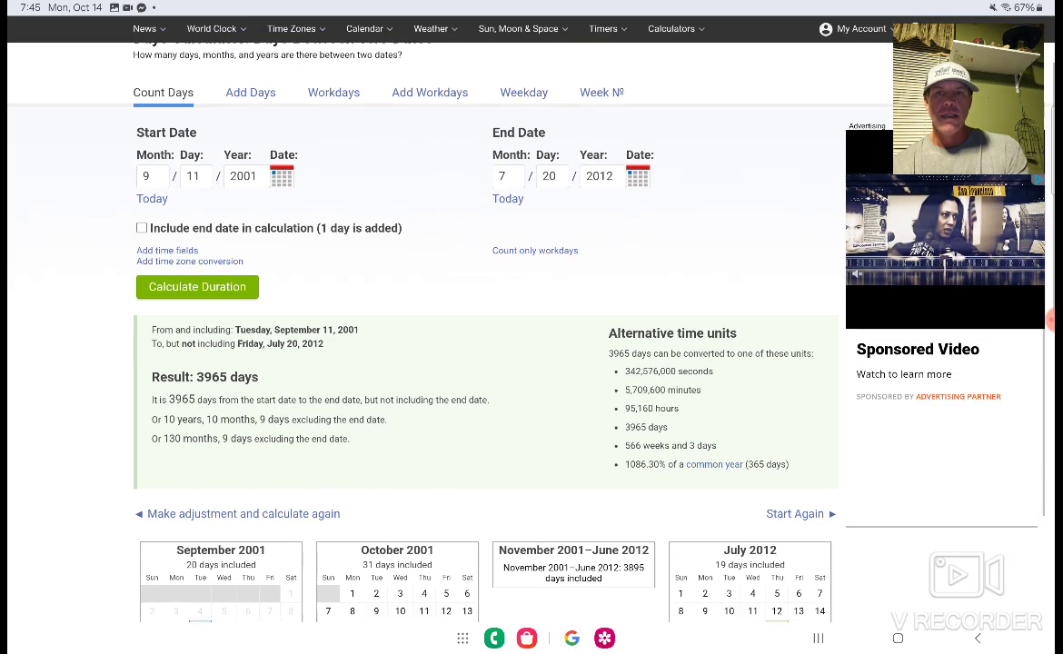
{"action": "scroll", "scroll_direction": "down", "scroll_amount": 3}
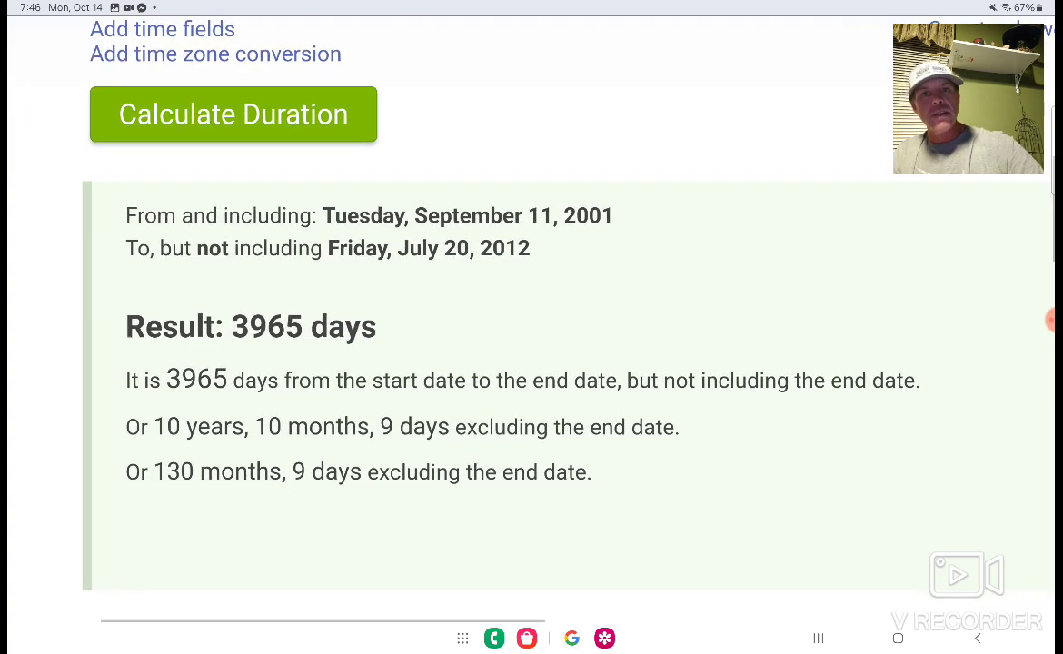
{"action": "scroll", "scroll_direction": "down", "scroll_amount": 3}
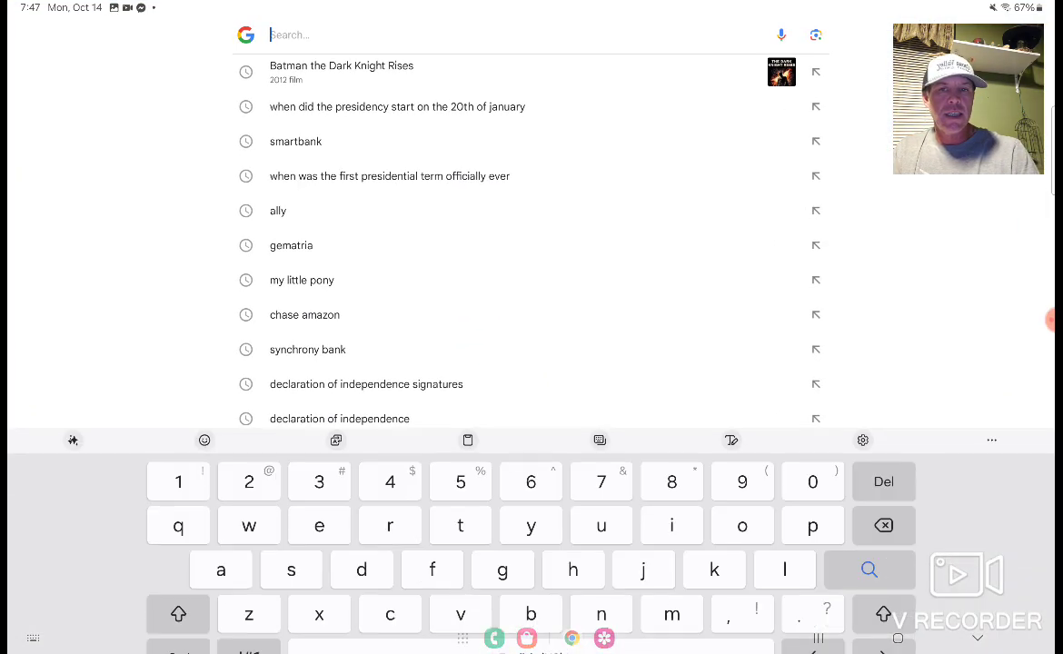
- Search Google for '201 jesuits', browse the first results page, and start a fresh search
{"action": "type", "text": "201"}
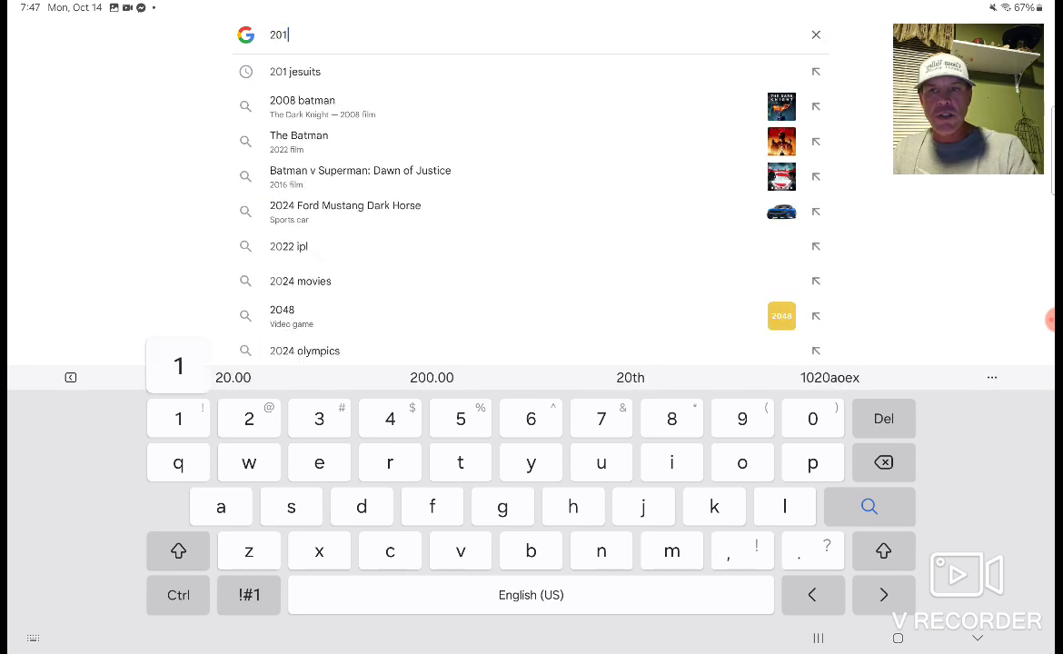
{"action": "left_click", "coordinate": [295, 73]}
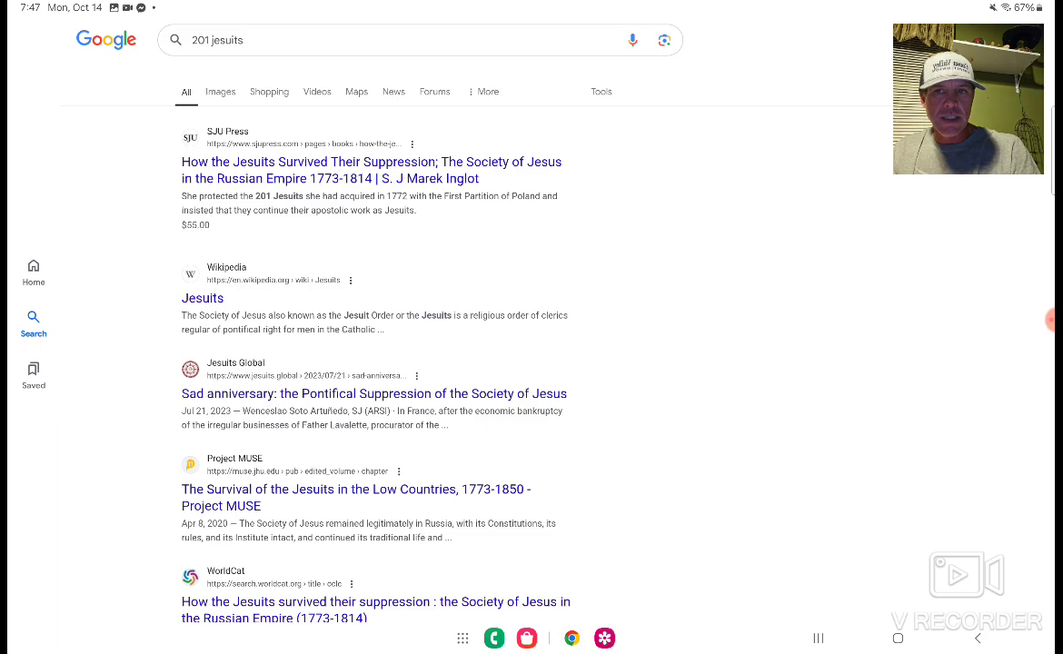
{"action": "scroll", "scroll_direction": "down", "scroll_amount": 3}
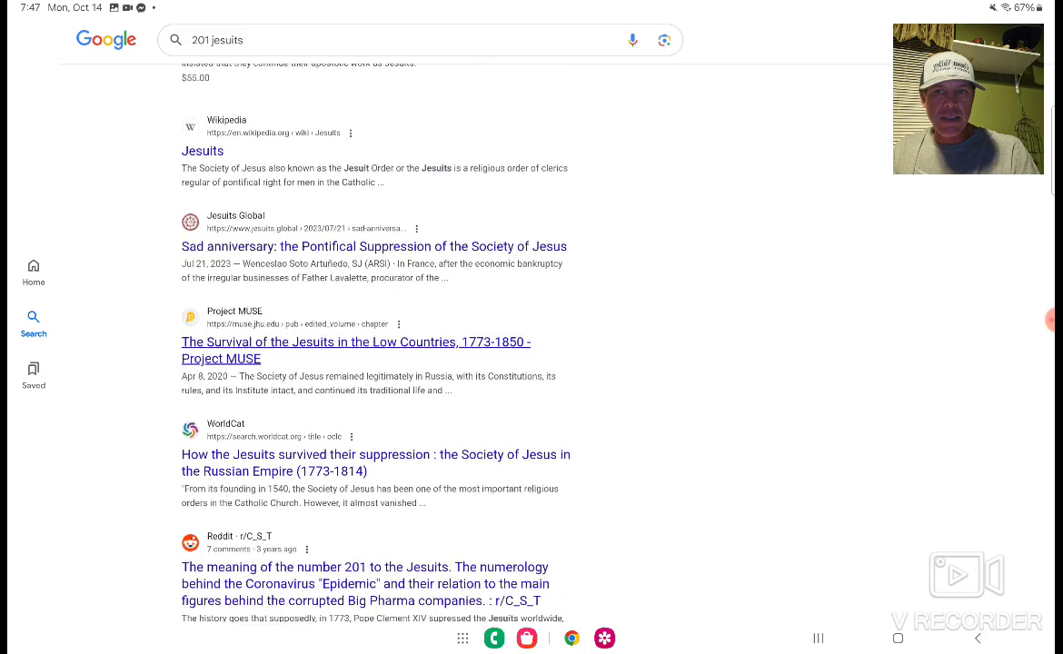
{"action": "scroll", "scroll_direction": "down", "scroll_amount": 3}
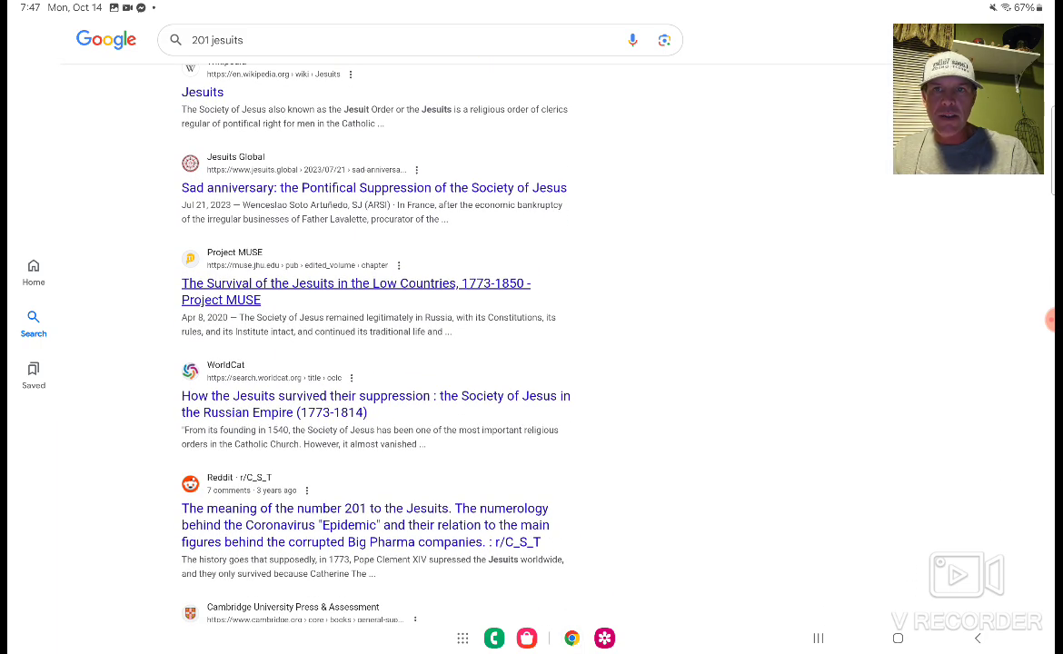
{"action": "scroll", "scroll_direction": "down", "scroll_amount": 3}
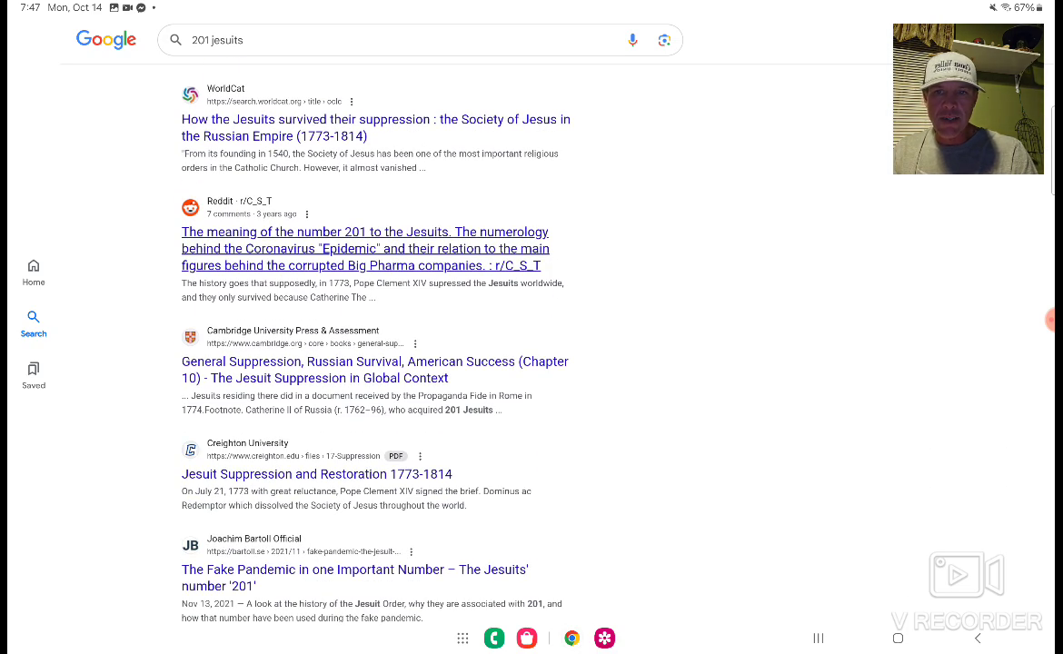
{"action": "scroll", "scroll_direction": "down", "scroll_amount": 3}
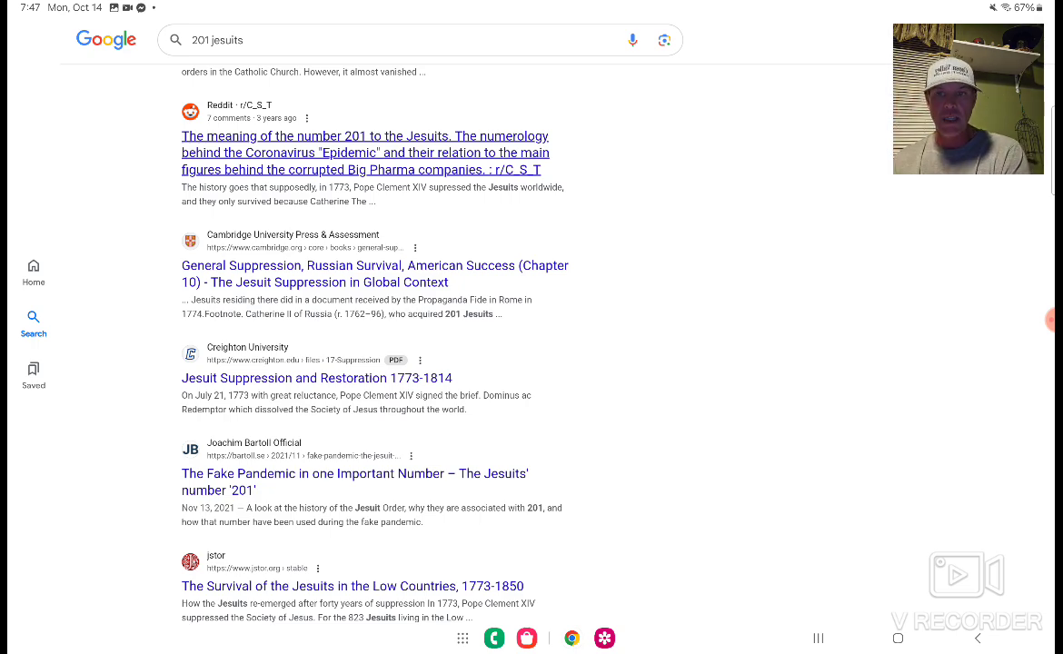
{"action": "scroll", "scroll_direction": "down", "scroll_amount": 3}
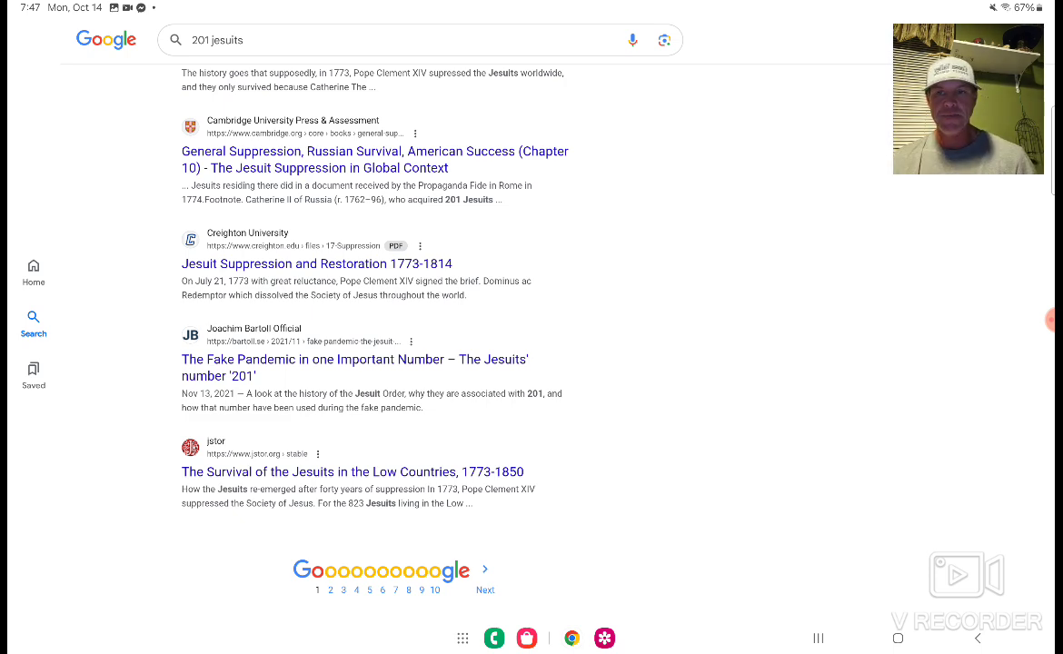
{"action": "left_click", "coordinate": [363, 40]}
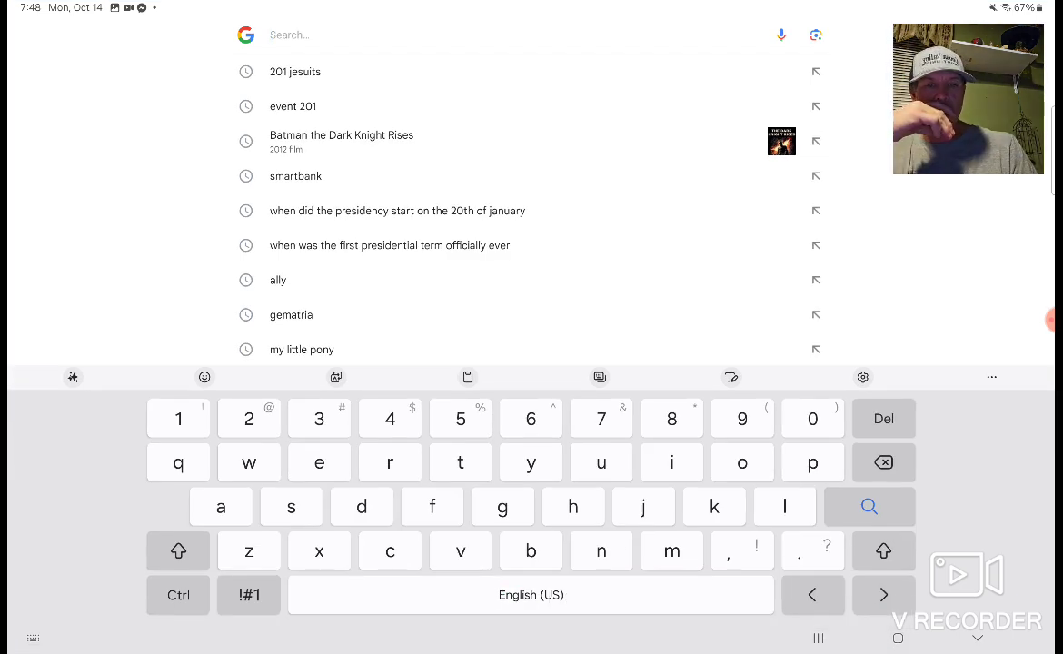
- Search Google for '88 mph back to the future'
{"action": "type", "text": "88 mph"}
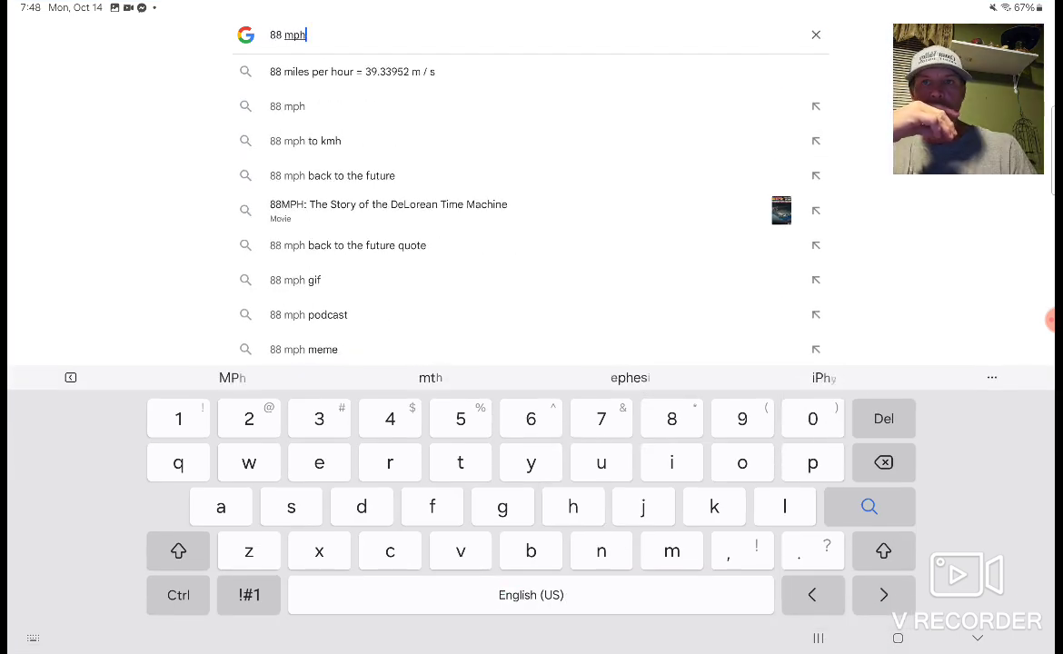
{"action": "type", "text": "a"}
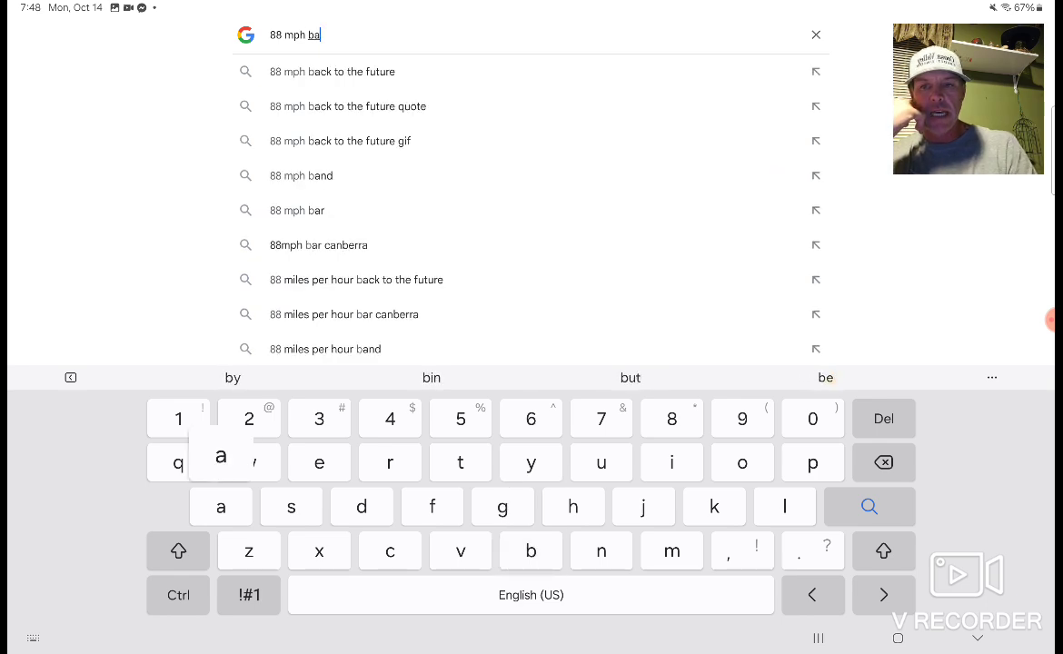
{"action": "left_click", "coordinate": [331, 73]}
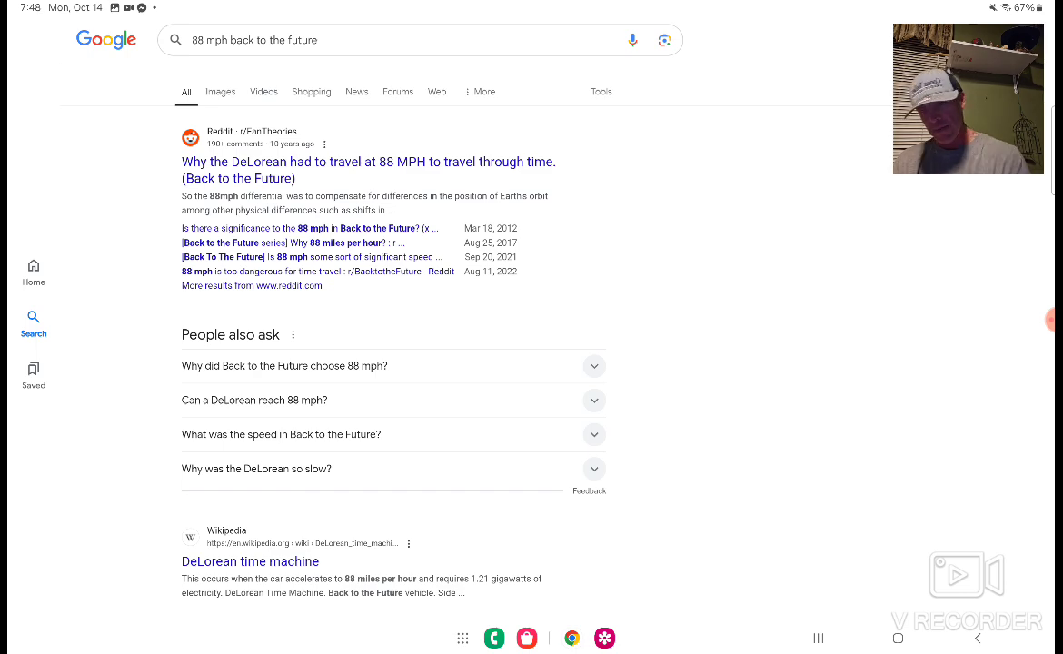
- Extend the Google query to '88 mph back to the future conspiracy theory'
{"action": "left_click", "coordinate": [364, 40]}
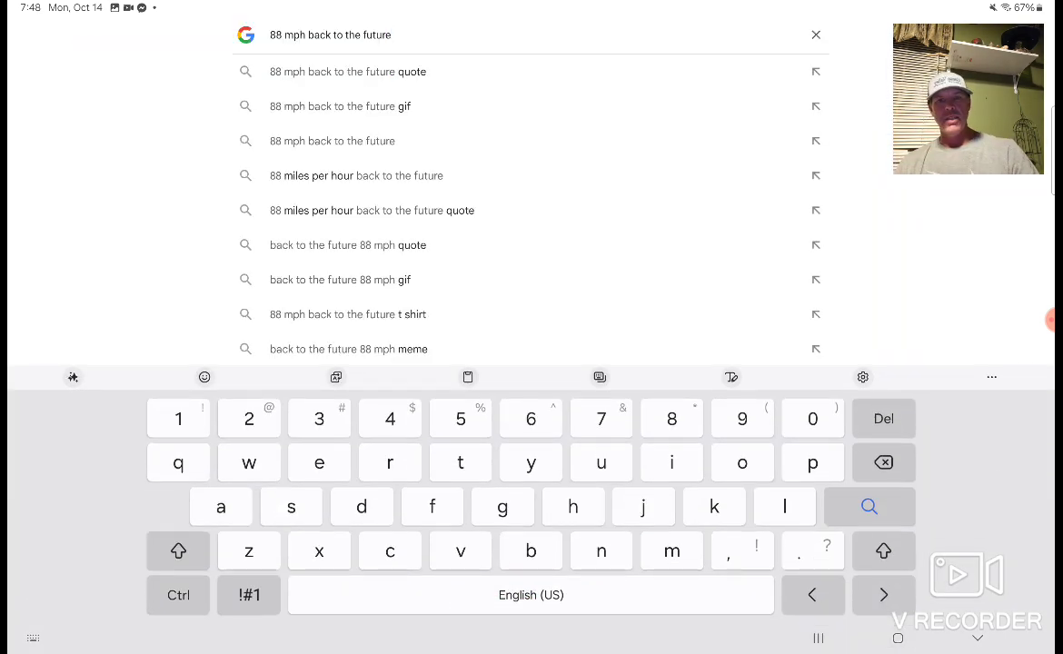
{"action": "type", "text": "cons"}
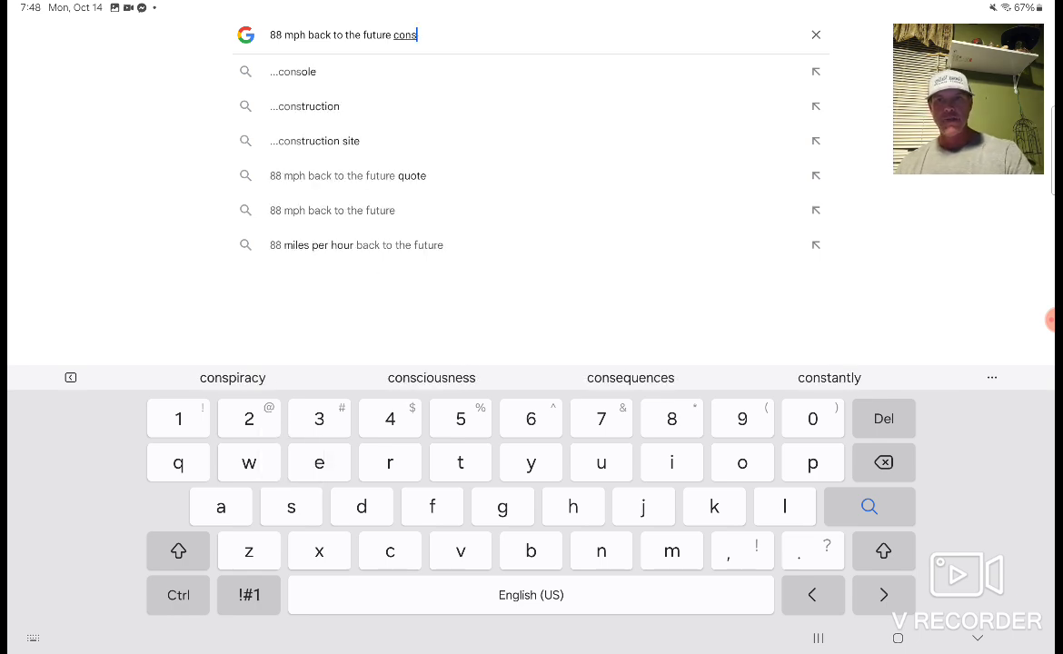
{"action": "left_click", "coordinate": [232, 376]}
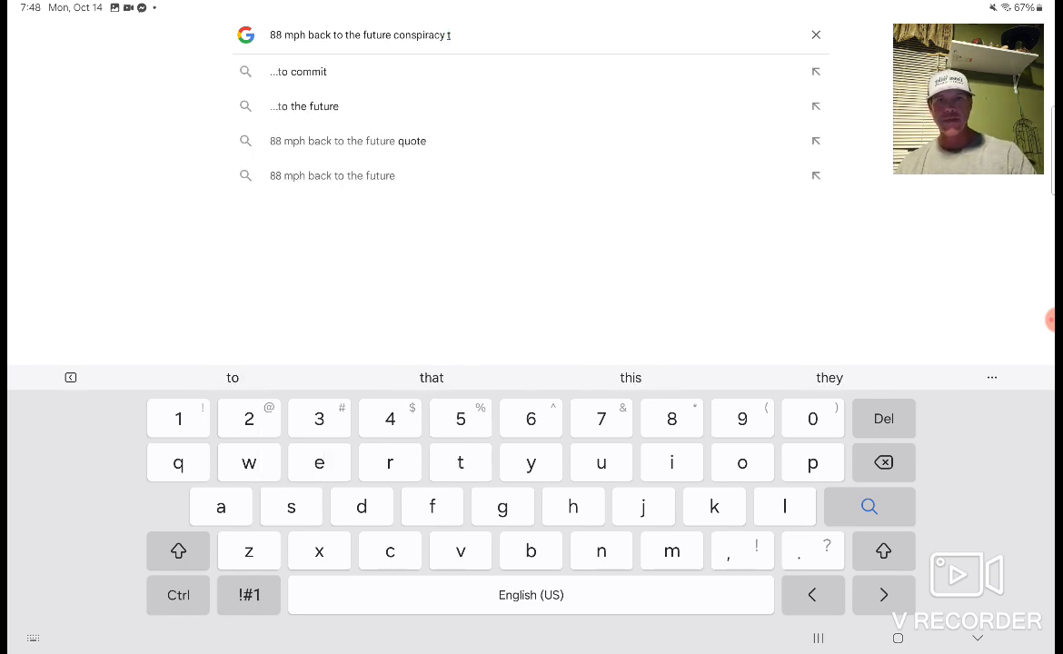
{"action": "type", "text": "theory"}
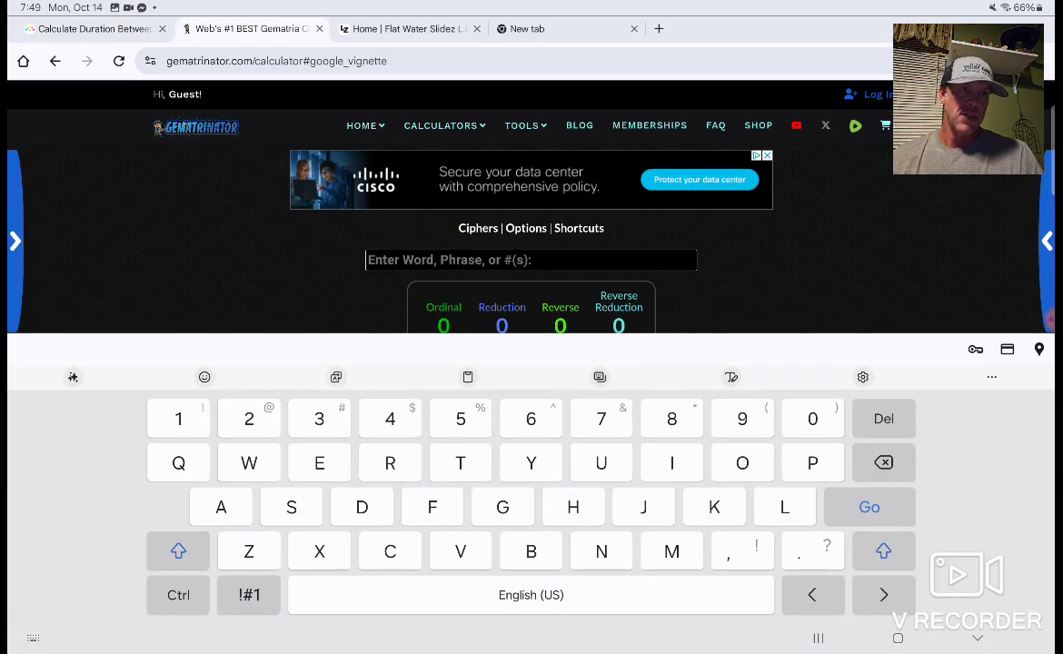
- Evaluate '88 mph' (125), '88 mph ritual' (206) and '88 sacrifice' (161), then clear the entry
{"action": "type", "text": "88 mph"}
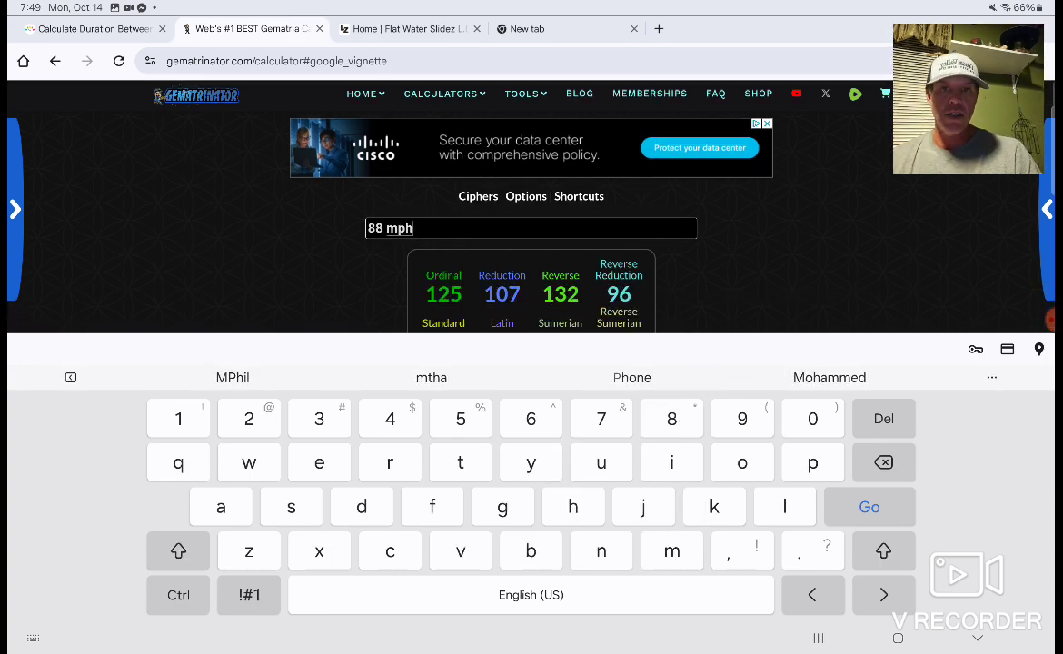
{"action": "scroll", "scroll_direction": "down", "scroll_amount": 3}
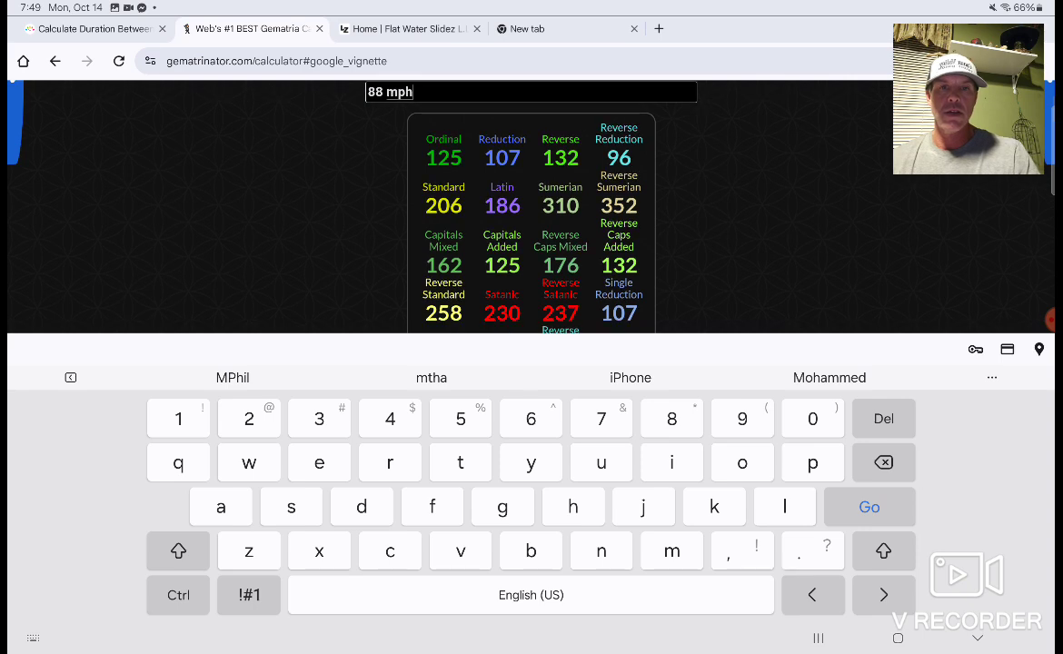
{"action": "left_click", "coordinate": [389, 463]}
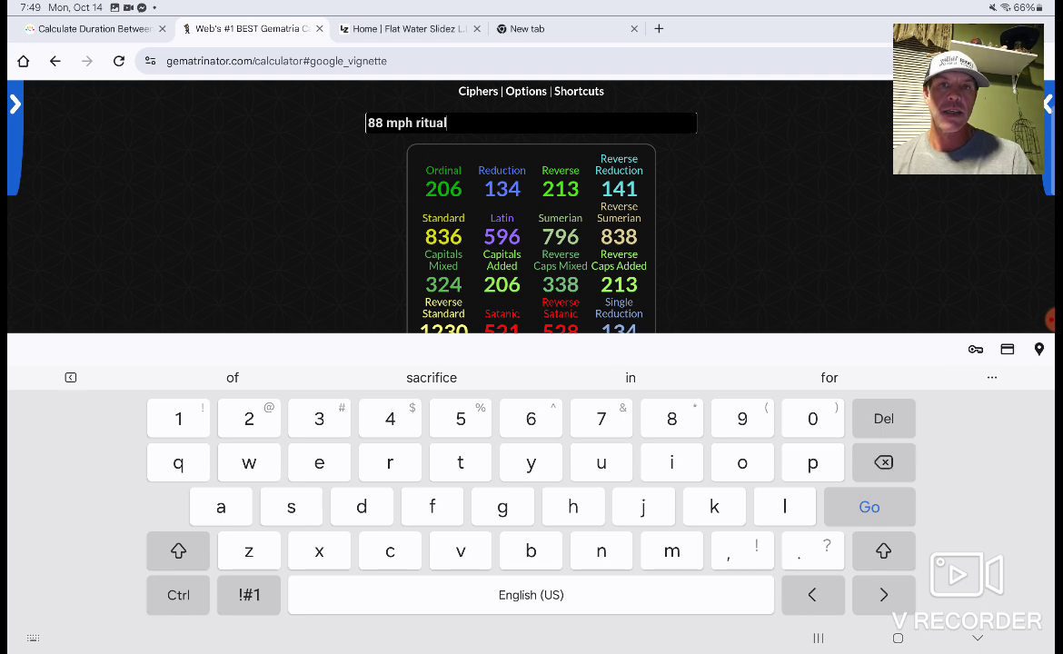
{"action": "key", "text": "backspace"}
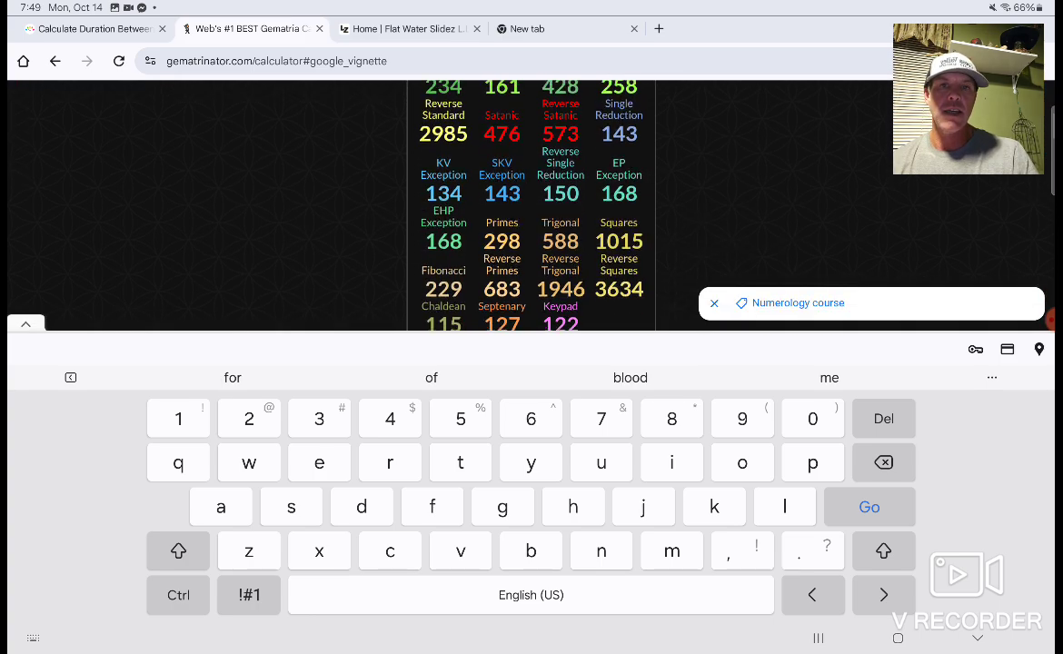
{"action": "scroll", "scroll_direction": "down", "scroll_amount": 3}
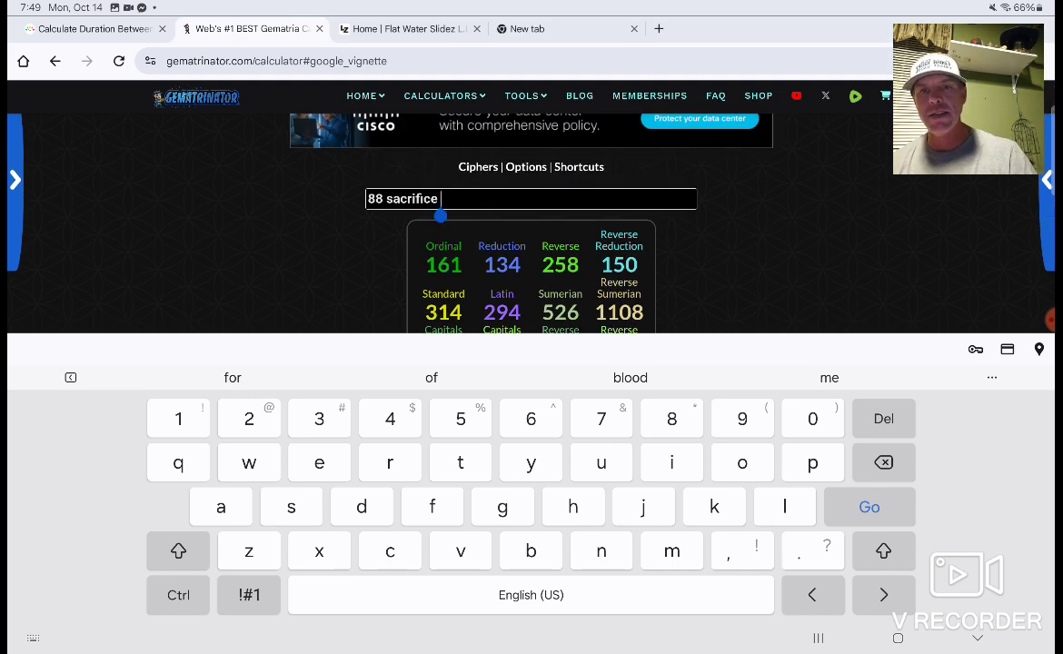
{"action": "left_click", "coordinate": [531, 198]}
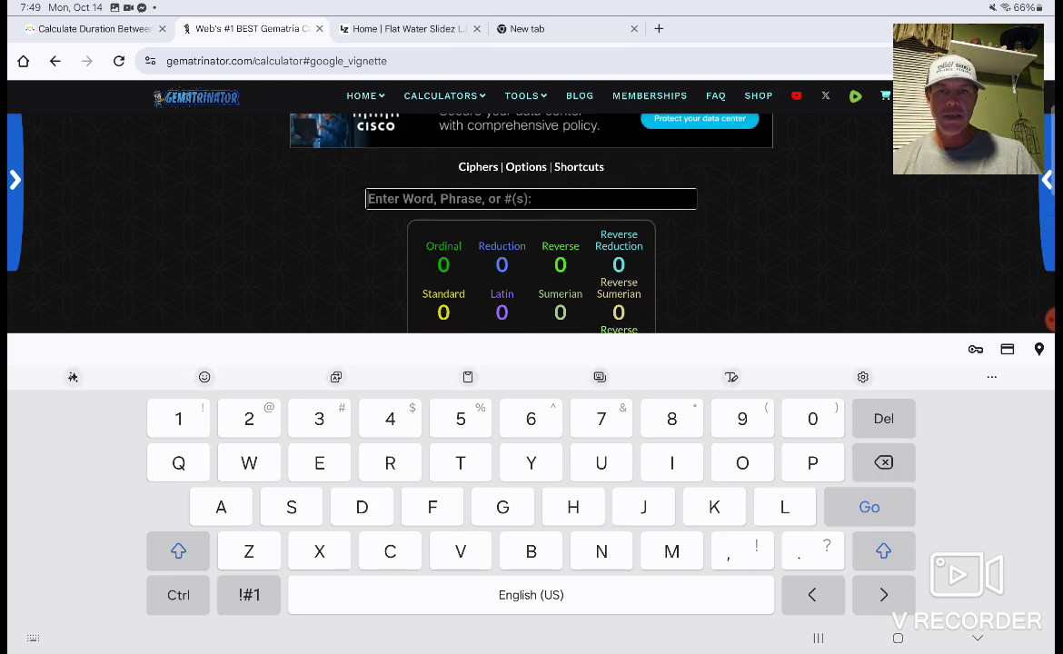
{"action": "type", "text": "Eighy"}
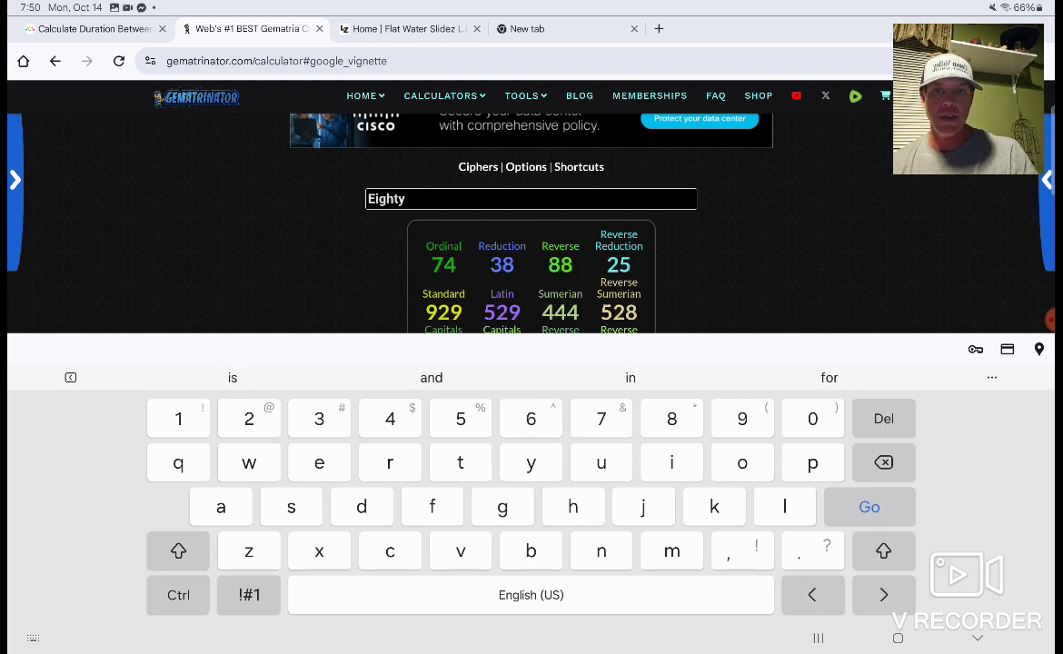
{"action": "type", "text": "eight"}
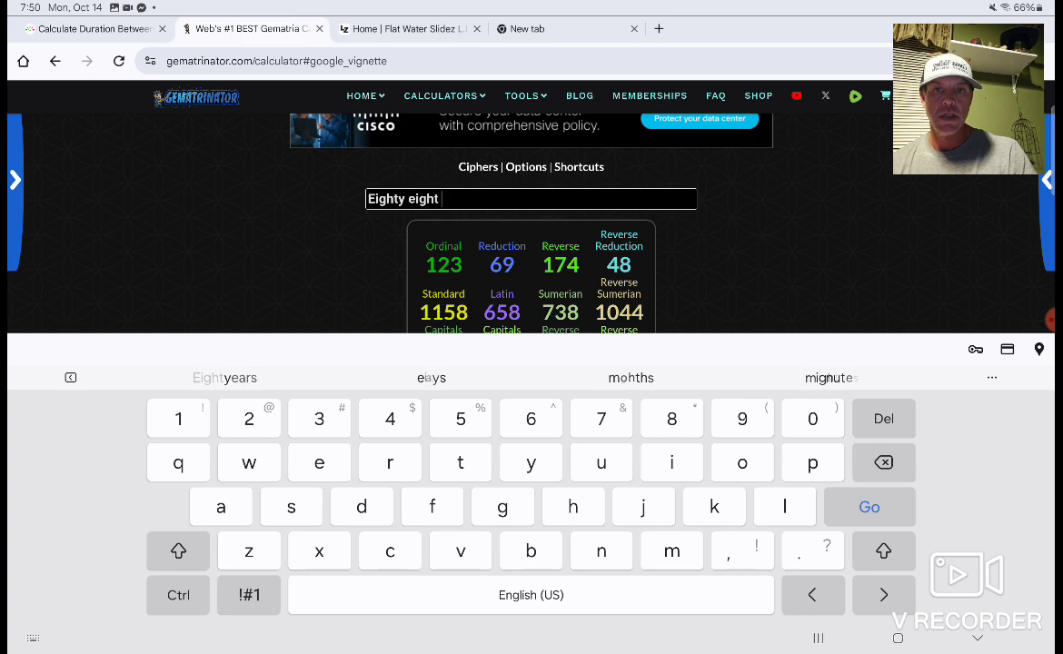
{"action": "scroll", "scroll_direction": "down", "scroll_amount": 3}
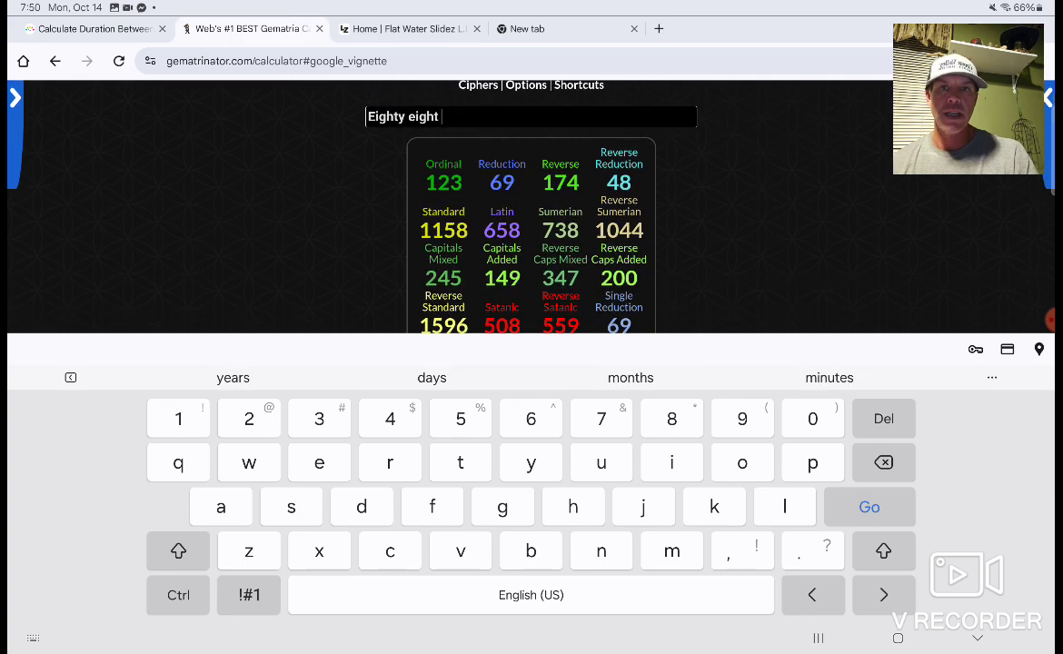
{"action": "type", "text": "sacrifice"}
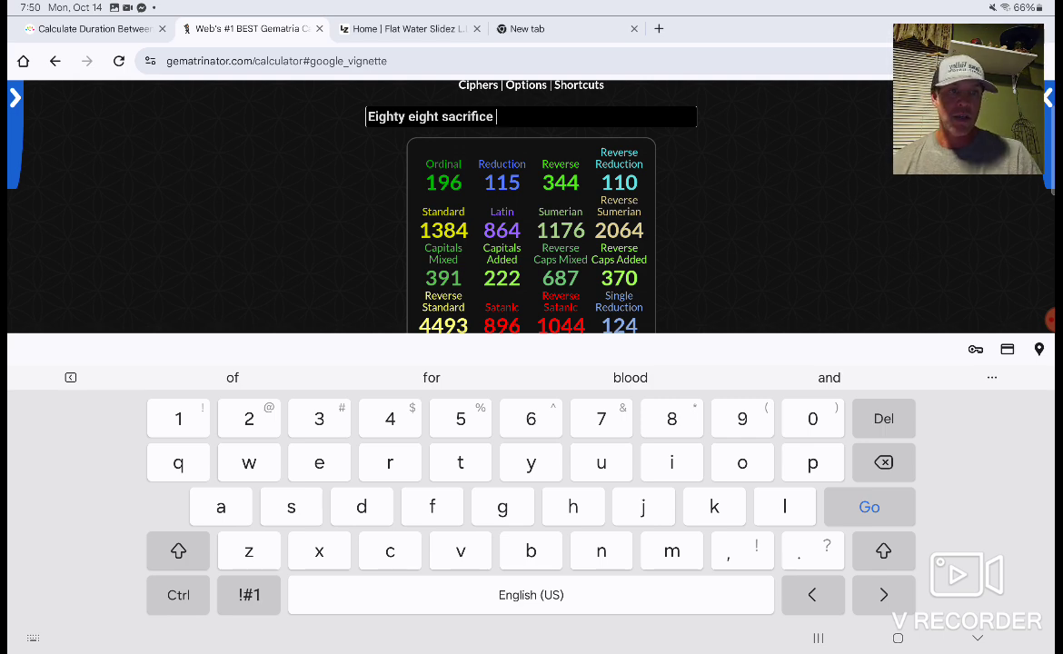
{"action": "key", "text": "backspace"}
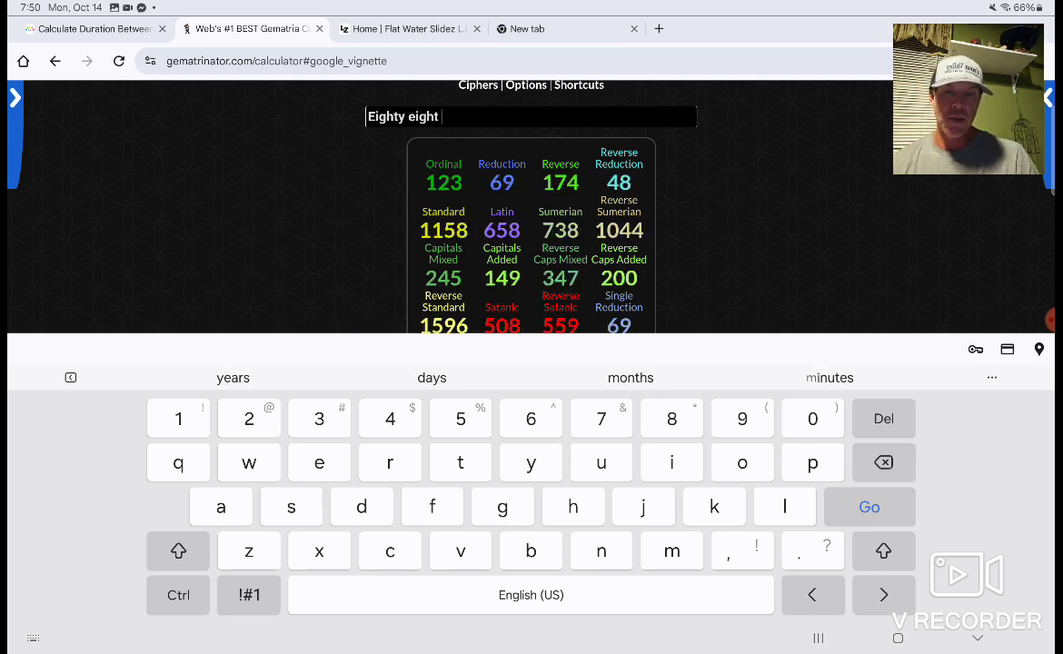
{"action": "type", "text": "ritu"}
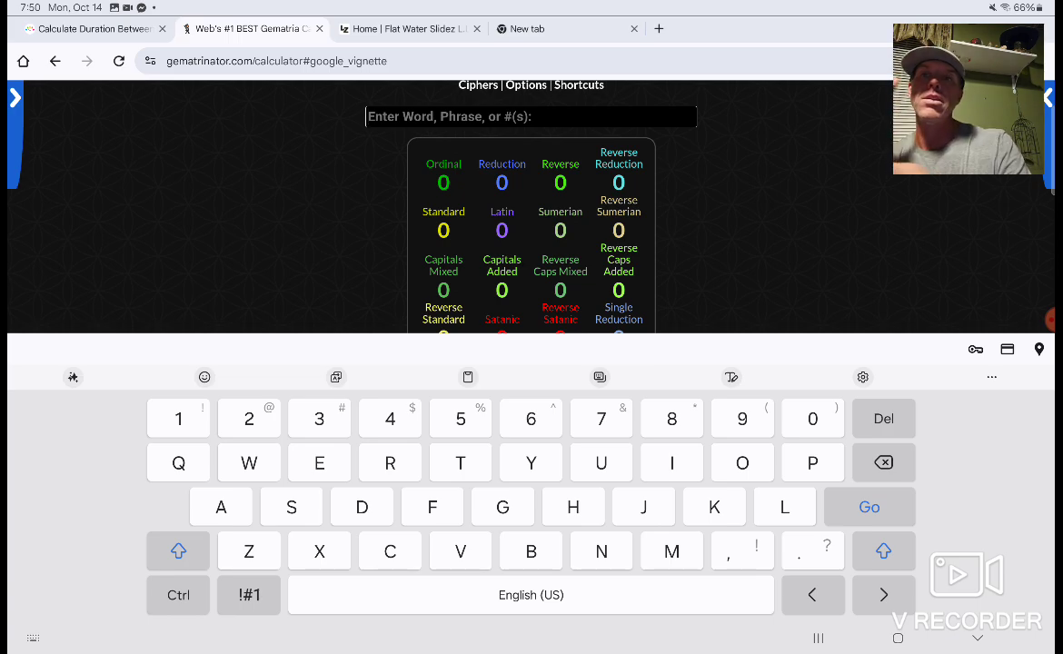
- Set the Days Calculator span to May 25, 2020 – January 5, 2021 with the end date included
{"action": "left_click", "coordinate": [91, 29]}
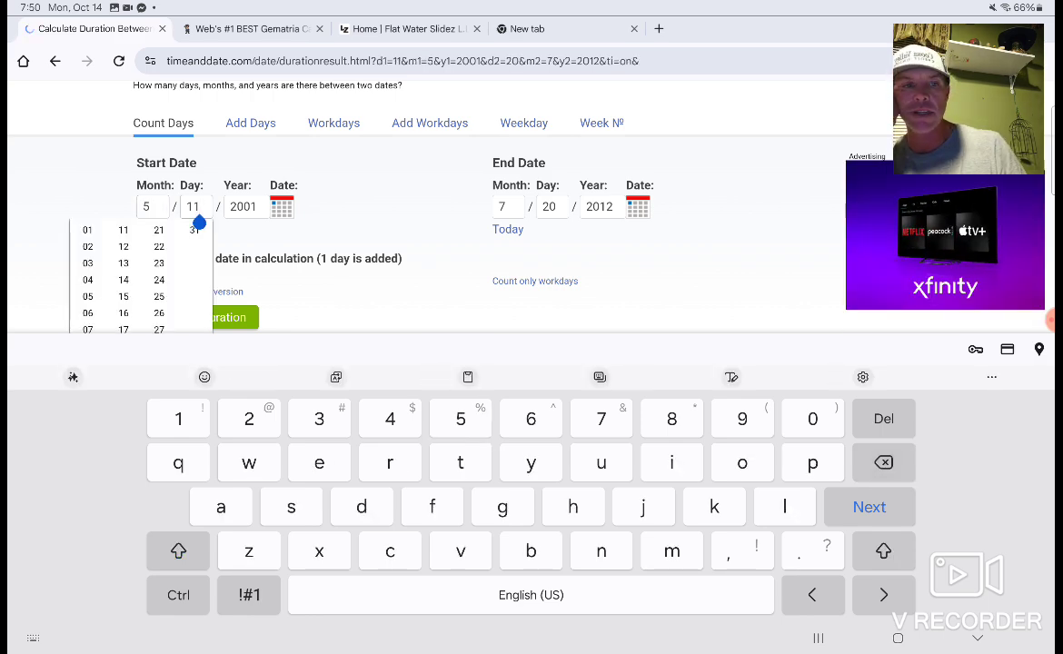
{"action": "type", "text": "25"}
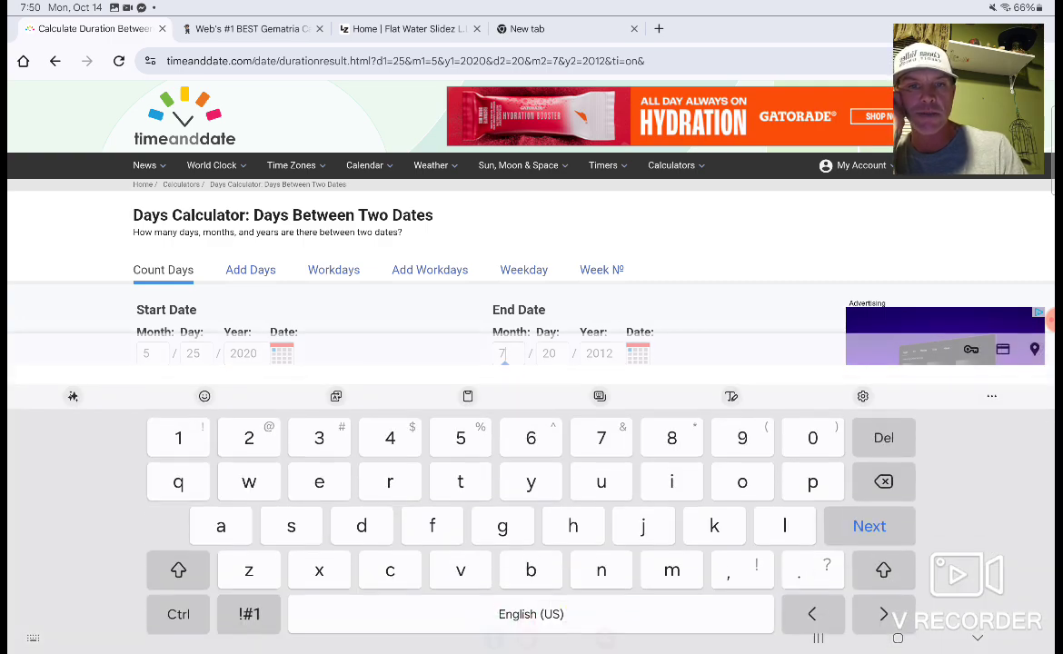
{"action": "left_click", "coordinate": [507, 207]}
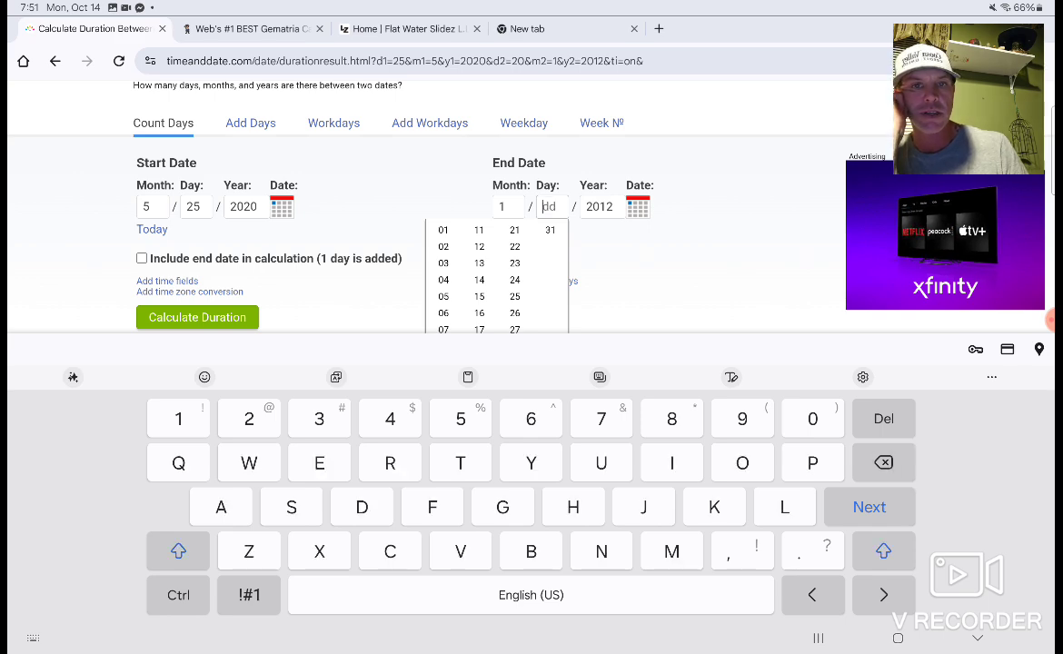
{"action": "type", "text": "5"}
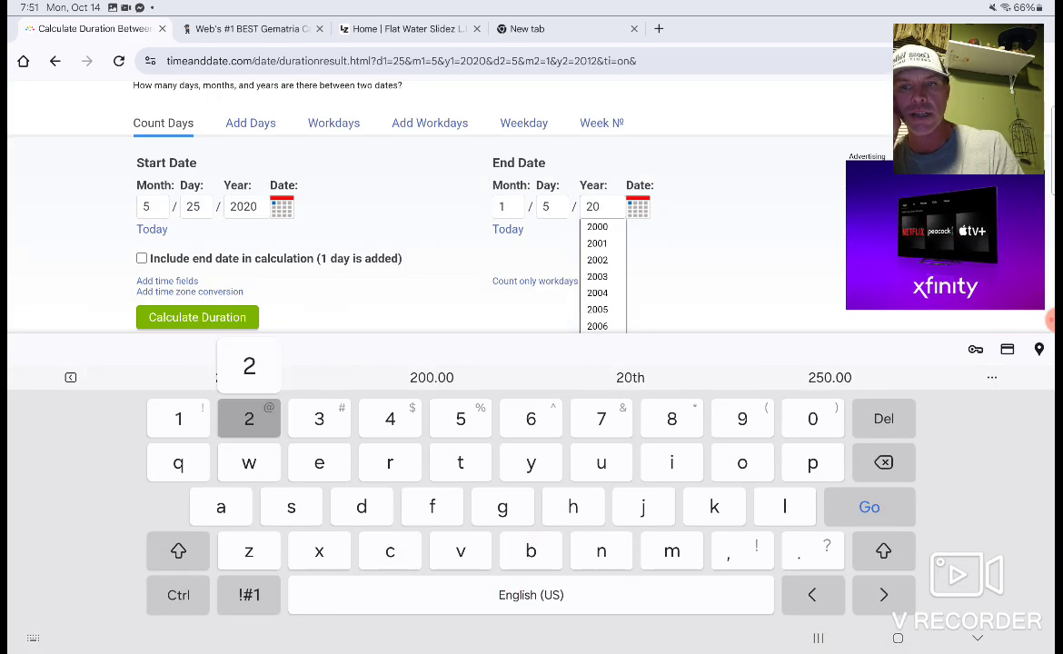
{"action": "type", "text": "21"}
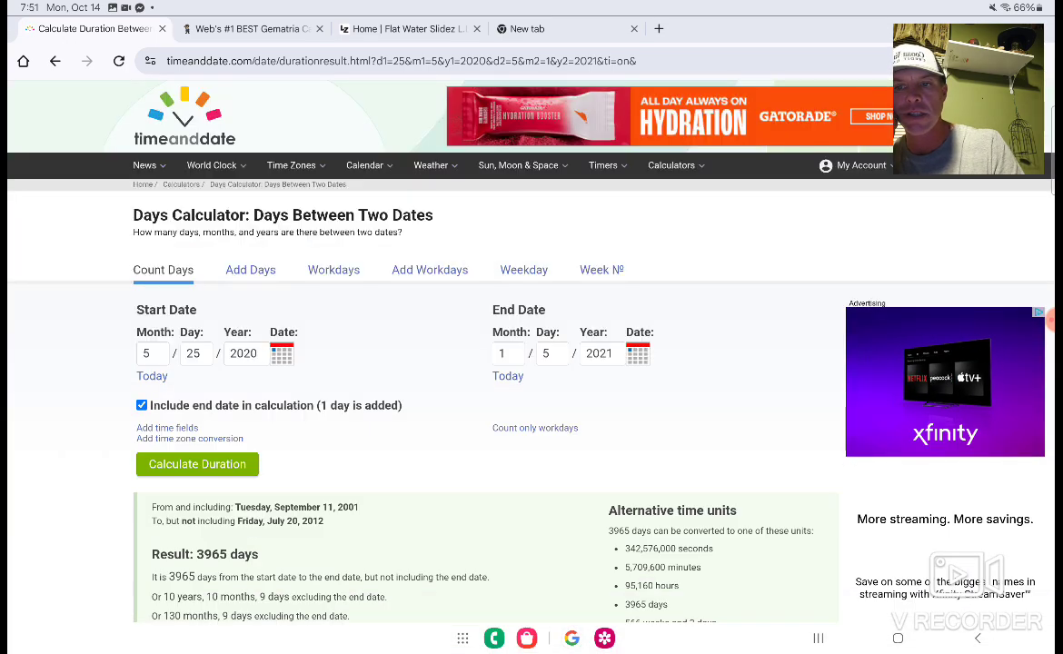
{"action": "left_click", "coordinate": [196, 465]}
{"action": "type", "text": "88 mph back to the future conspiracy theory"}
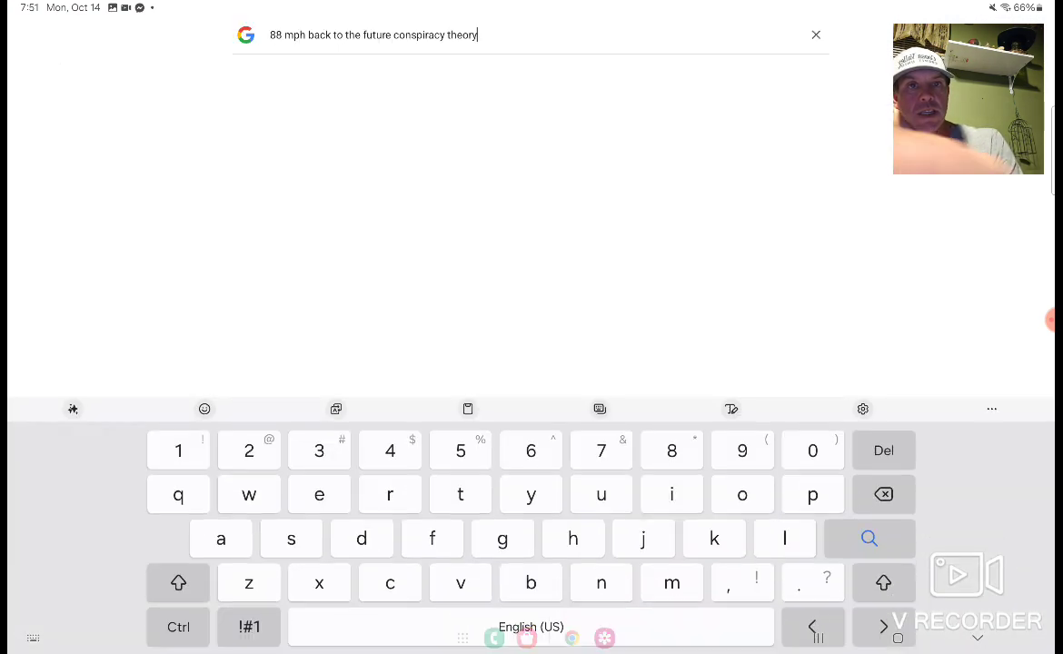
- Search 'skull and bones yale' and view the Wikipedia infobox showing founded 1832, Order 322
{"action": "type", "text": "skull and bones ya"}
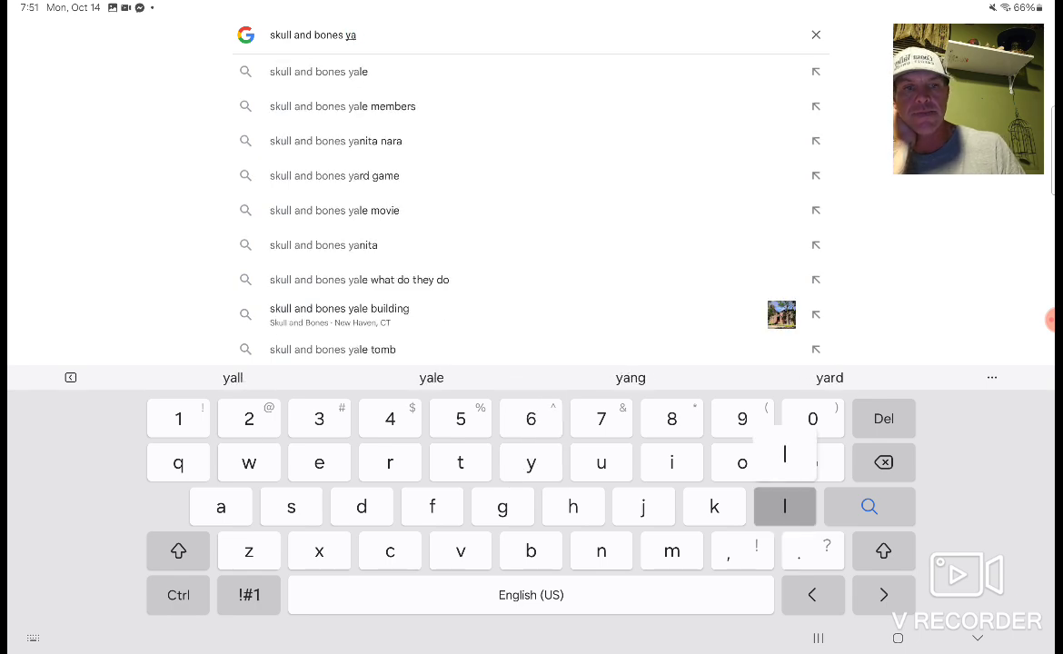
{"action": "left_click", "coordinate": [318, 71]}
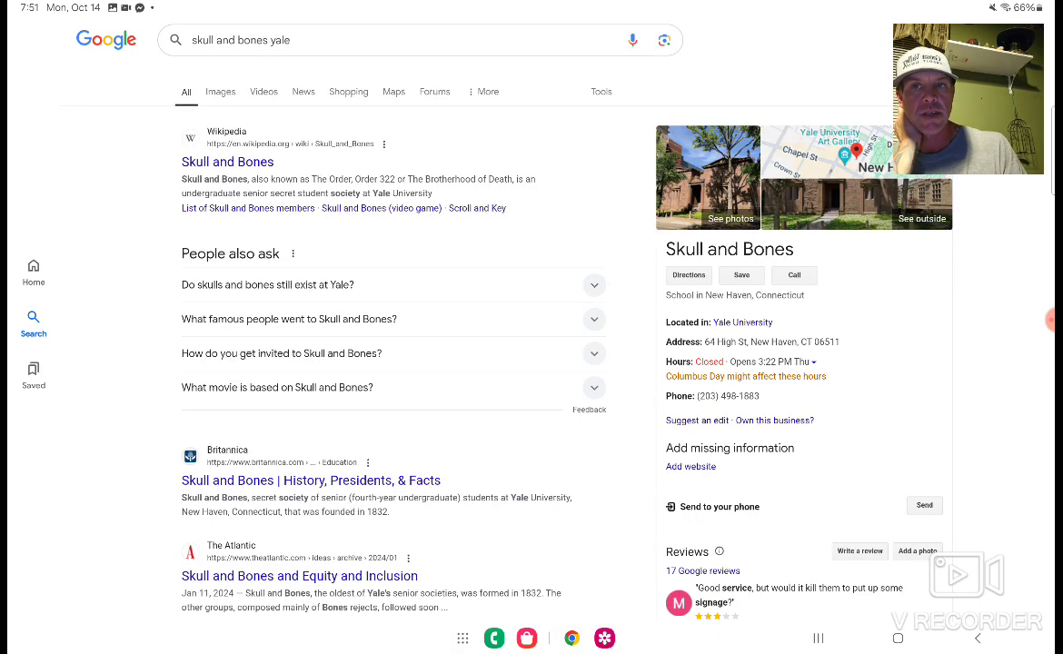
{"action": "left_click", "coordinate": [227, 162]}
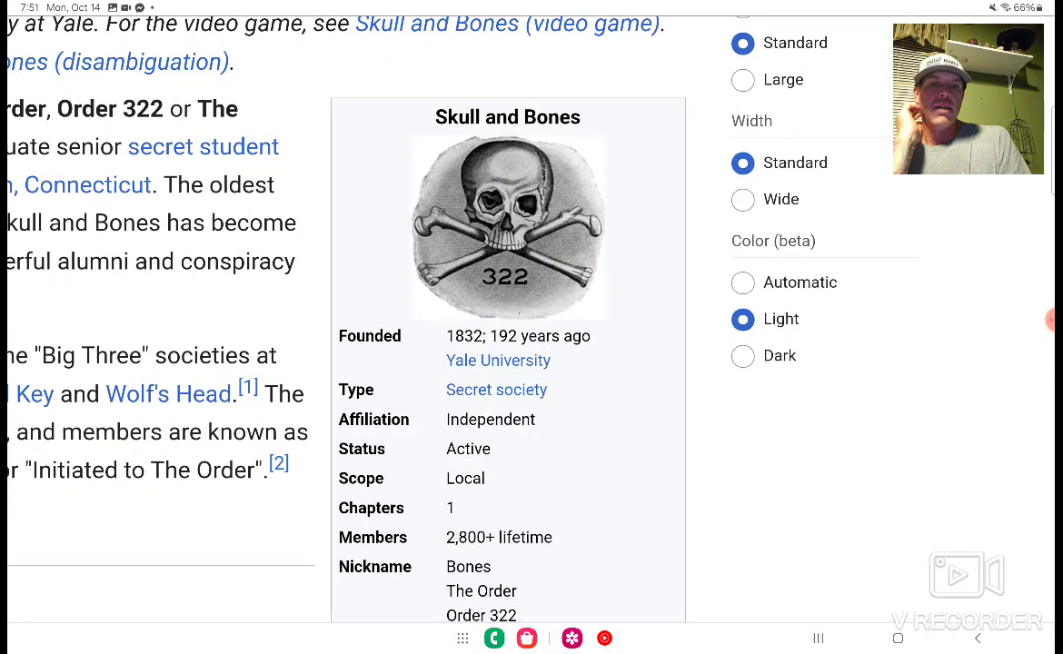
{"action": "scroll", "scroll_direction": "down", "scroll_amount": 3}
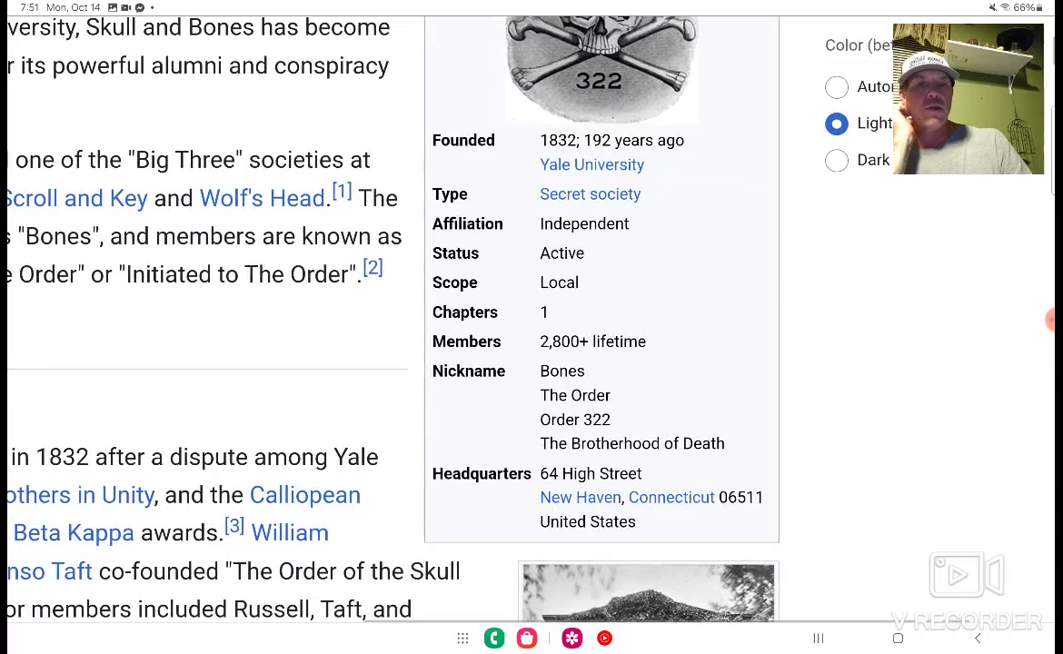
{"action": "scroll", "scroll_direction": "down", "scroll_amount": 3}
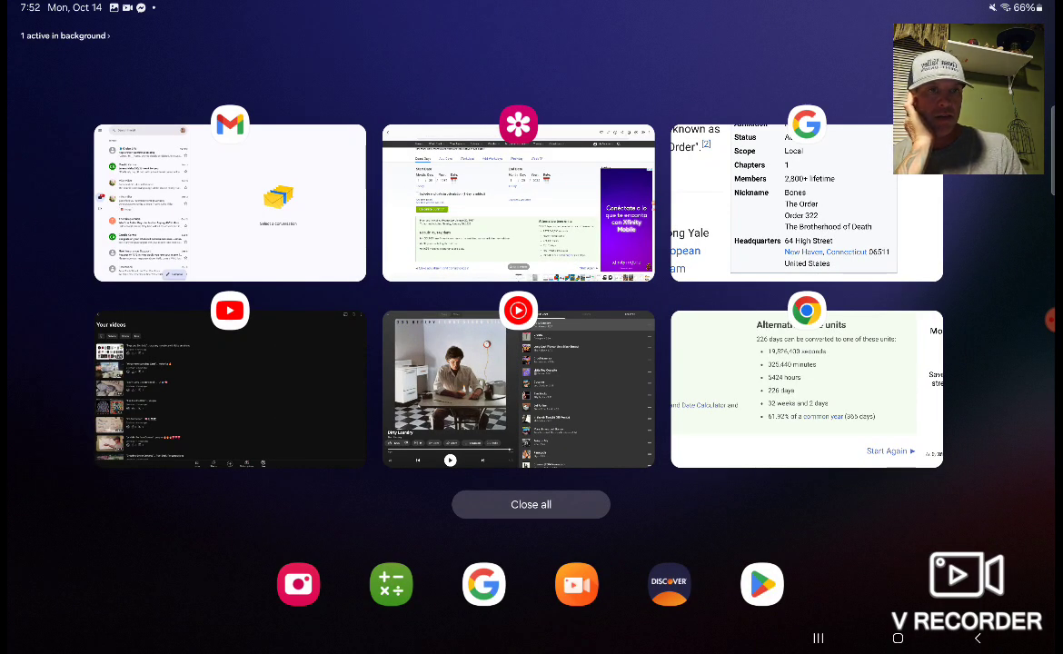
- Bring the Google app's search screen back from the Recents overview
{"action": "left_click", "coordinate": [807, 376]}
{"action": "type", "text": "the"}
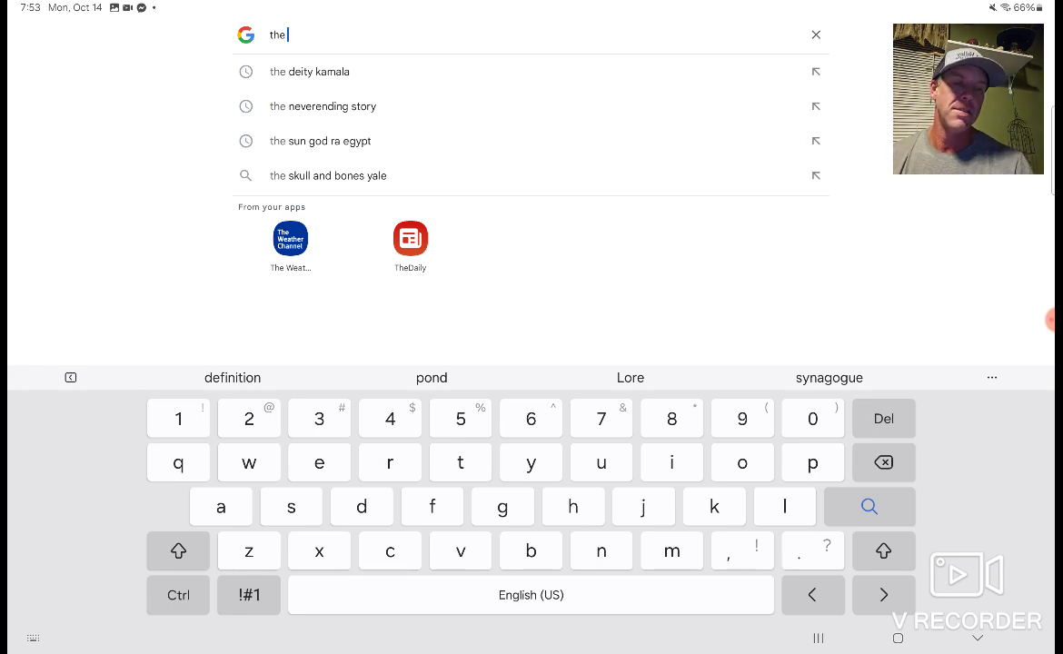
- Search 'the berlin wall' and review its August 13, 1961 start and November 9, 1989 fall
{"action": "key", "text": "BackSpace"}
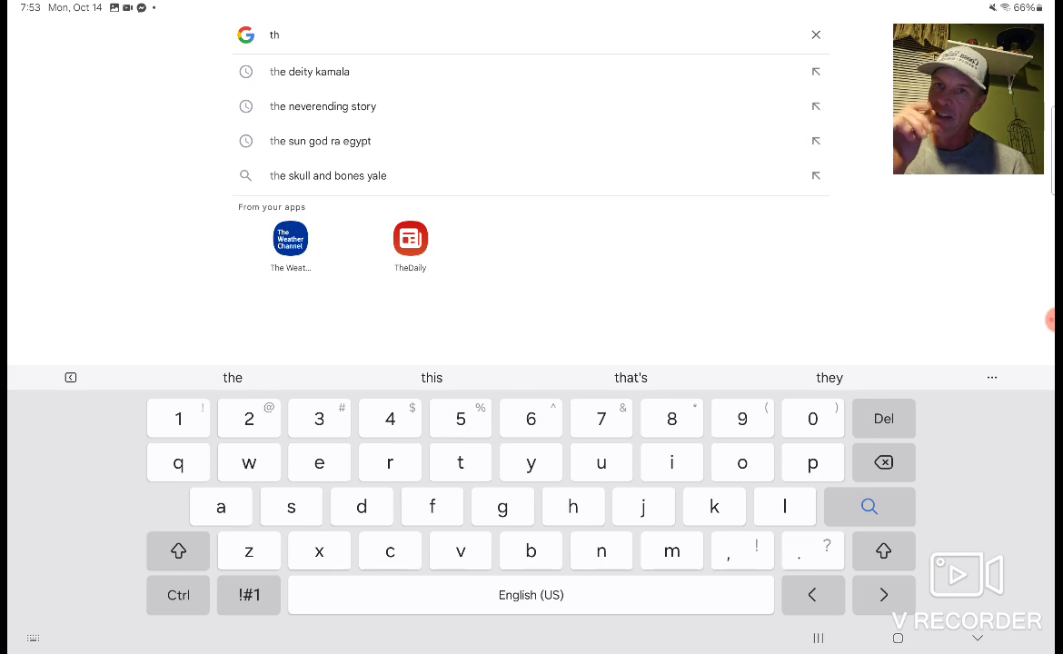
{"action": "left_click", "coordinate": [816, 35]}
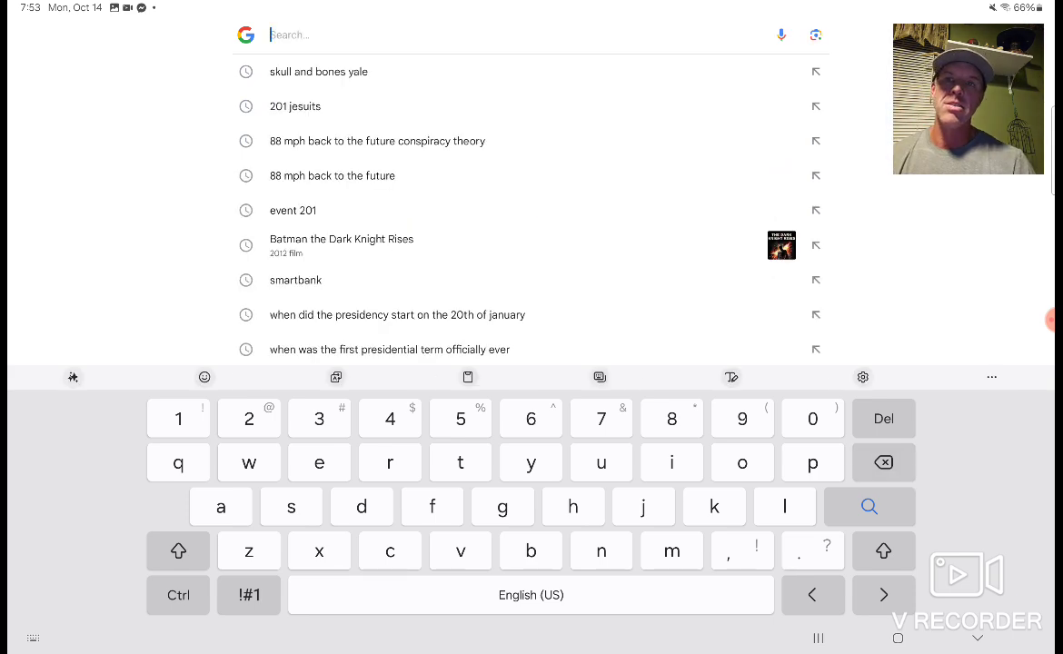
{"action": "type", "text": "the"}
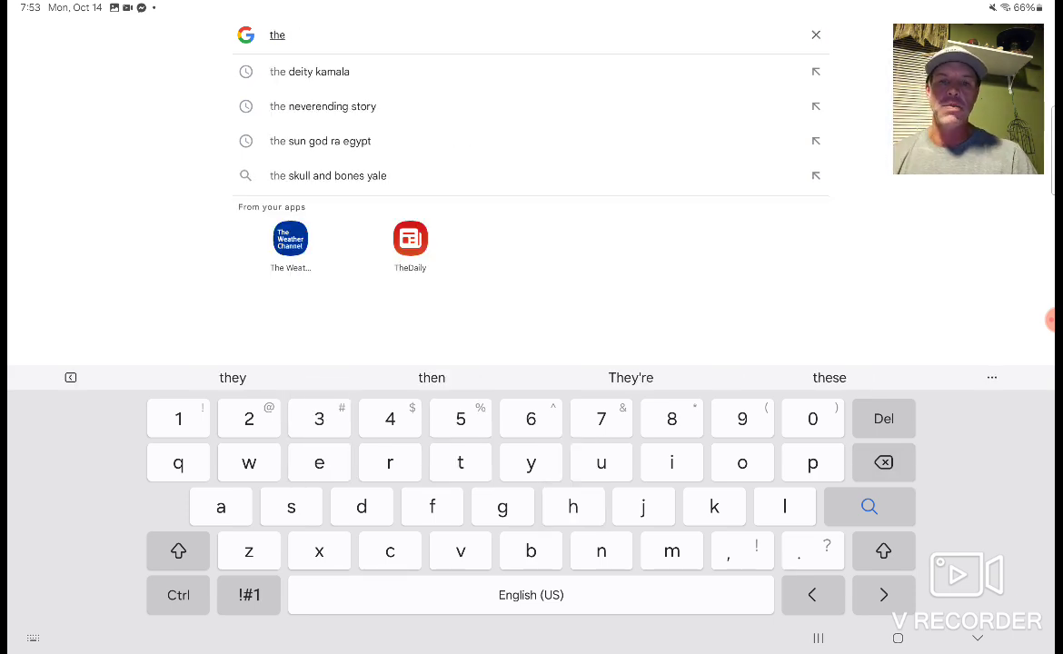
{"action": "type", "text": "berlin"}
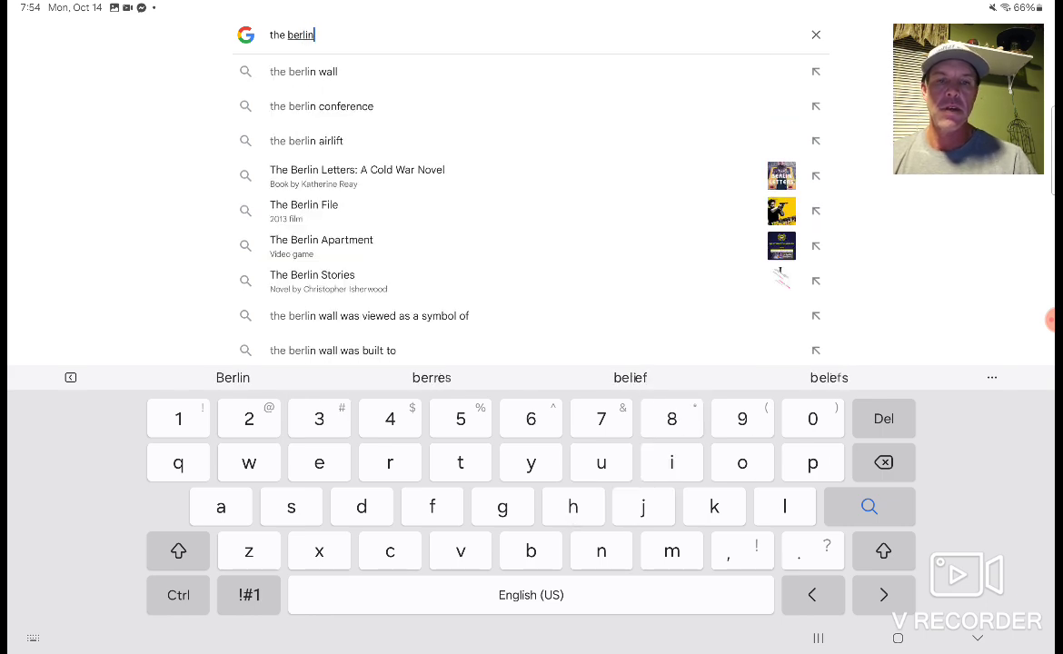
{"action": "left_click", "coordinate": [304, 71]}
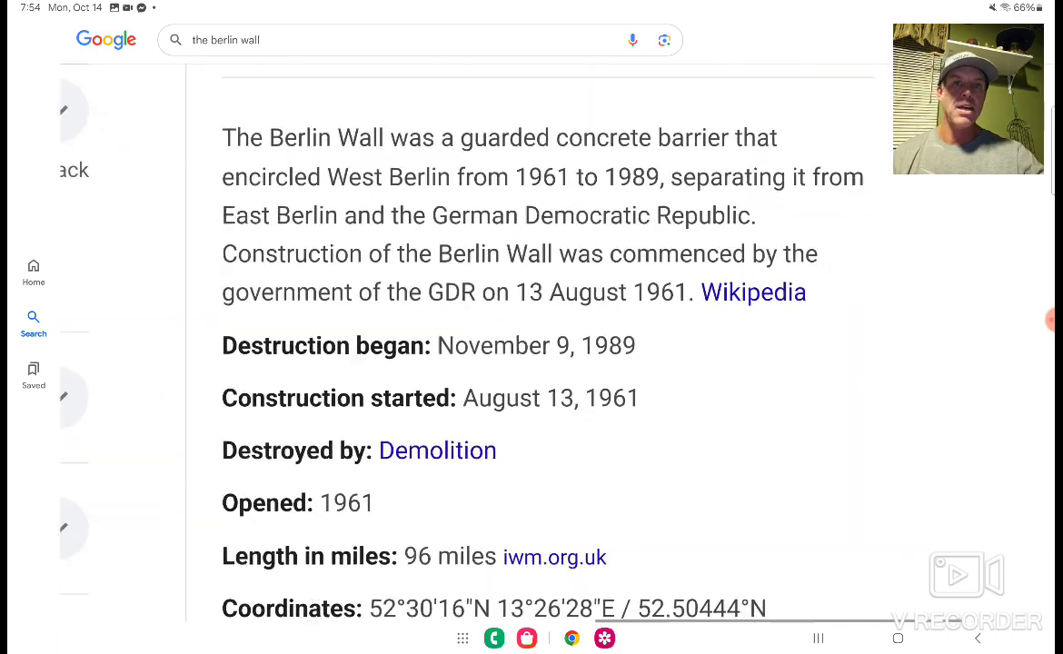
{"action": "scroll", "scroll_direction": "down", "scroll_amount": 3}
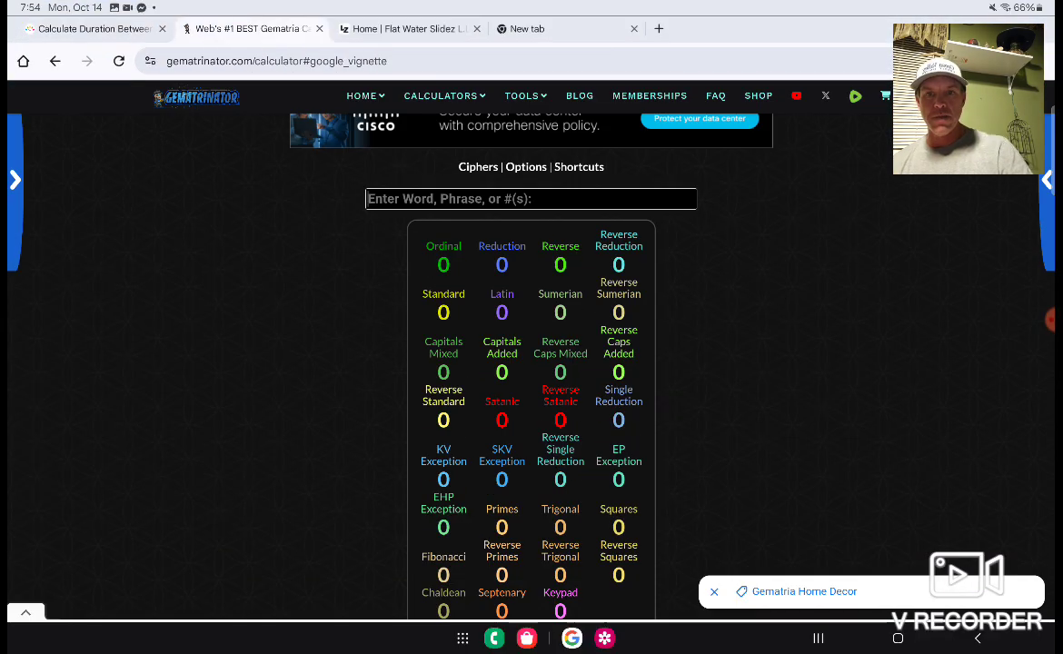
- Focus Gematrinator's phrase entry box, then begin a fresh Google search
{"action": "left_click", "coordinate": [478, 167]}
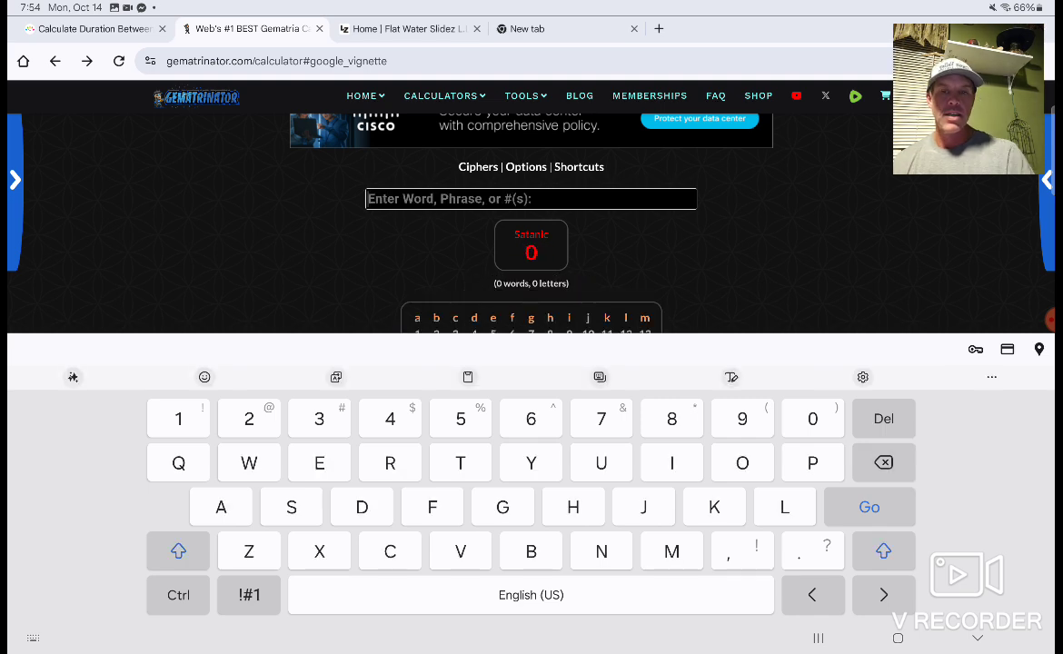
{"action": "type", "text": "P"}
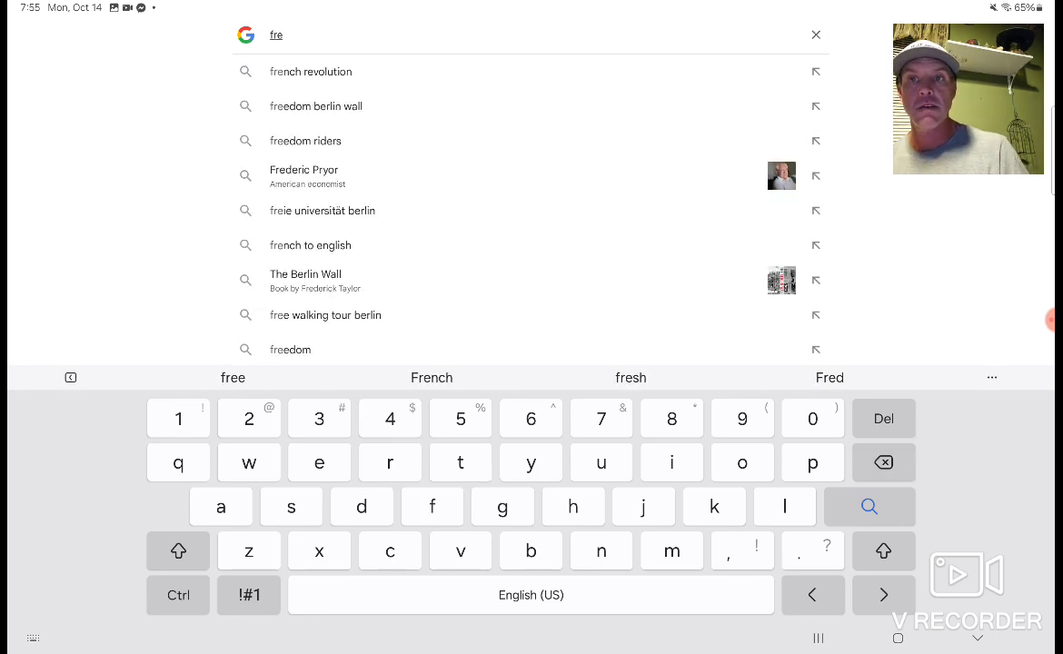
- Search 'french revolution' and read its Wikipedia article spanning 5 May 1789 to 9 November 1799
{"action": "left_click", "coordinate": [309, 71]}
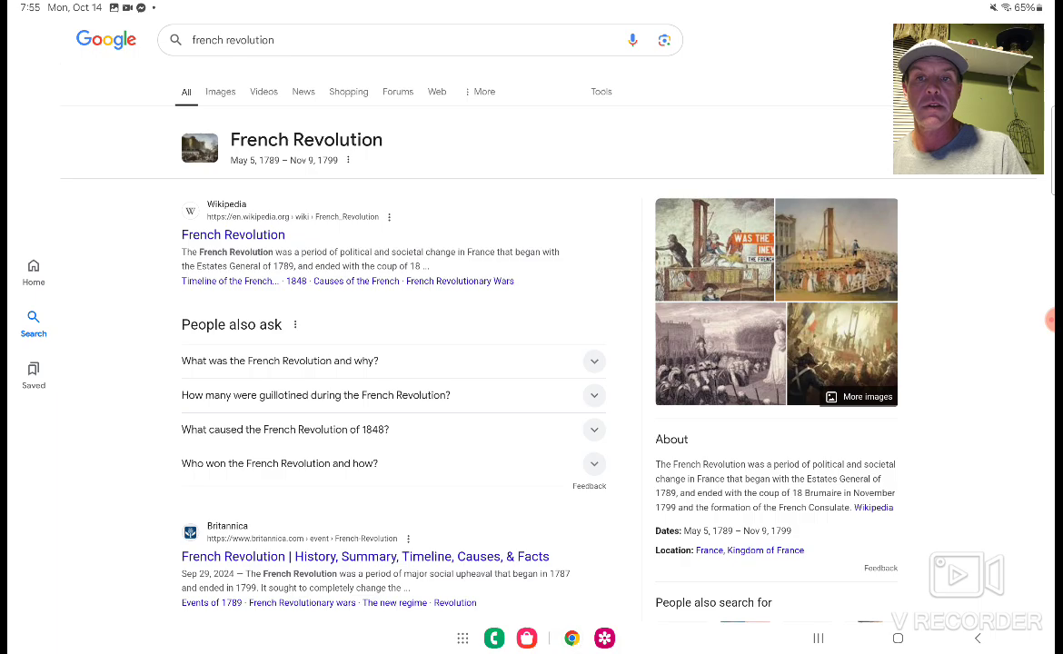
{"action": "left_click", "coordinate": [232, 235]}
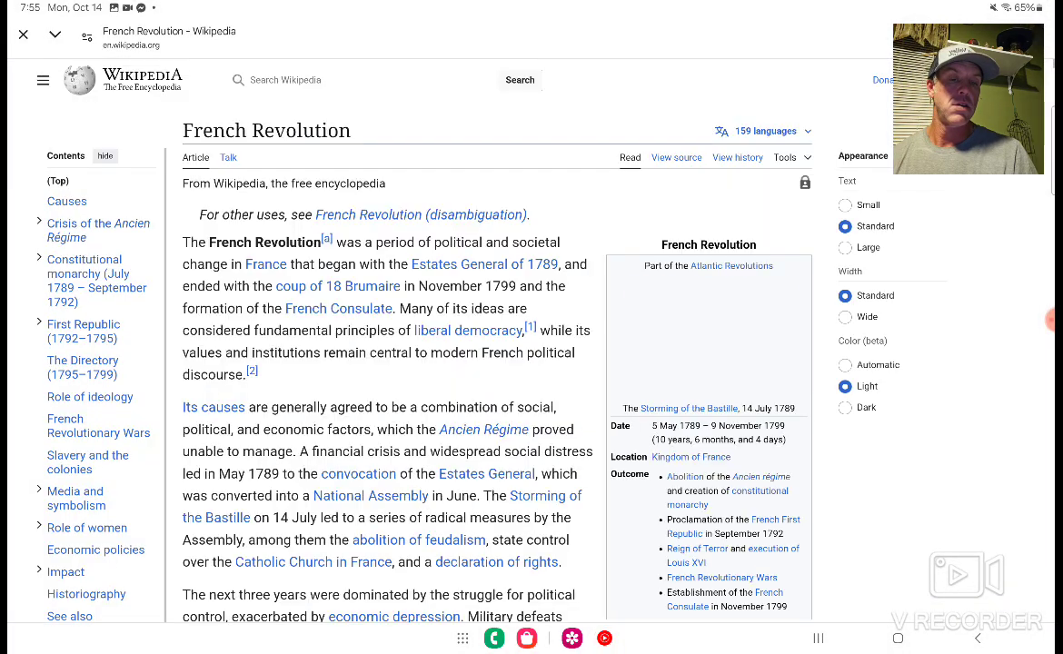
{"action": "scroll", "scroll_direction": "down", "scroll_amount": 3}
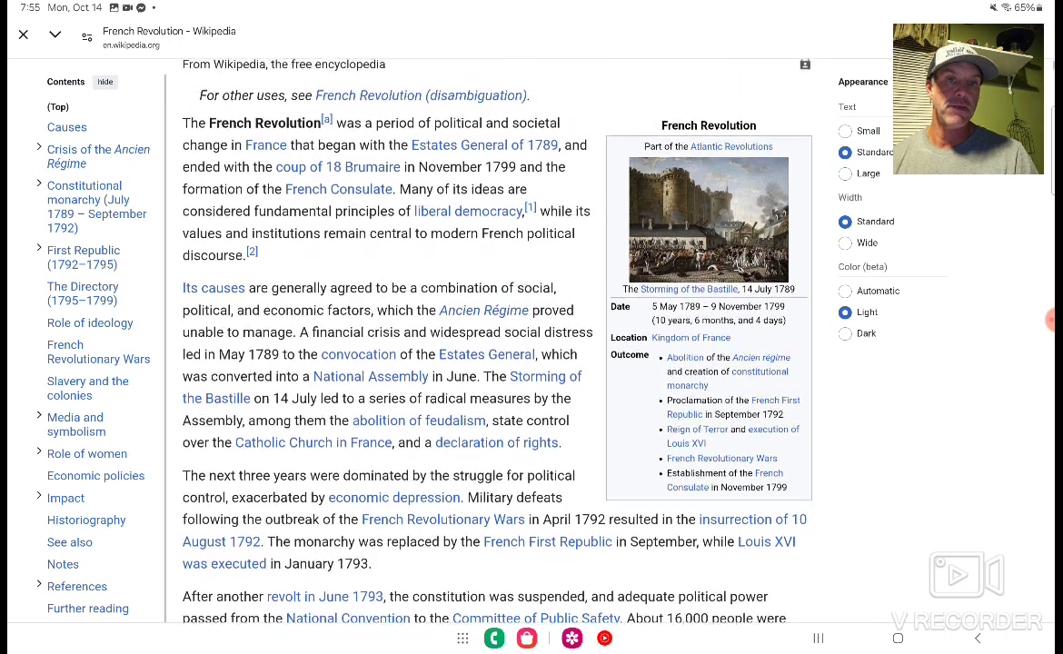
{"action": "scroll", "scroll_direction": "down", "scroll_amount": 3}
{"action": "type", "text": "the r"}
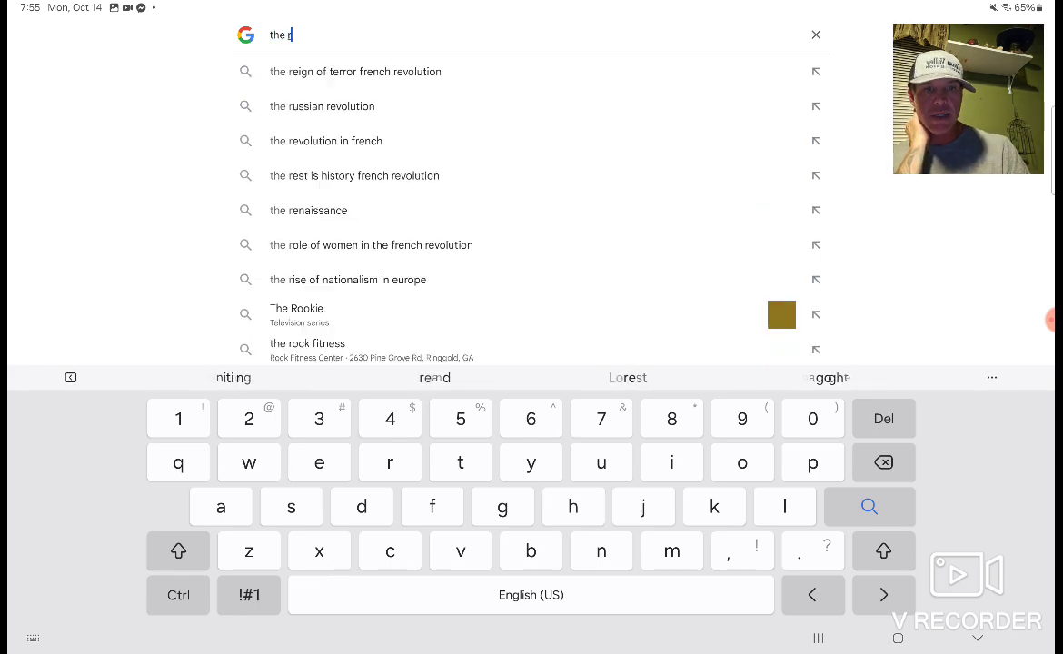
- Search 'the rothschild family' and read its Wikipedia article on the Frankfurt origins and founder
{"action": "type", "text": "othsc"}
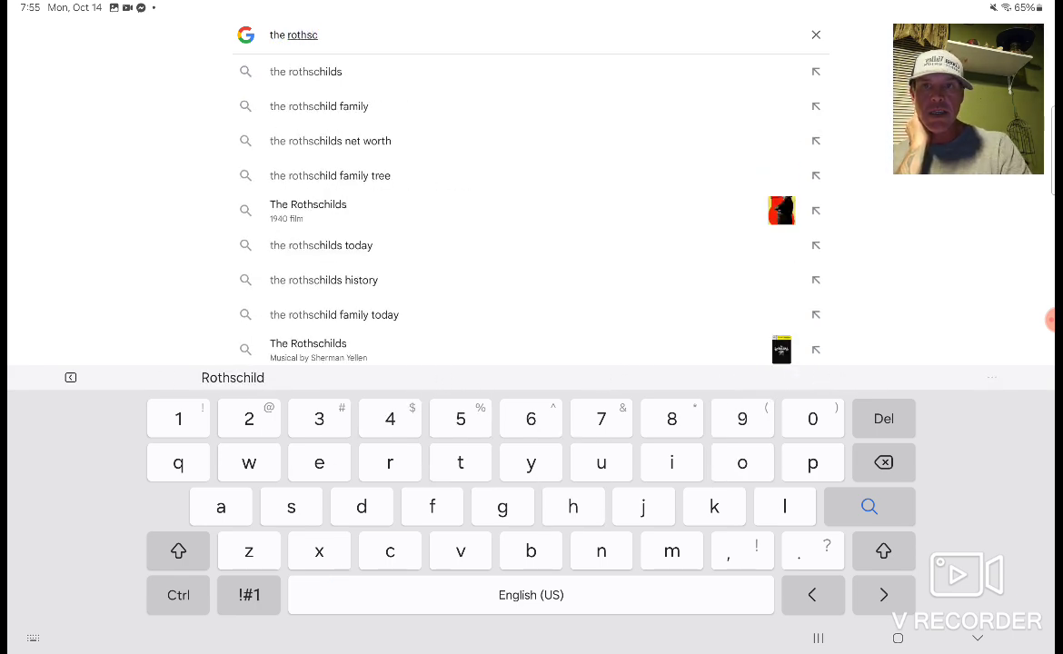
{"action": "left_click", "coordinate": [320, 105]}
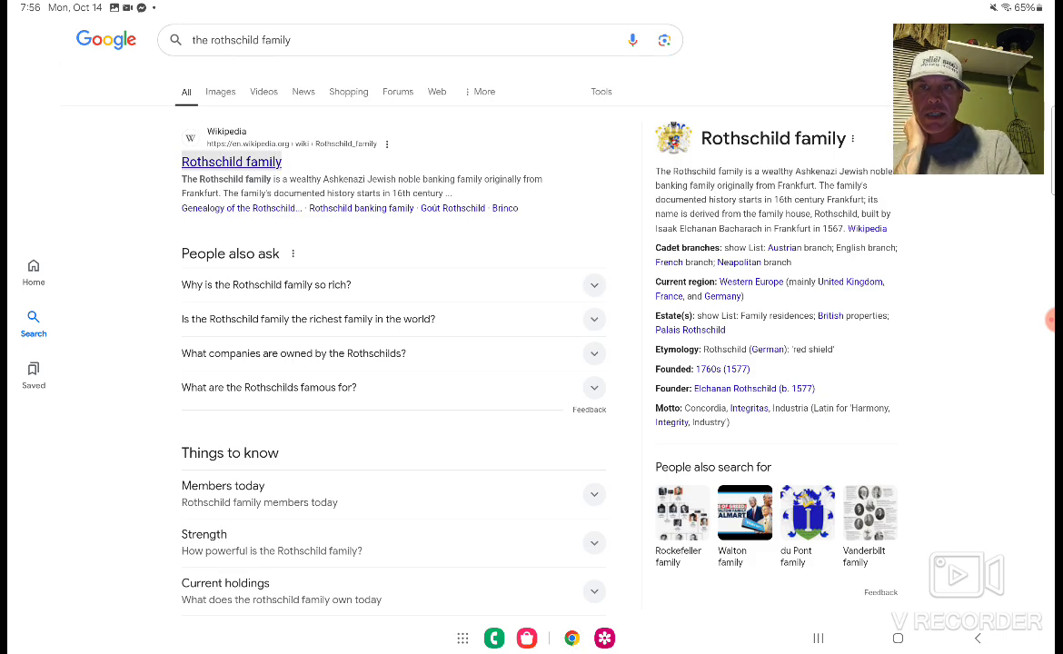
{"action": "left_click", "coordinate": [233, 162]}
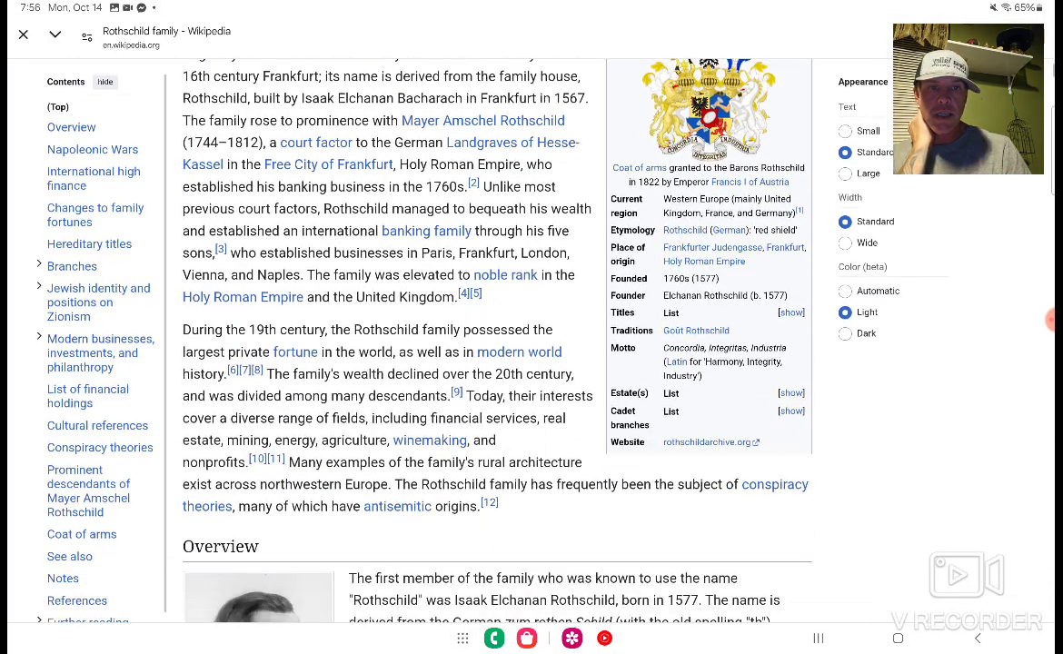
{"action": "scroll", "scroll_direction": "down", "scroll_amount": 3}
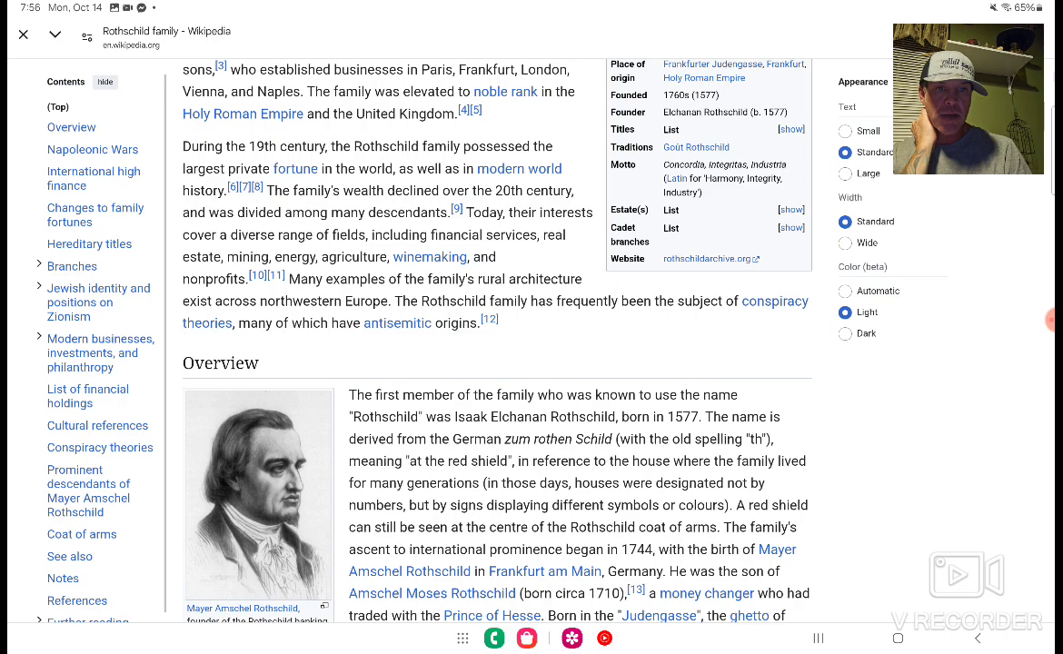
{"action": "scroll", "scroll_direction": "down", "scroll_amount": 3}
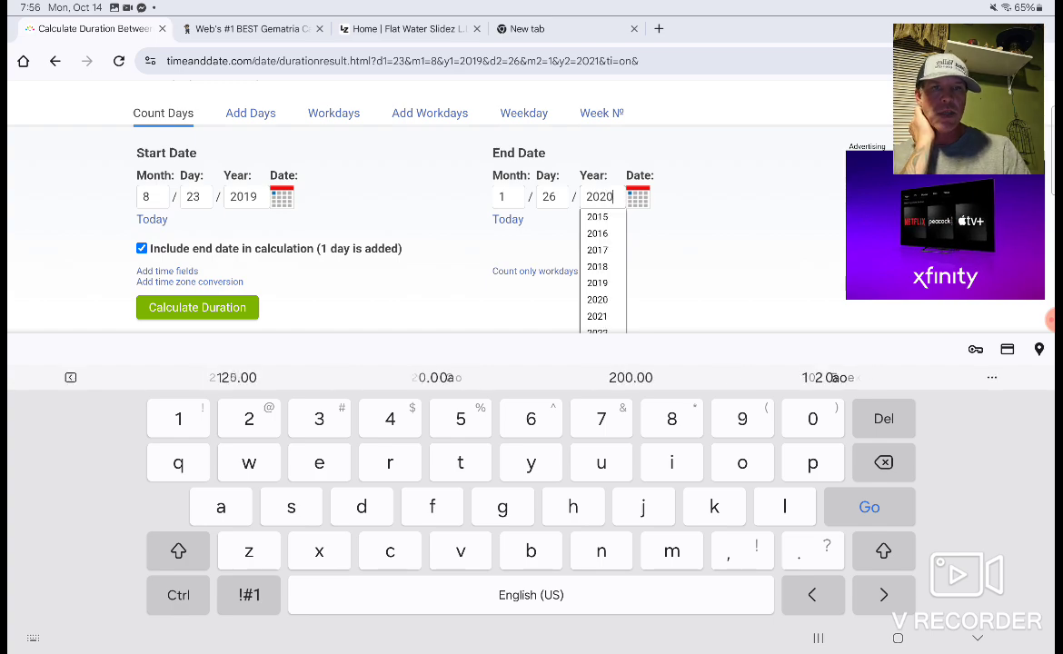
- Compute 156 days for August 23, 2019 – January 26, 2020, then start entering new dates
{"action": "left_click", "coordinate": [196, 307]}
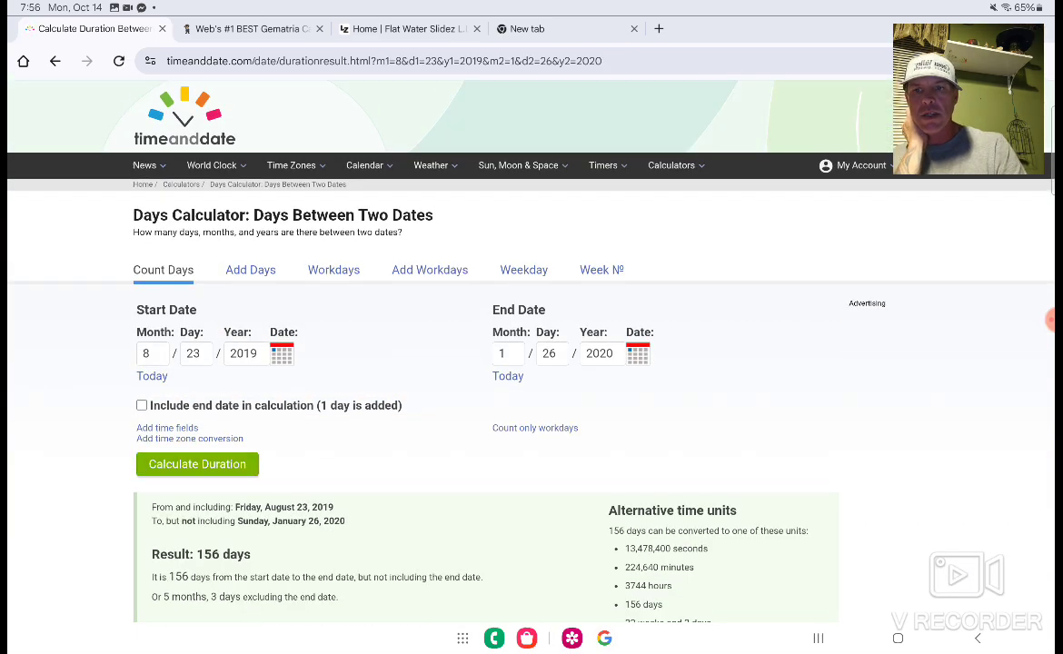
{"action": "scroll", "scroll_direction": "down", "scroll_amount": 3}
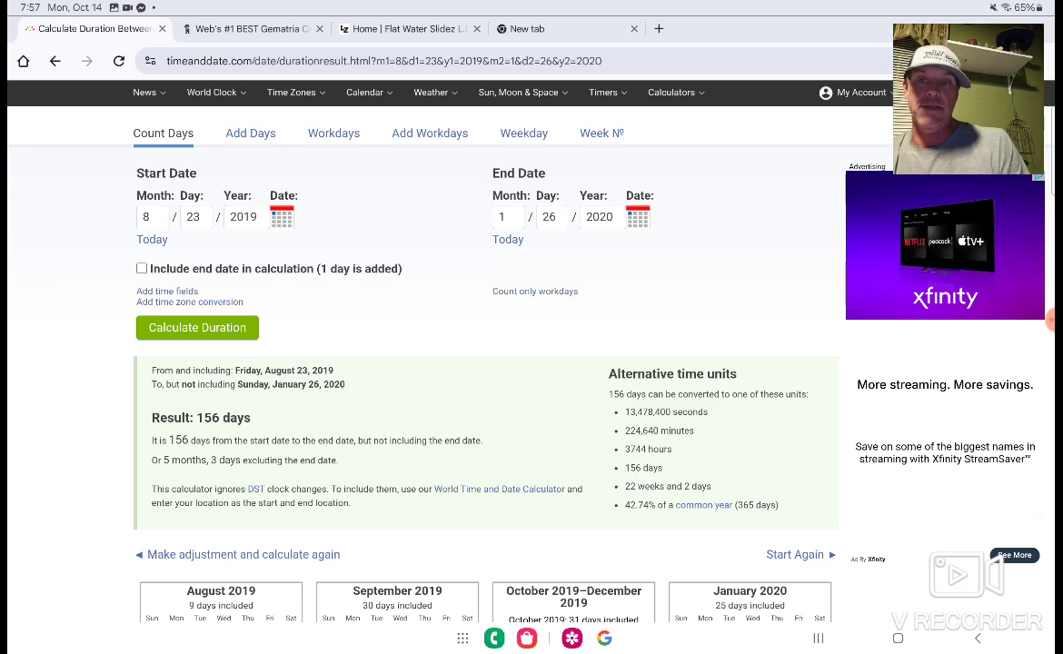
{"action": "left_click", "coordinate": [142, 261]}
{"action": "type", "text": "7"}
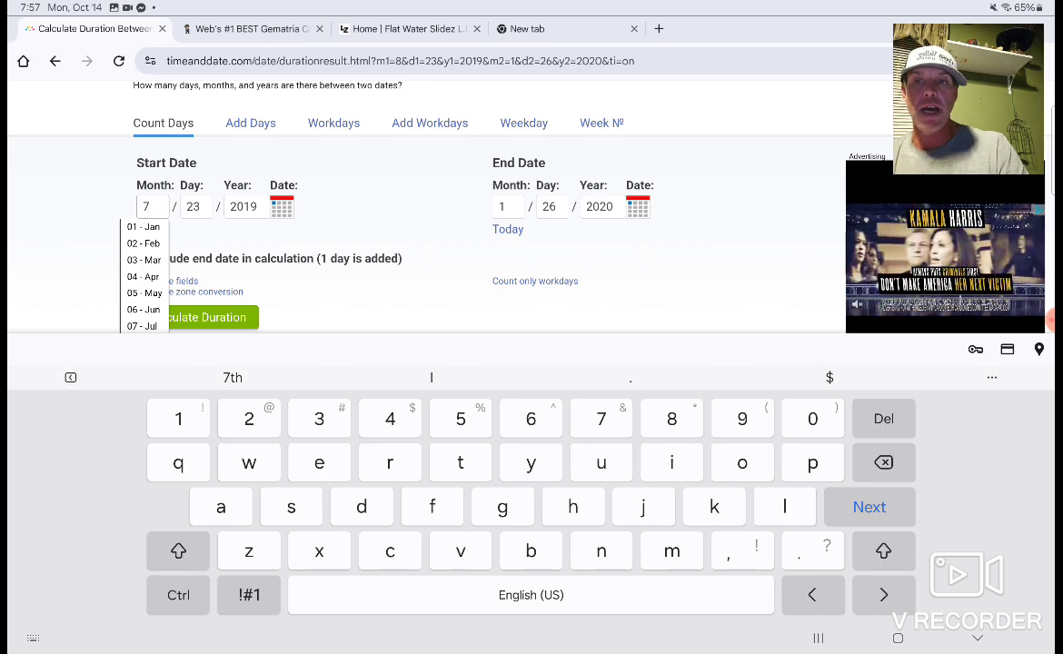
{"action": "left_click", "coordinate": [243, 207]}
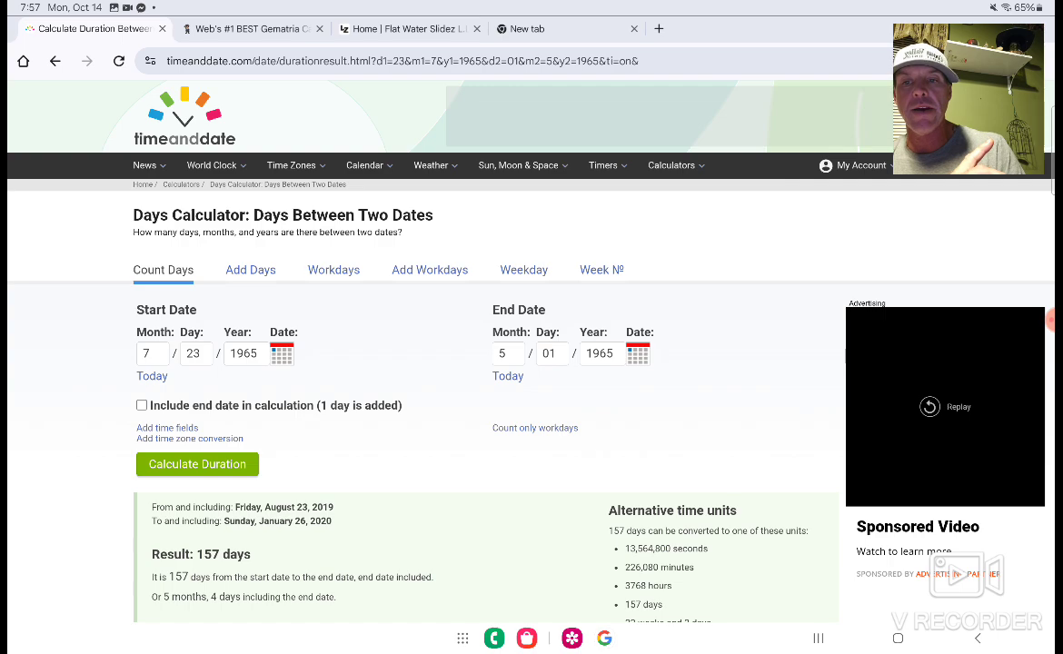
- Calculate the span from May 1 to July 23, 1965 with the end date included, giving 84 days
{"action": "left_click", "coordinate": [196, 466]}
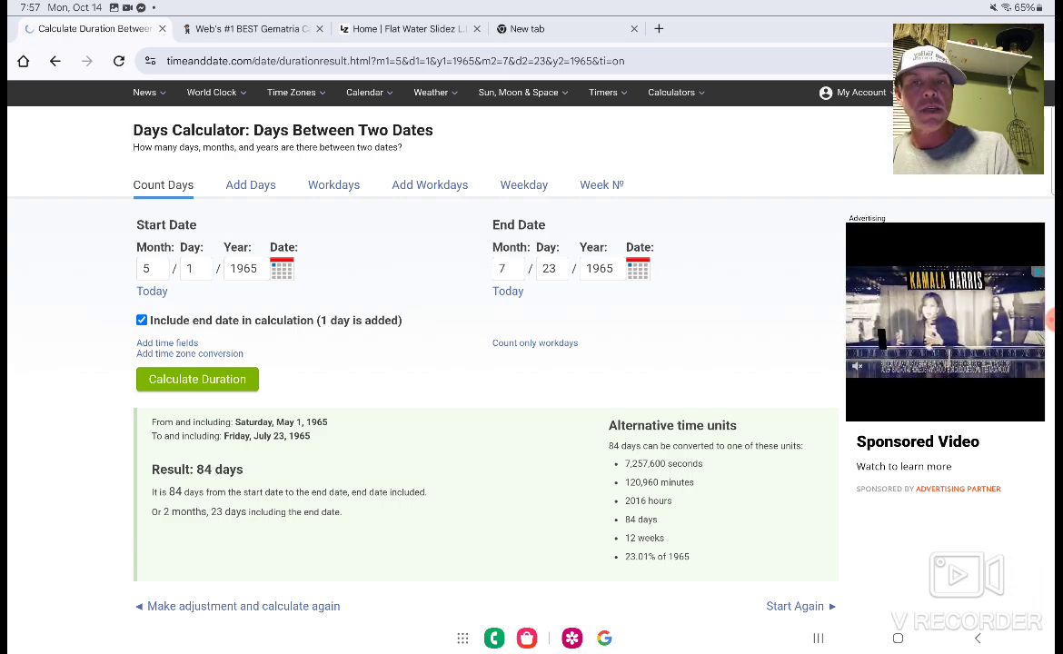
- Change the years to 1977 and calculate May 1 to August 23, 1977 as 114 days
{"action": "left_click", "coordinate": [244, 269]}
{"action": "type", "text": "1"}
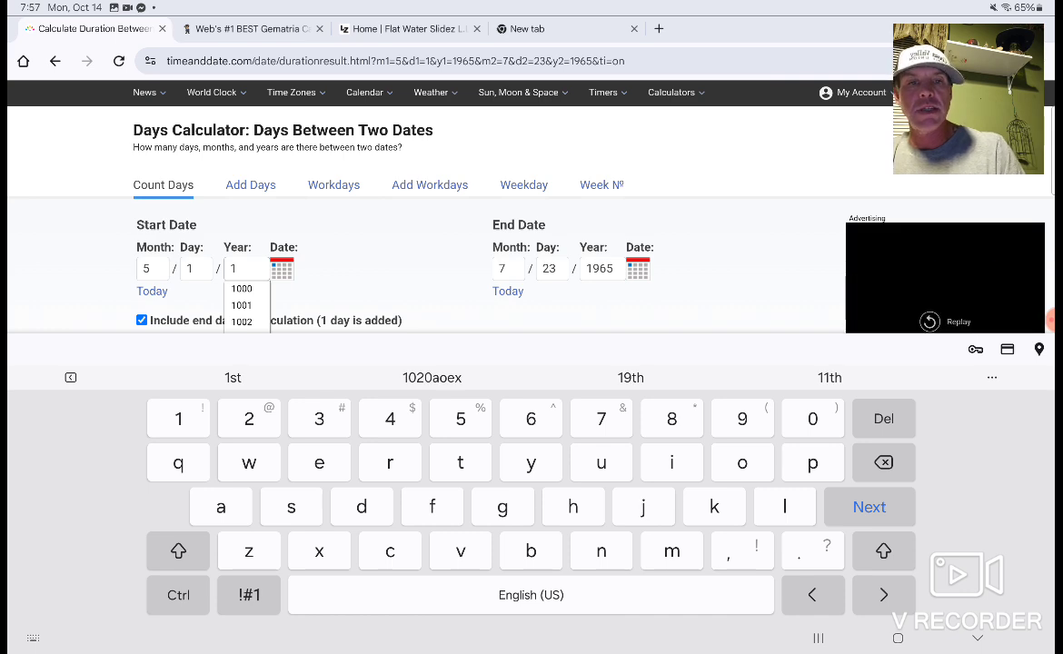
{"action": "type", "text": "977"}
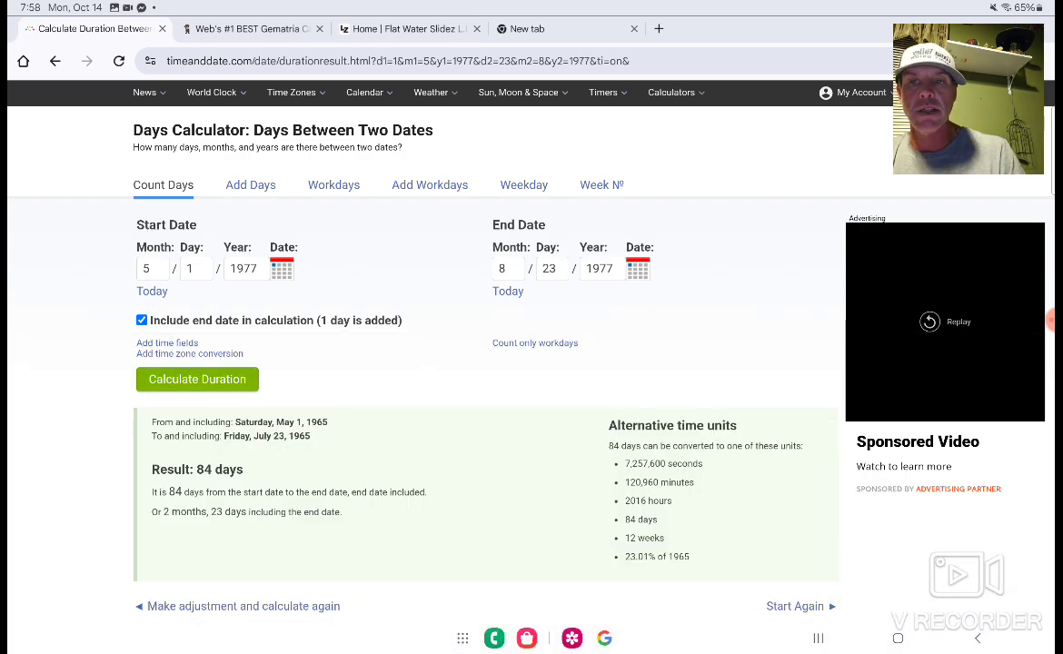
{"action": "left_click", "coordinate": [197, 380]}
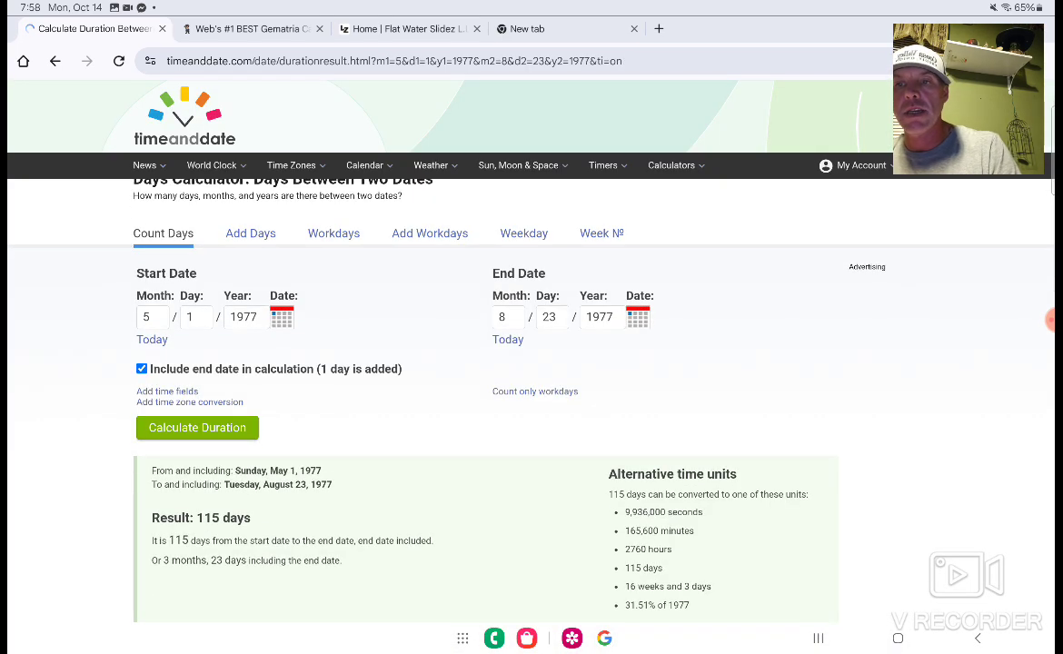
{"action": "left_click", "coordinate": [142, 367]}
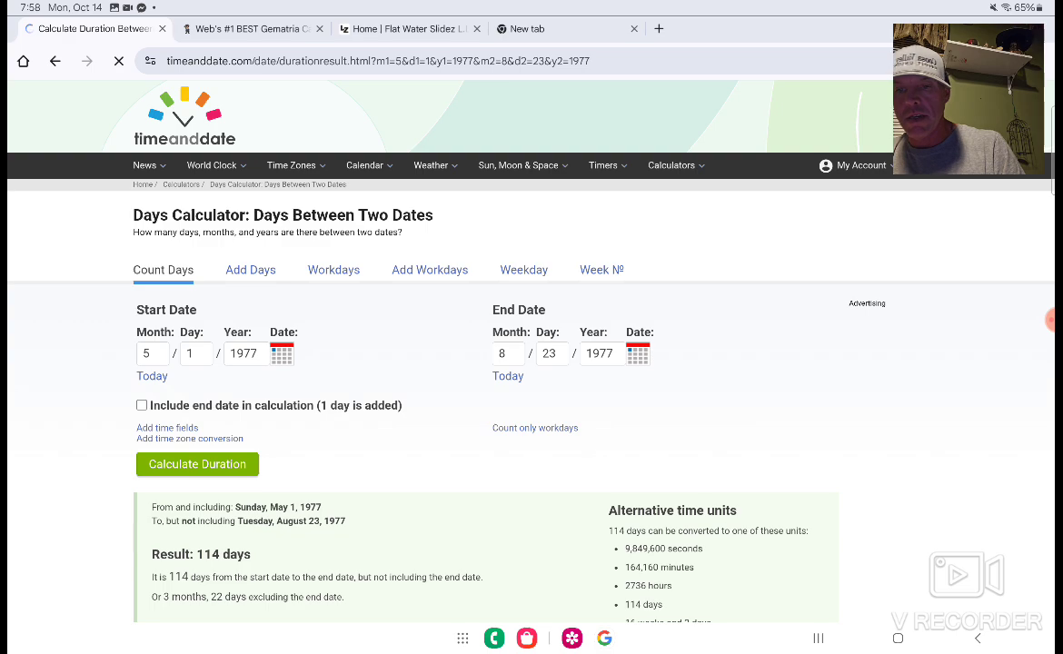
- Review the 1977 month-by-month calendars, then bring up the Android recent-apps overview
{"action": "scroll", "scroll_direction": "down", "scroll_amount": 3}
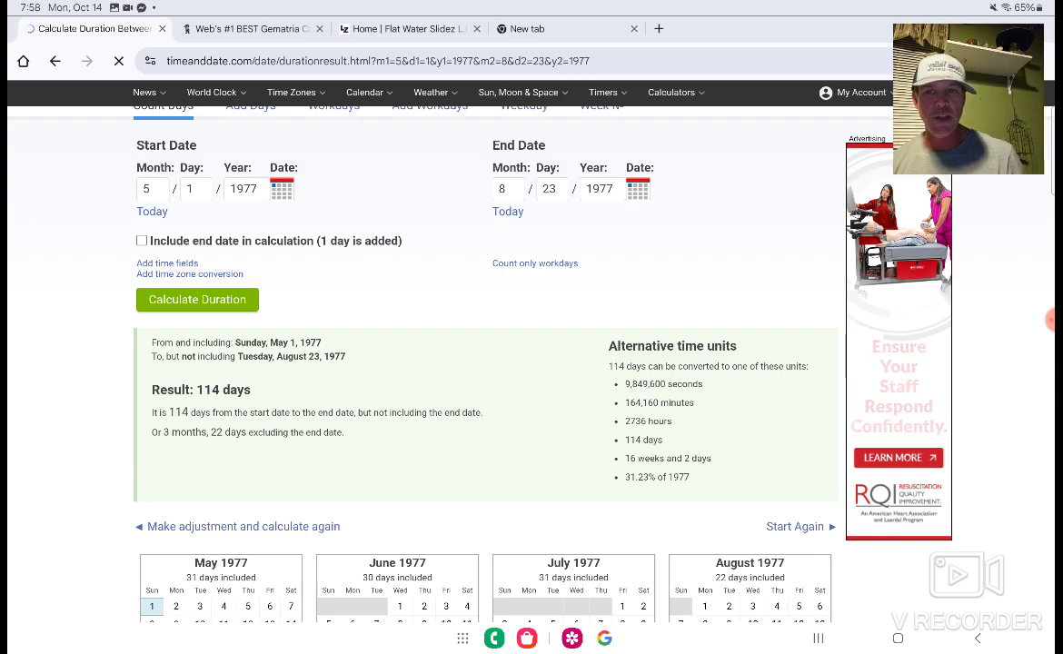
{"action": "scroll", "scroll_direction": "down", "scroll_amount": 3}
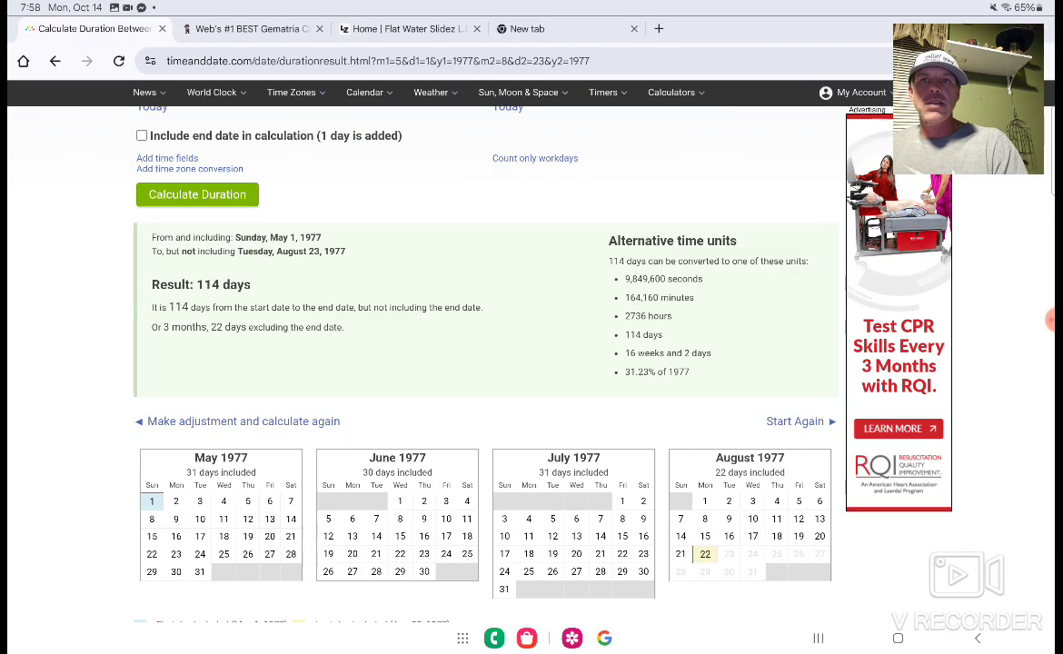
{"action": "left_click", "coordinate": [246, 29]}
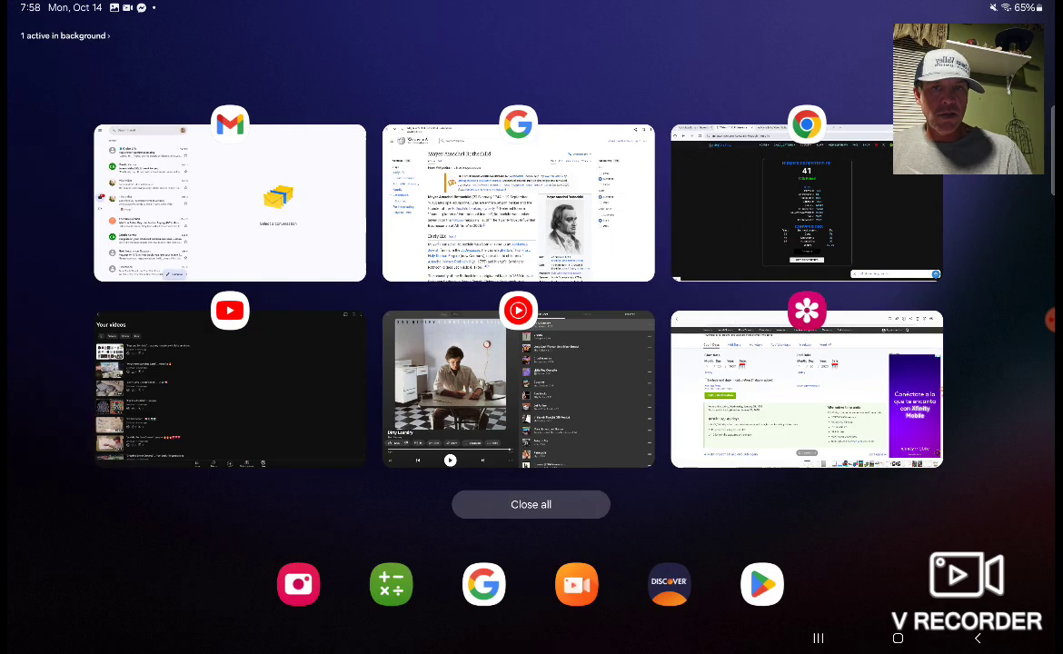
- Return to the Google app from recent apps and begin a new search starting with "8n"
{"action": "left_click", "coordinate": [517, 204]}
{"action": "type", "text": "8n"}
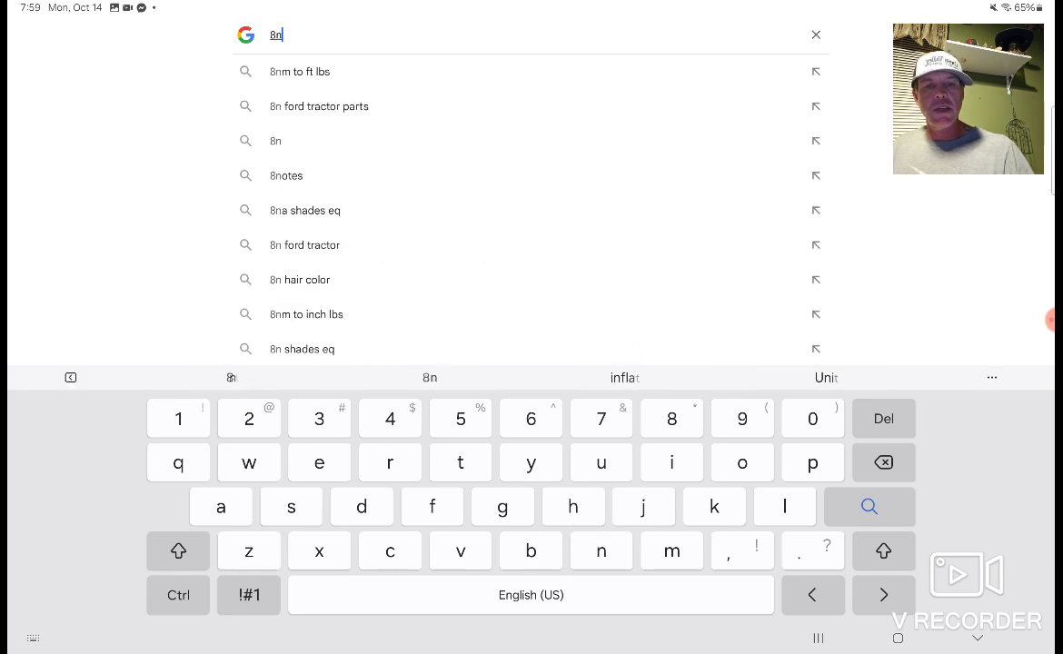
- Search Google for "inventor of television", showing John Logie Baird's panel
{"action": "type", "text": "ventor"}
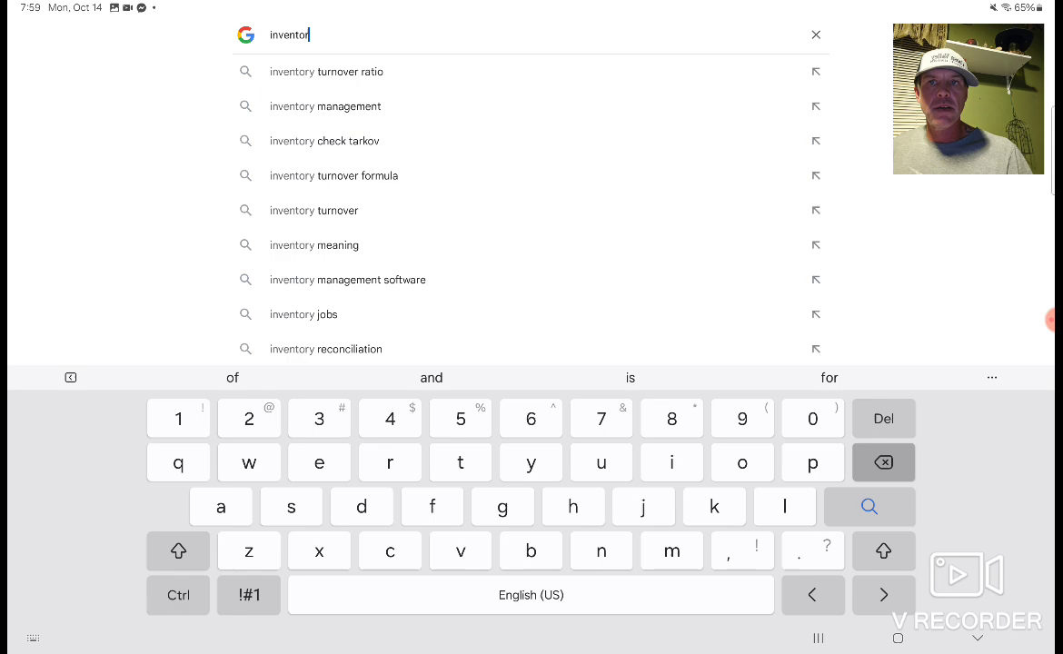
{"action": "left_click", "coordinate": [883, 461]}
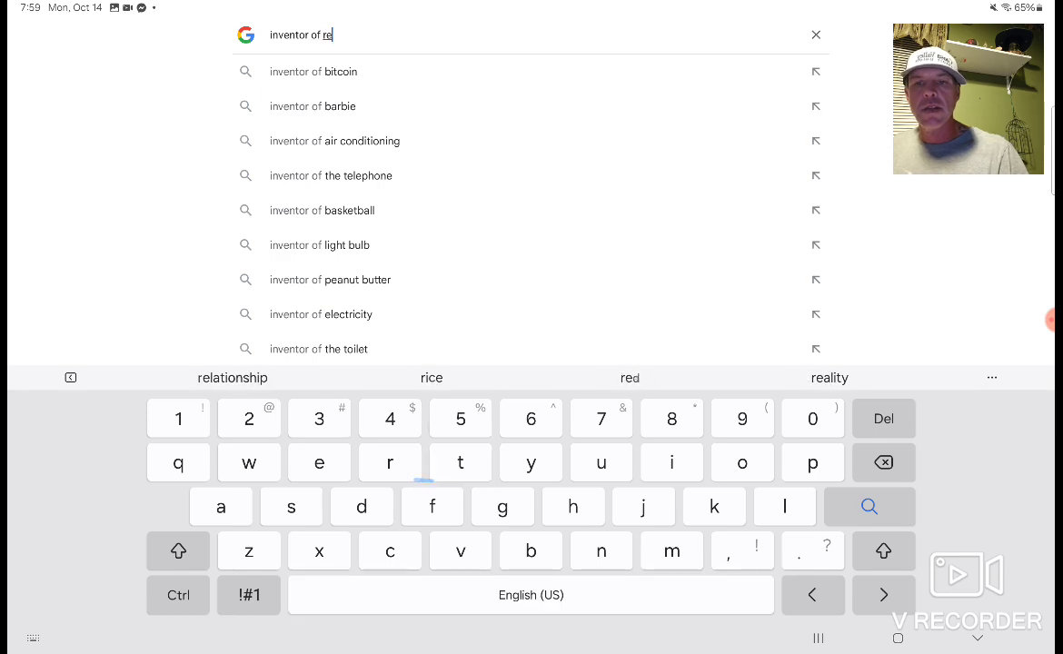
{"action": "key", "text": "backspace"}
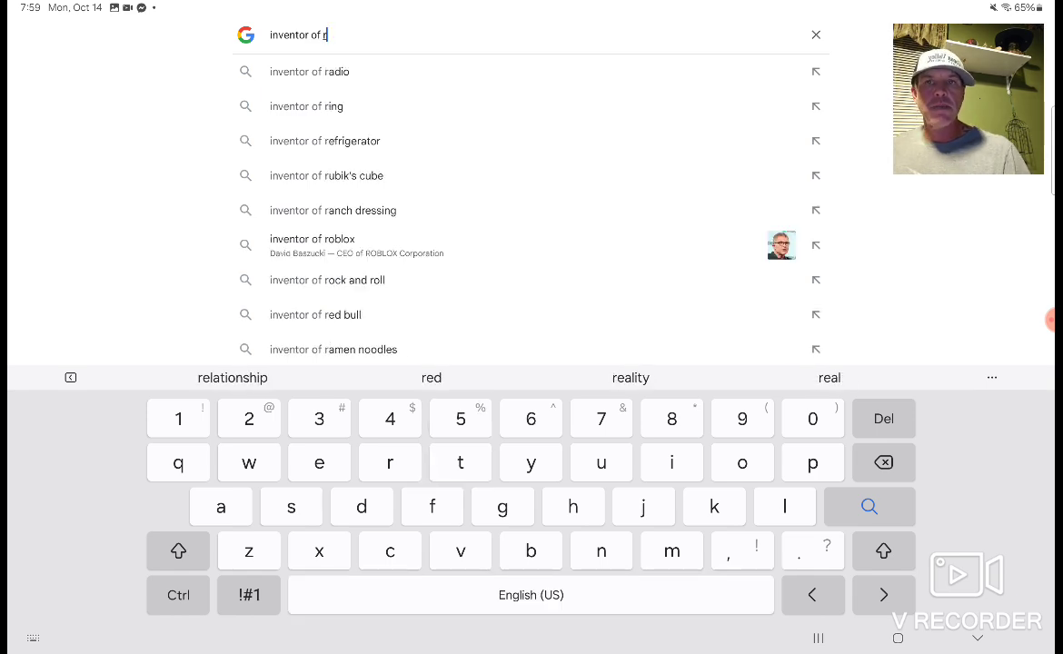
{"action": "type", "text": "el"}
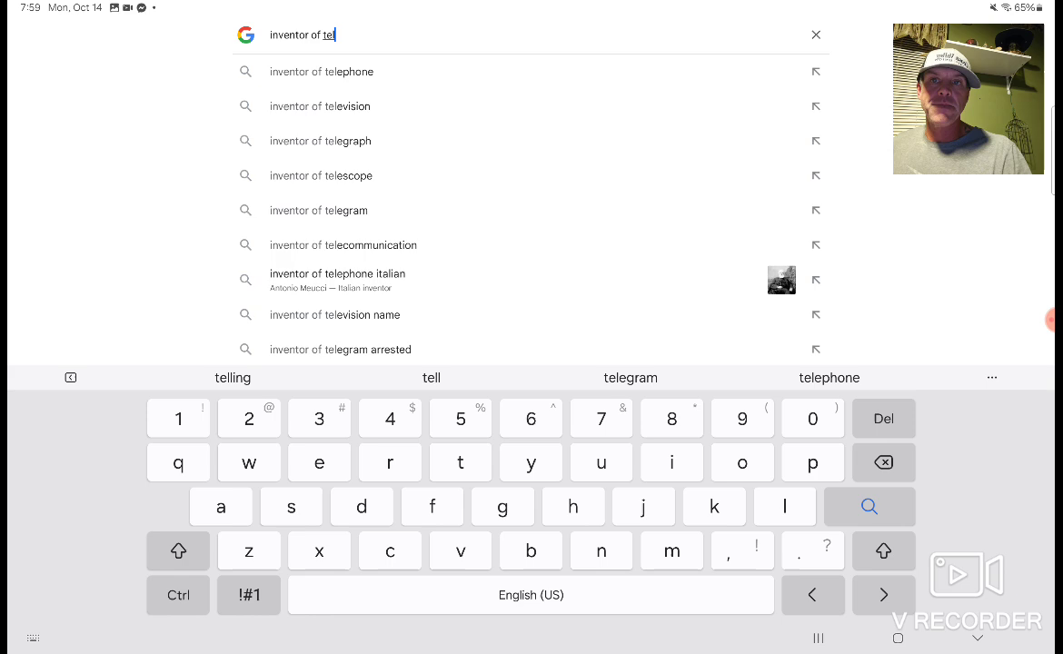
{"action": "left_click", "coordinate": [319, 106]}
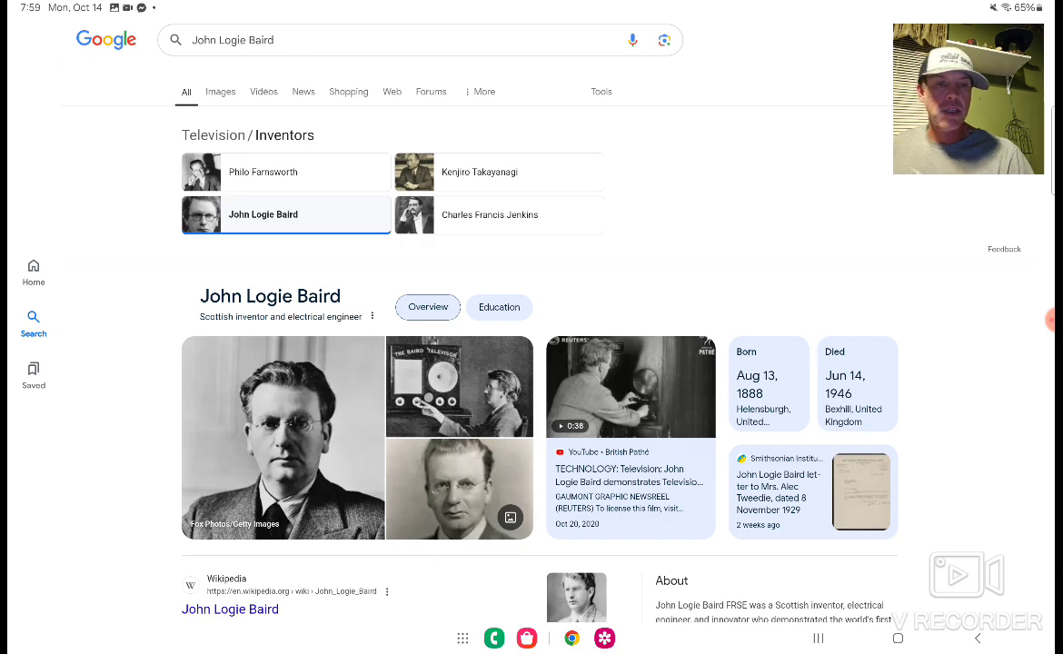
- Look through the John Logie Baird results before clearing the search
{"action": "scroll", "scroll_direction": "down", "scroll_amount": 3}
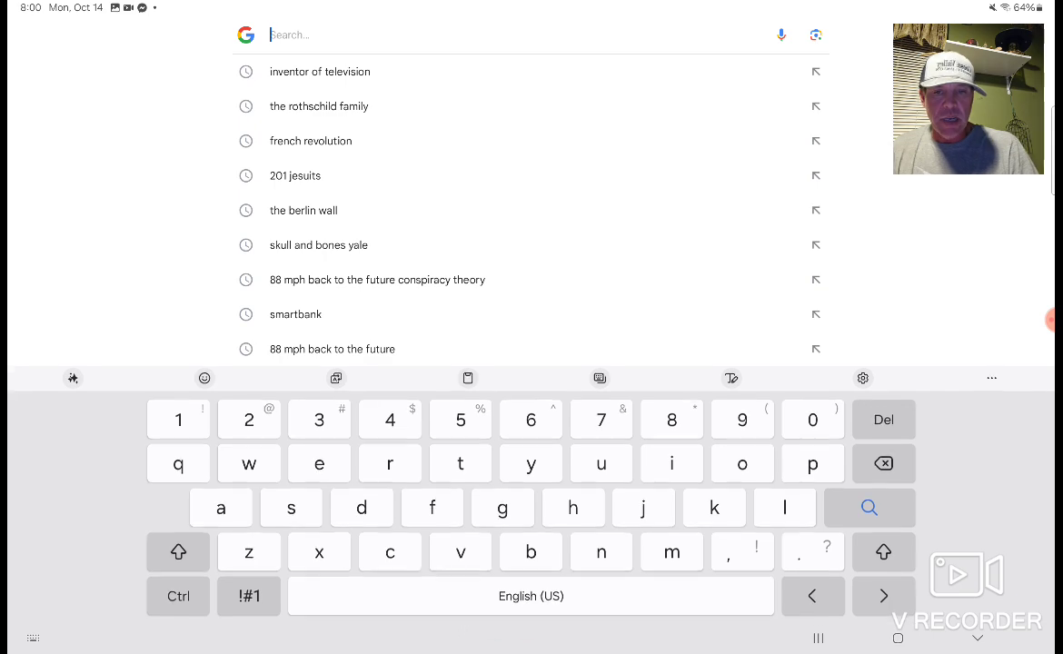
- Search Google for Donald Trump from "don" and scan his results panel
{"action": "type", "text": "don"}
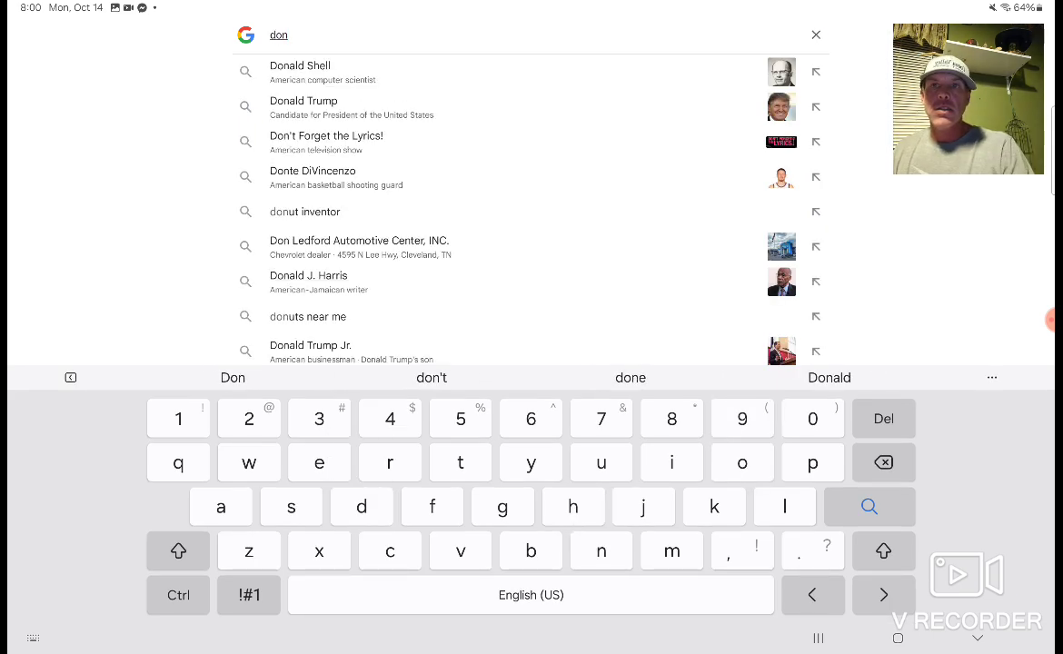
{"action": "left_click", "coordinate": [304, 106]}
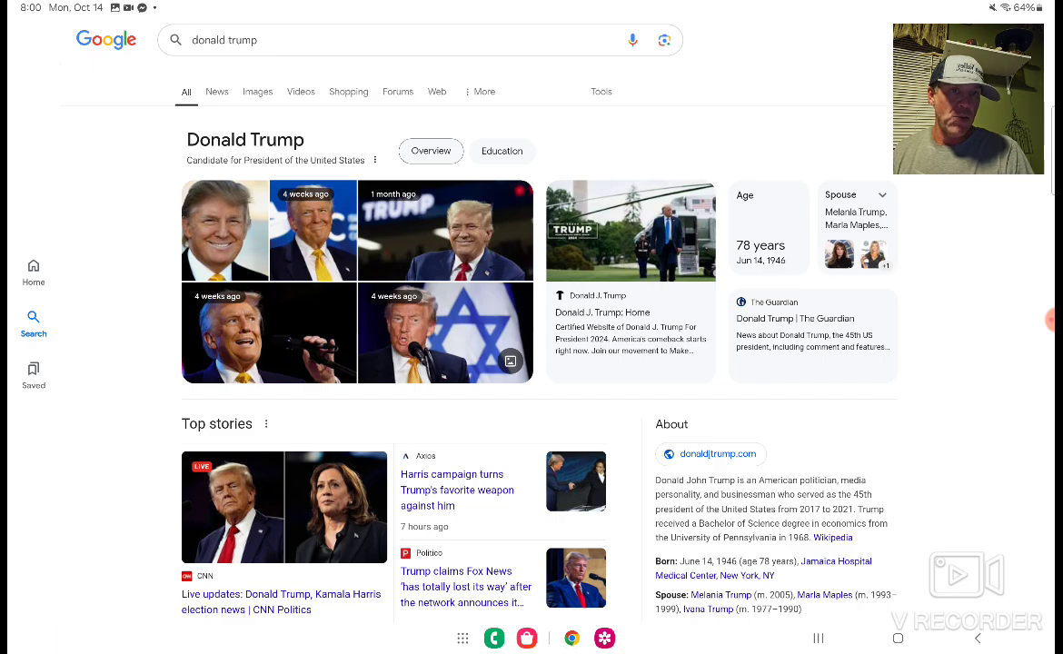
{"action": "scroll", "scroll_direction": "down", "scroll_amount": 3}
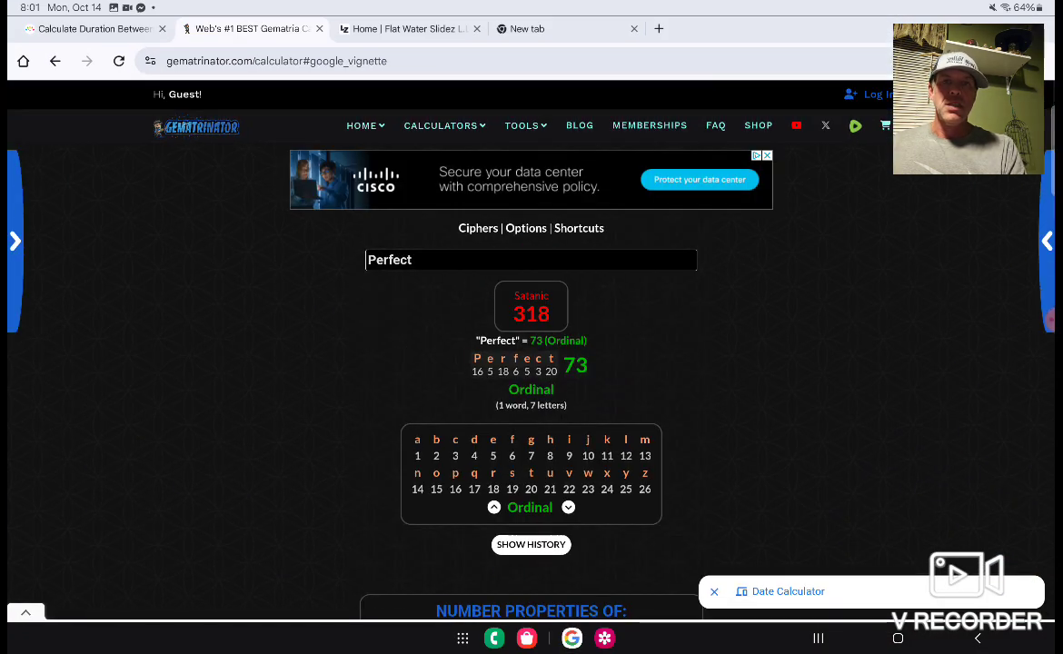
- Replace "Perfect" in the gematrinator calculator with a new word ending in "tual"
{"action": "left_click", "coordinate": [478, 229]}
{"action": "type", "text": "Ri"}
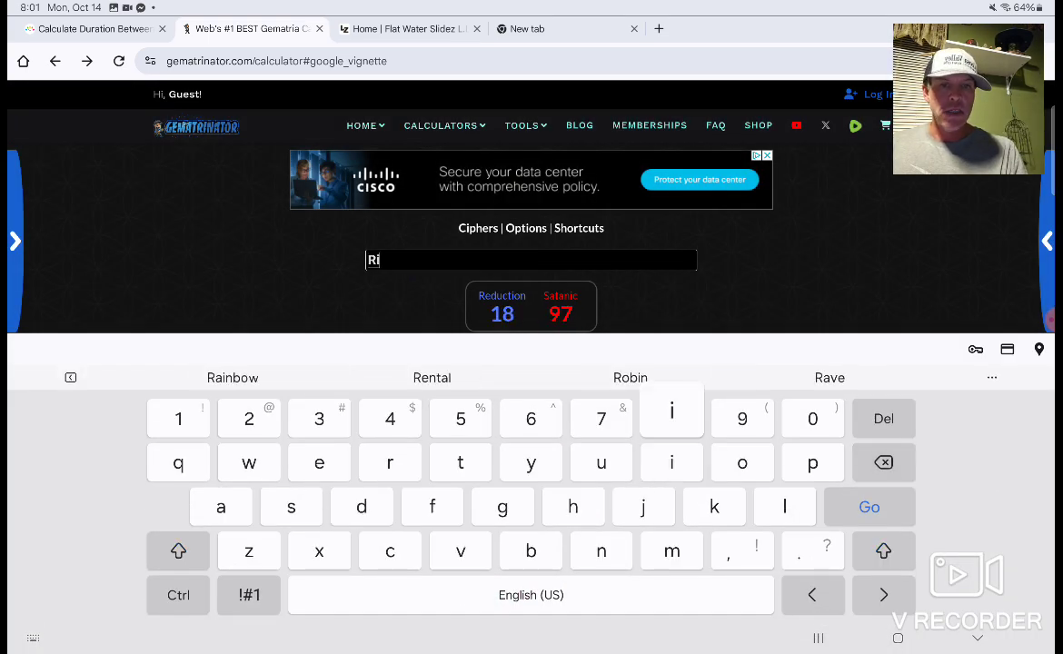
{"action": "type", "text": "tual"}
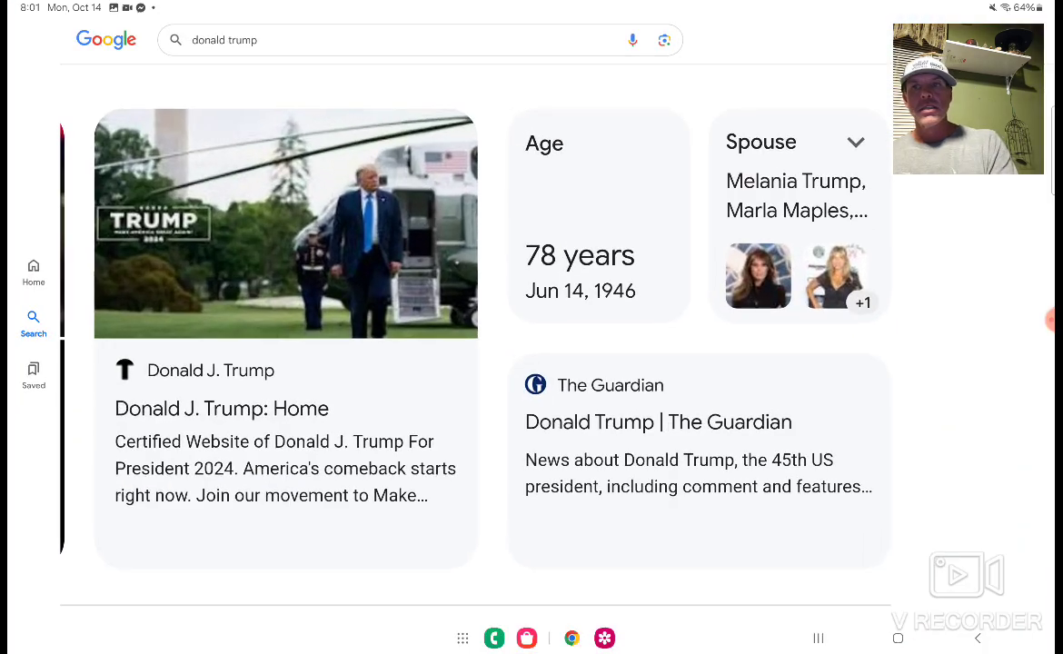
- Switch to Chrome's gematrinator tab to evaluate the Hollywood phrase
{"action": "left_click", "coordinate": [363, 40]}
{"action": "type", "text": "Hollywood prog"}
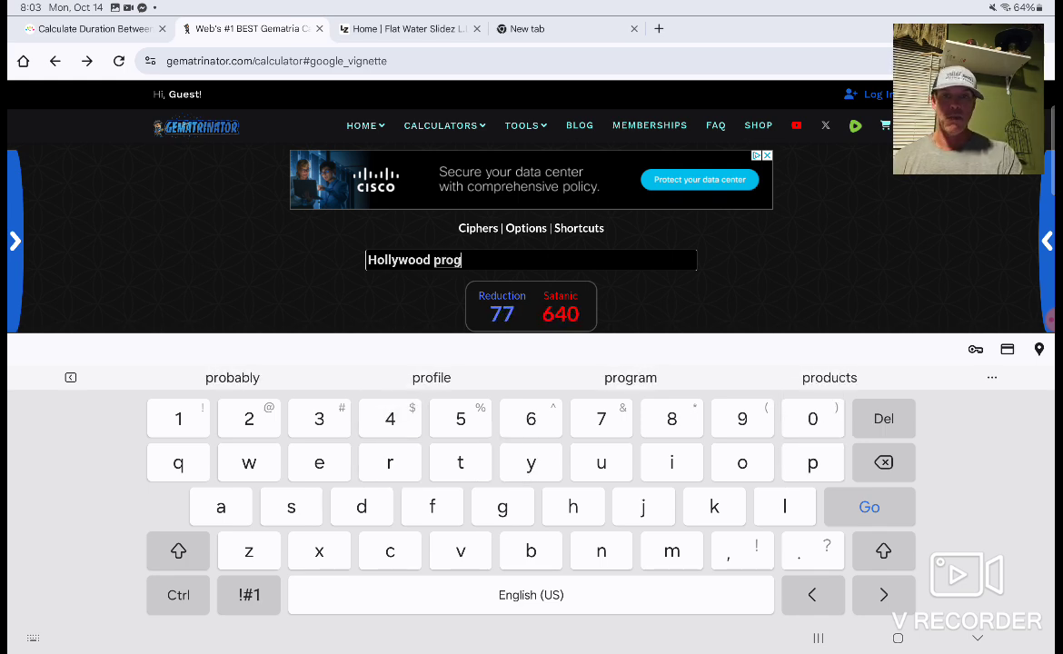
- Finish the Hollywood phrase with "ram" before starting the "777 a" Google search
{"action": "type", "text": "ram"}
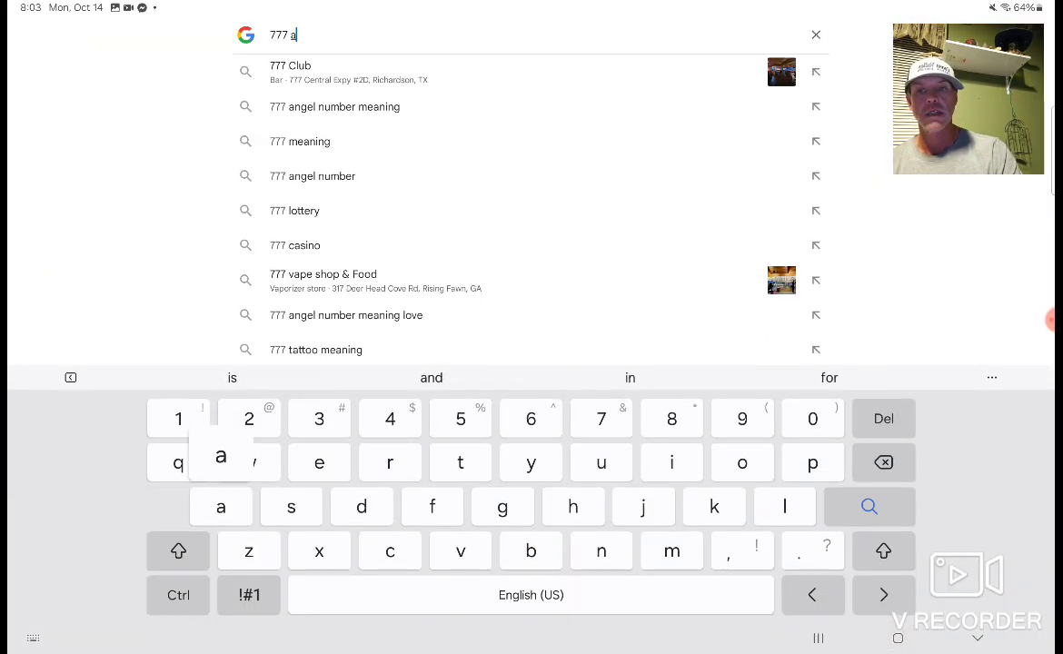
{"action": "type", "text": "le"}
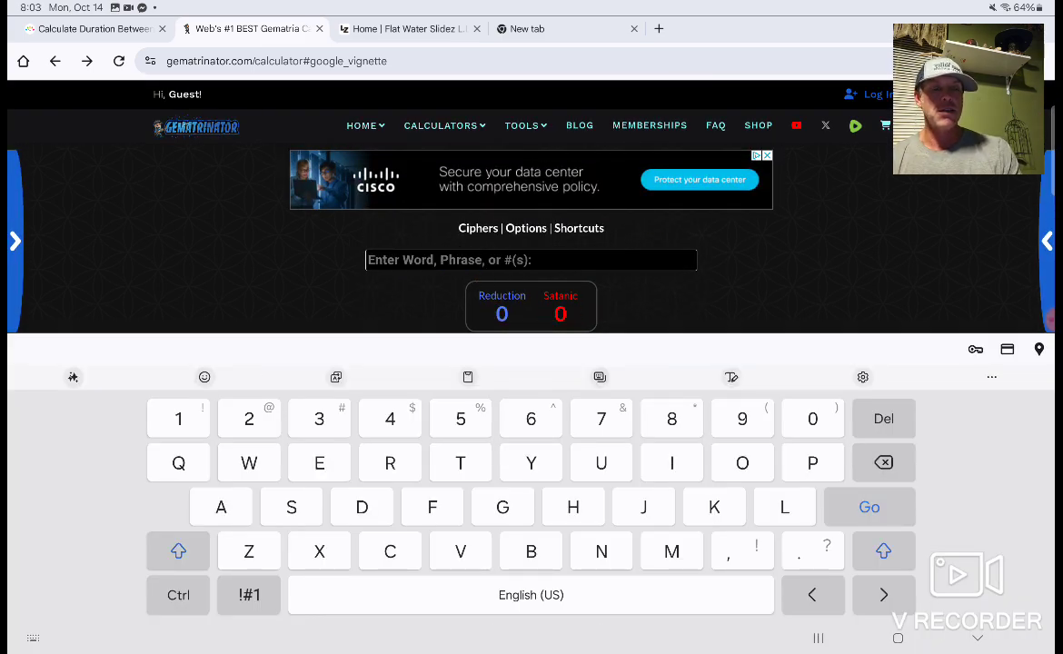
- Enter the number 3 in the Gematrinator calculator, giving Reduction 3 and Satanic 3
{"action": "key", "text": "home"}
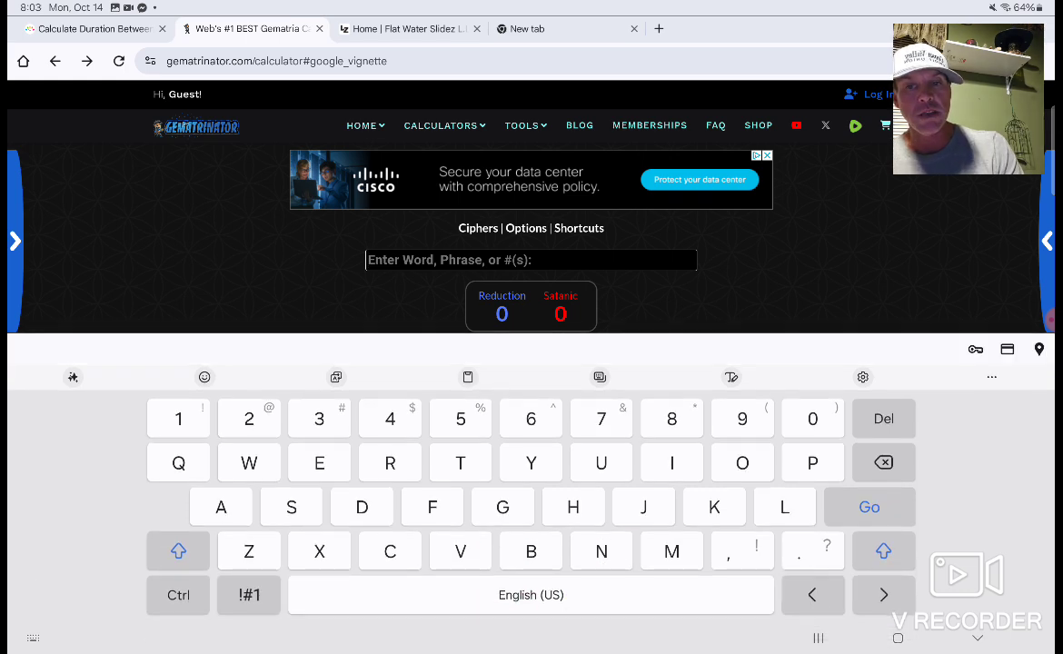
{"action": "type", "text": "3"}
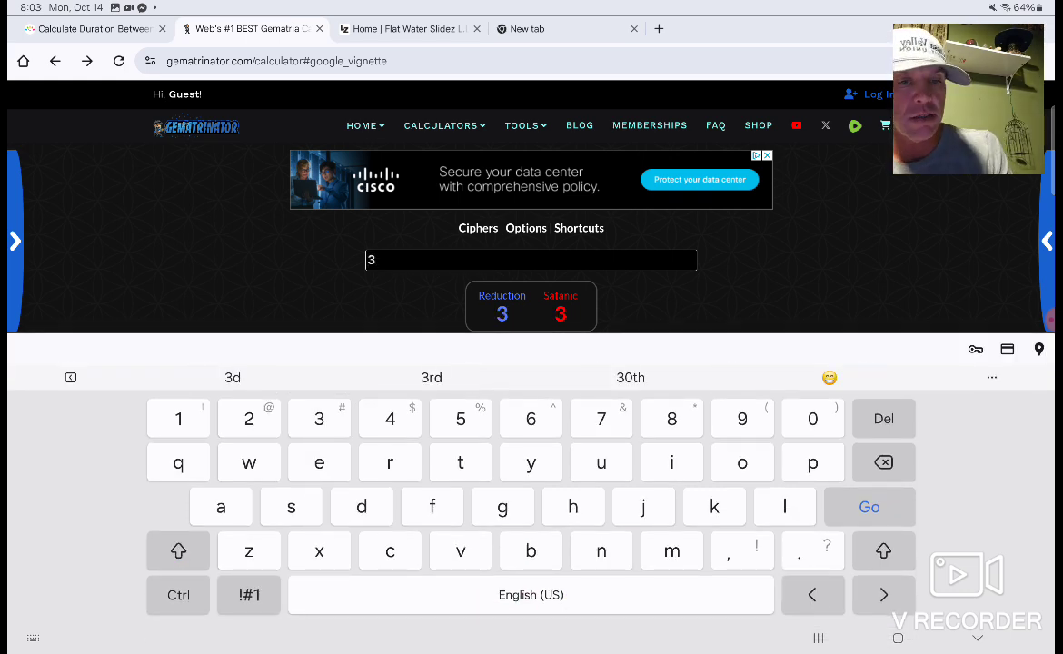